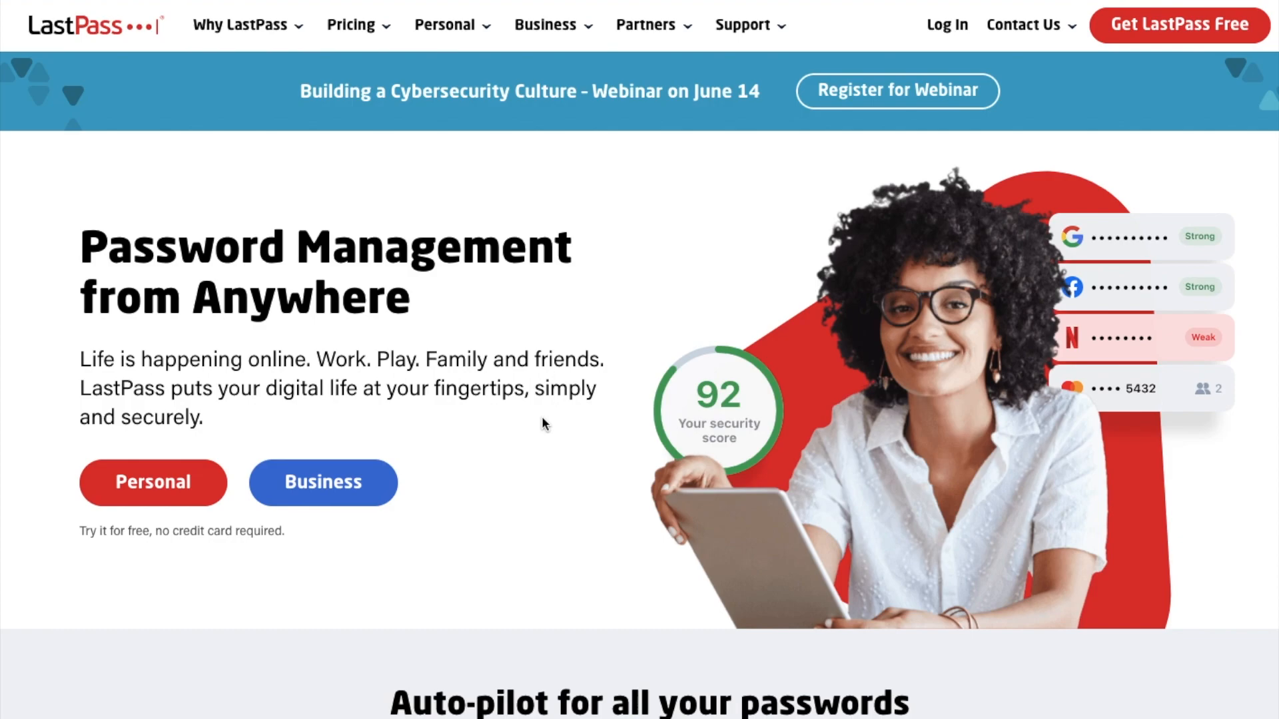
{"action": "type", "text": "ever"}
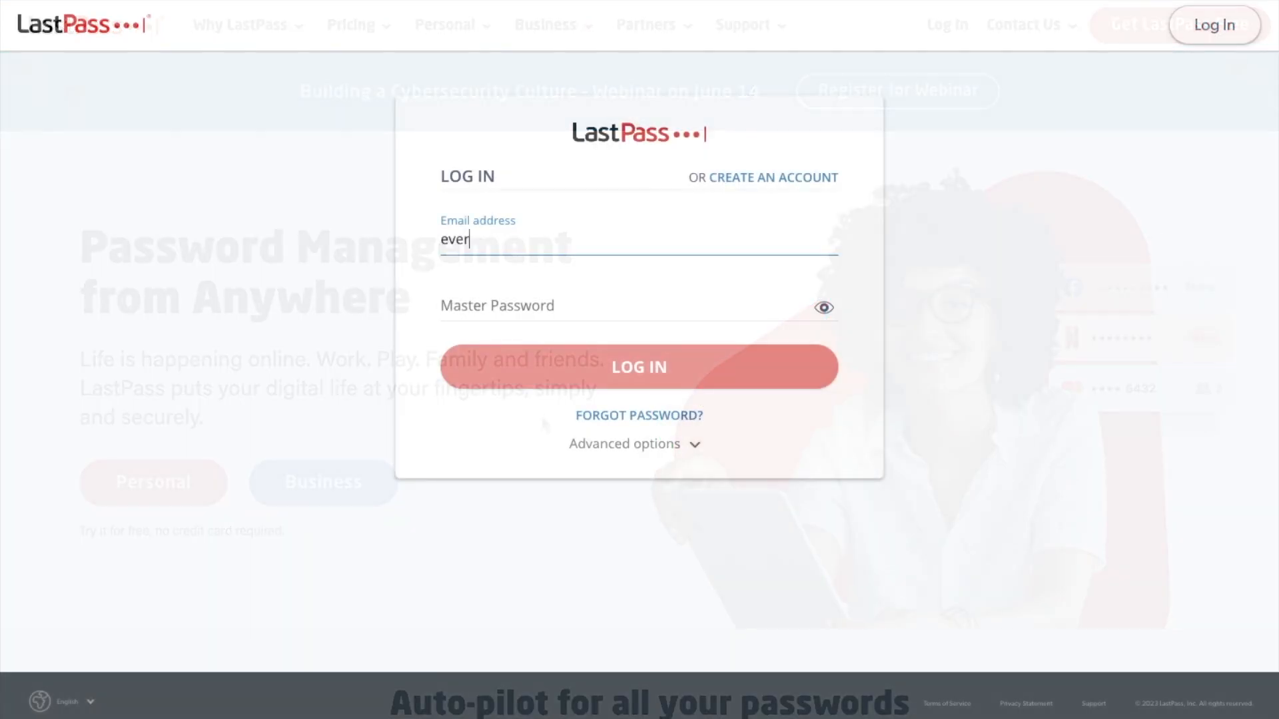
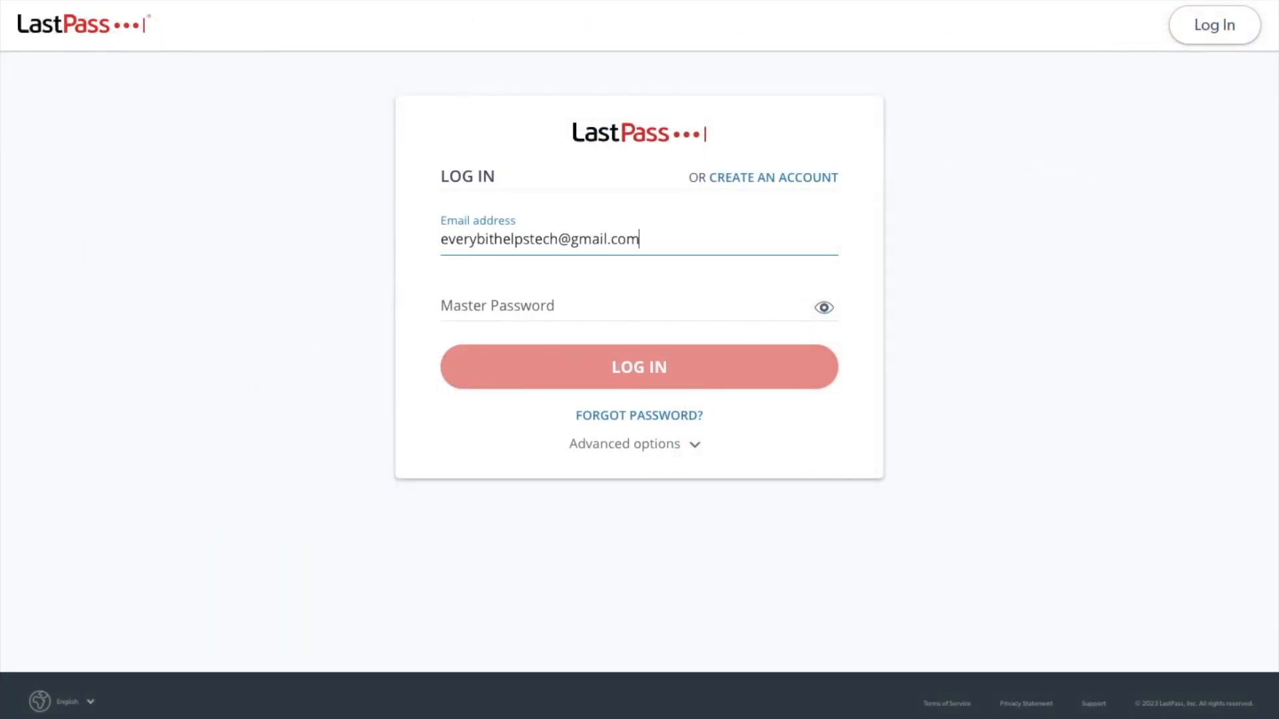
{"action": "left_click", "coordinate": [638, 367]}
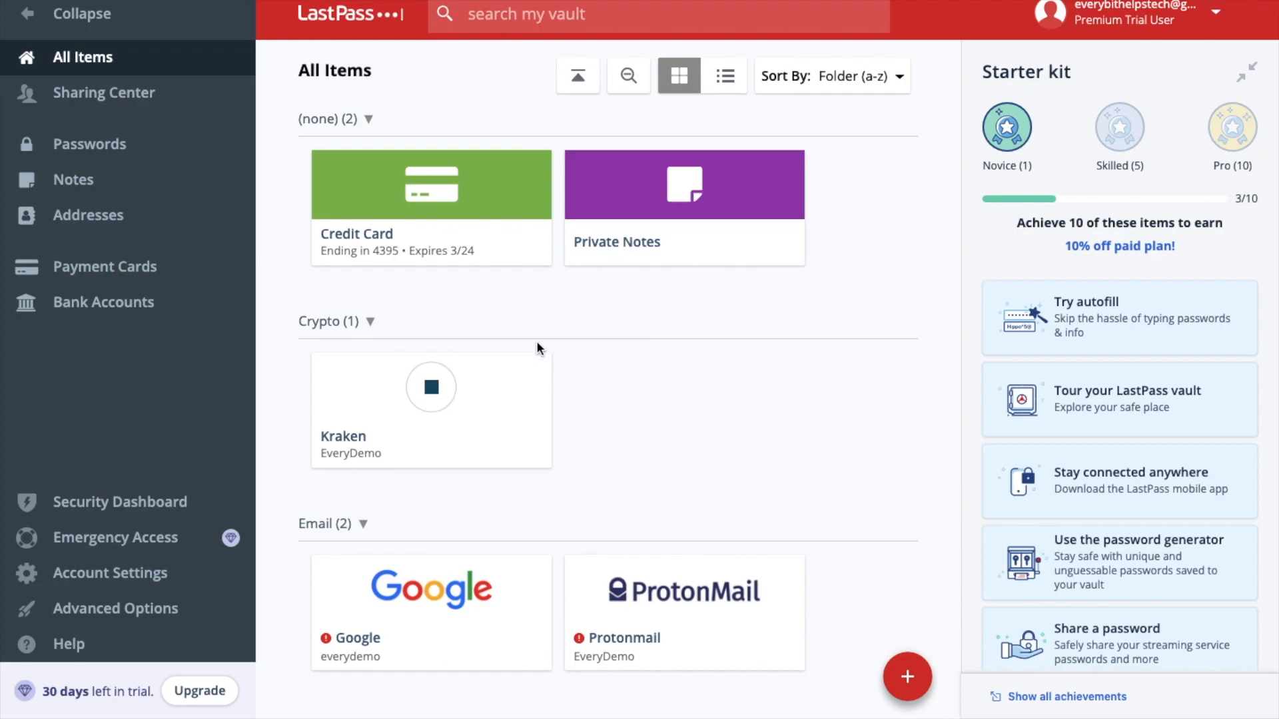
{"action": "mouse_move", "coordinate": [773, 478]}
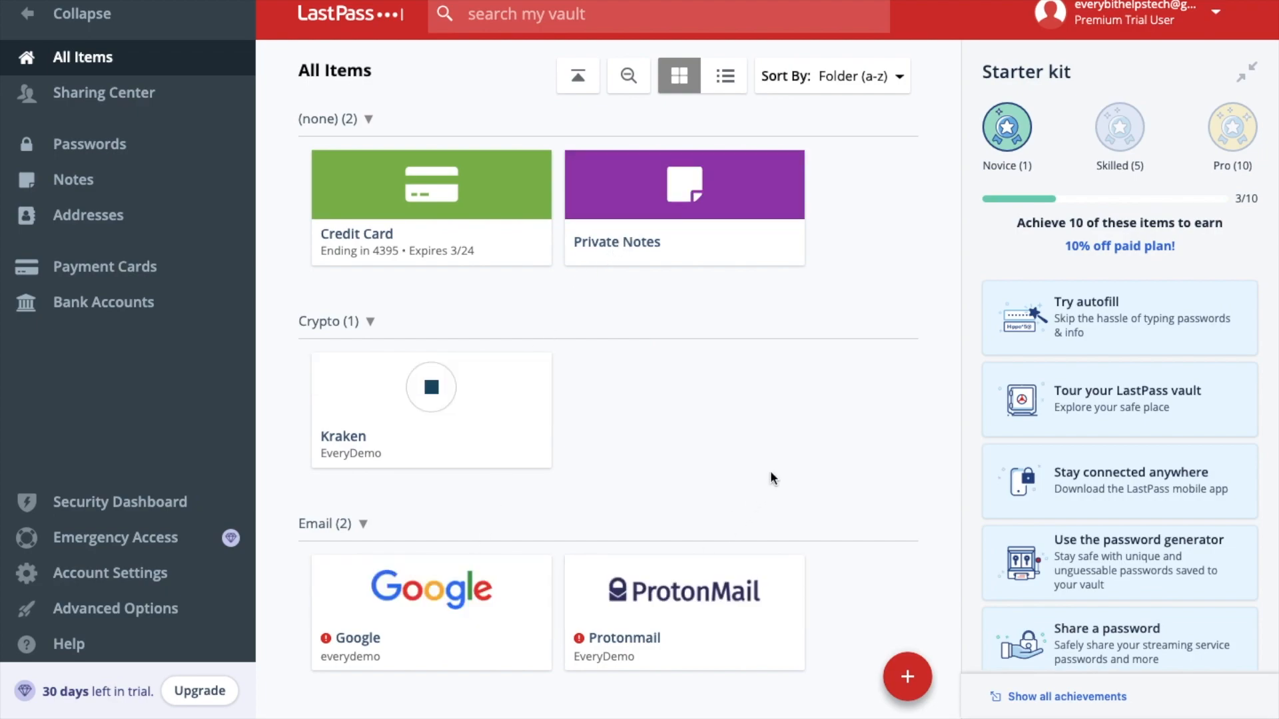
{"action": "mouse_move", "coordinate": [778, 471]}
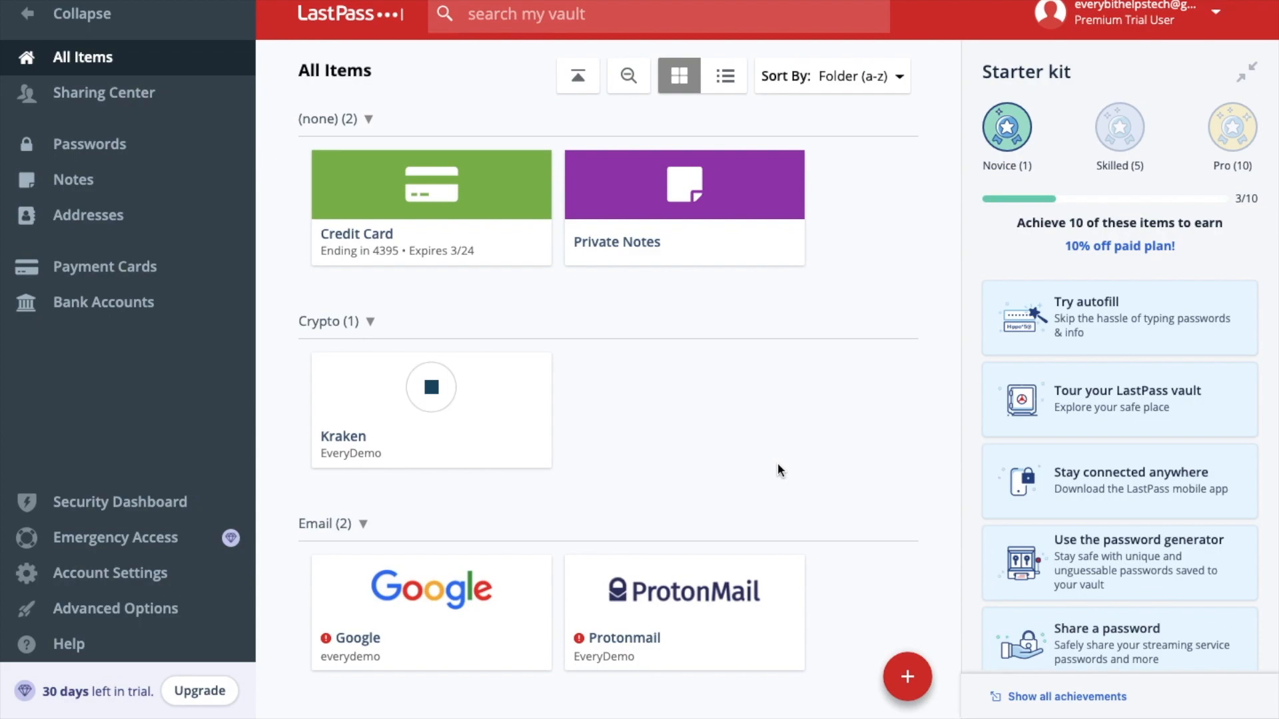
{"action": "mouse_move", "coordinate": [144, 237]}
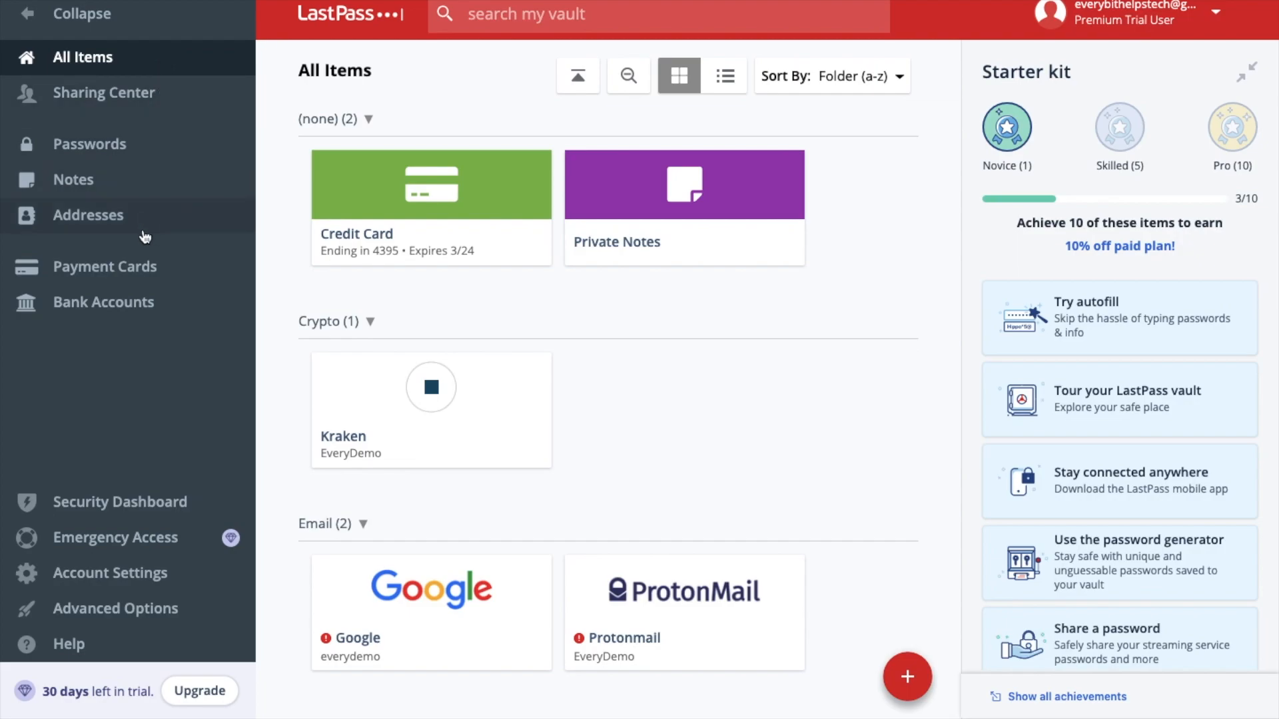
{"action": "mouse_move", "coordinate": [114, 608]}
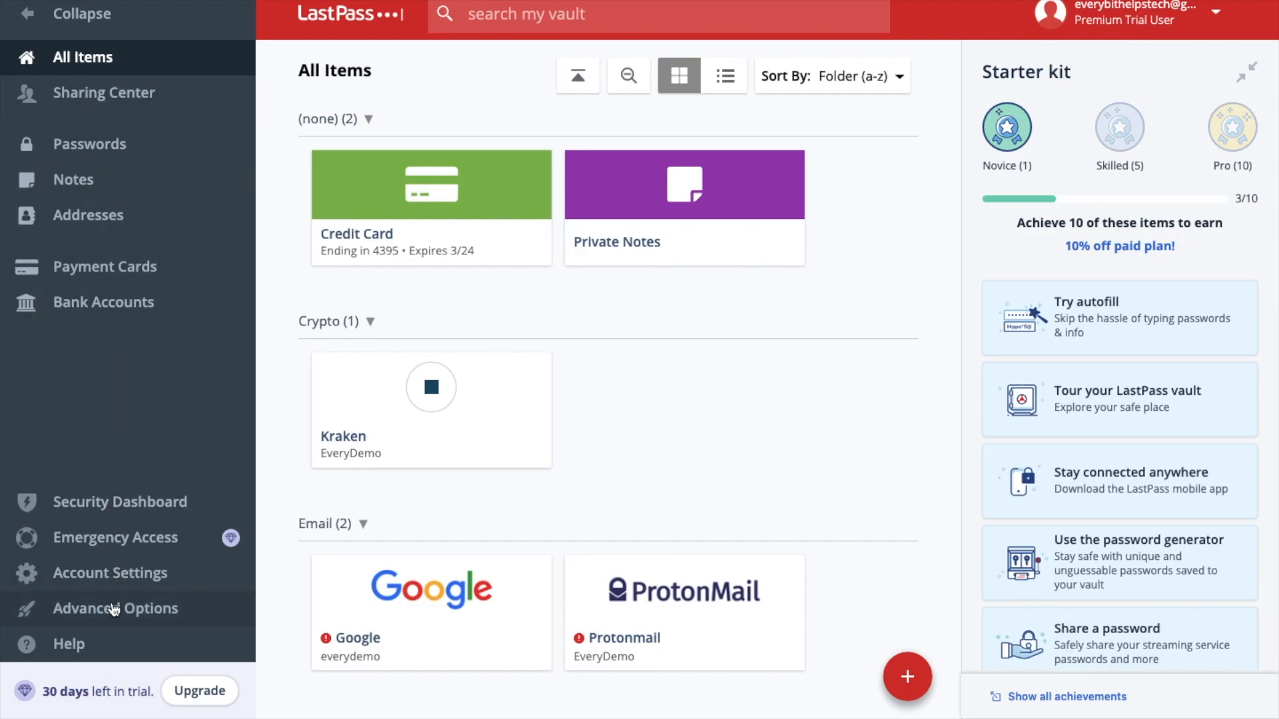
Go to Advanced Options in the vault's left sidebar.
{"action": "left_click", "coordinate": [116, 608]}
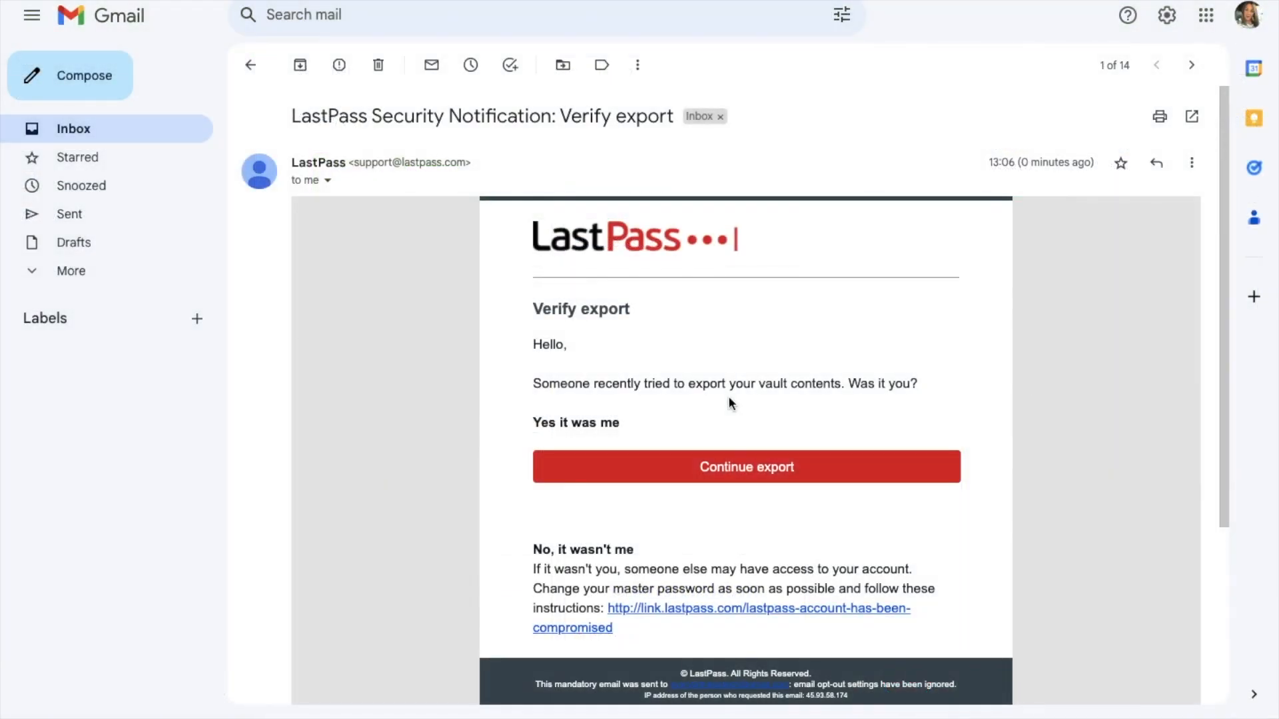
Approve Continue export in the LastPass verify-export email.
{"action": "left_click", "coordinate": [743, 466]}
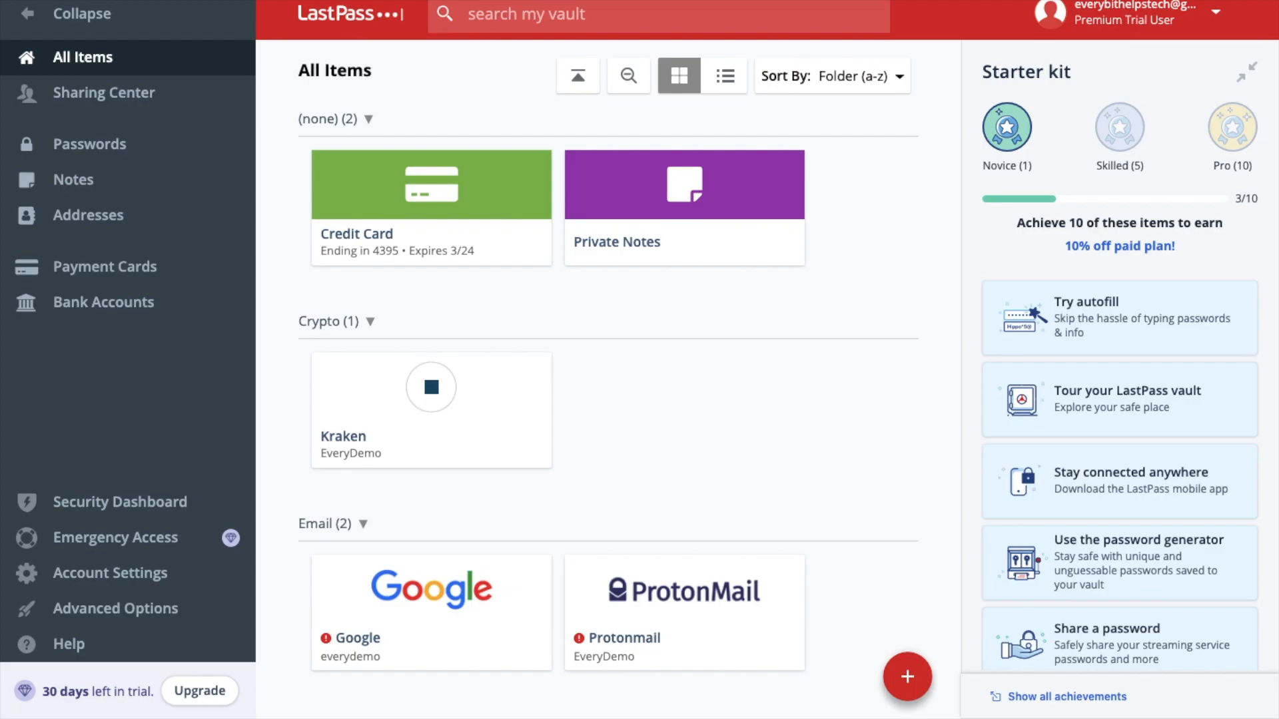
{"action": "mouse_move", "coordinate": [135, 617]}
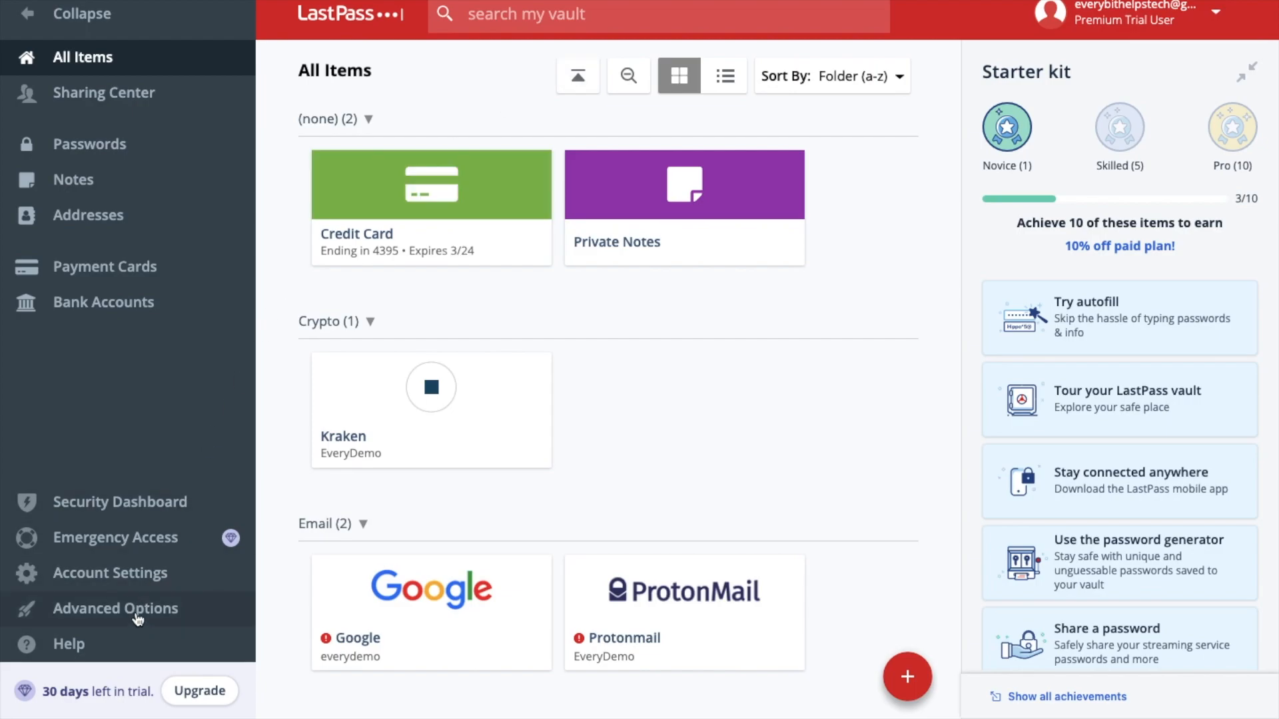
Export the vault via Advanced Options > Manage Your Vault > Export.
{"action": "left_click", "coordinate": [115, 609]}
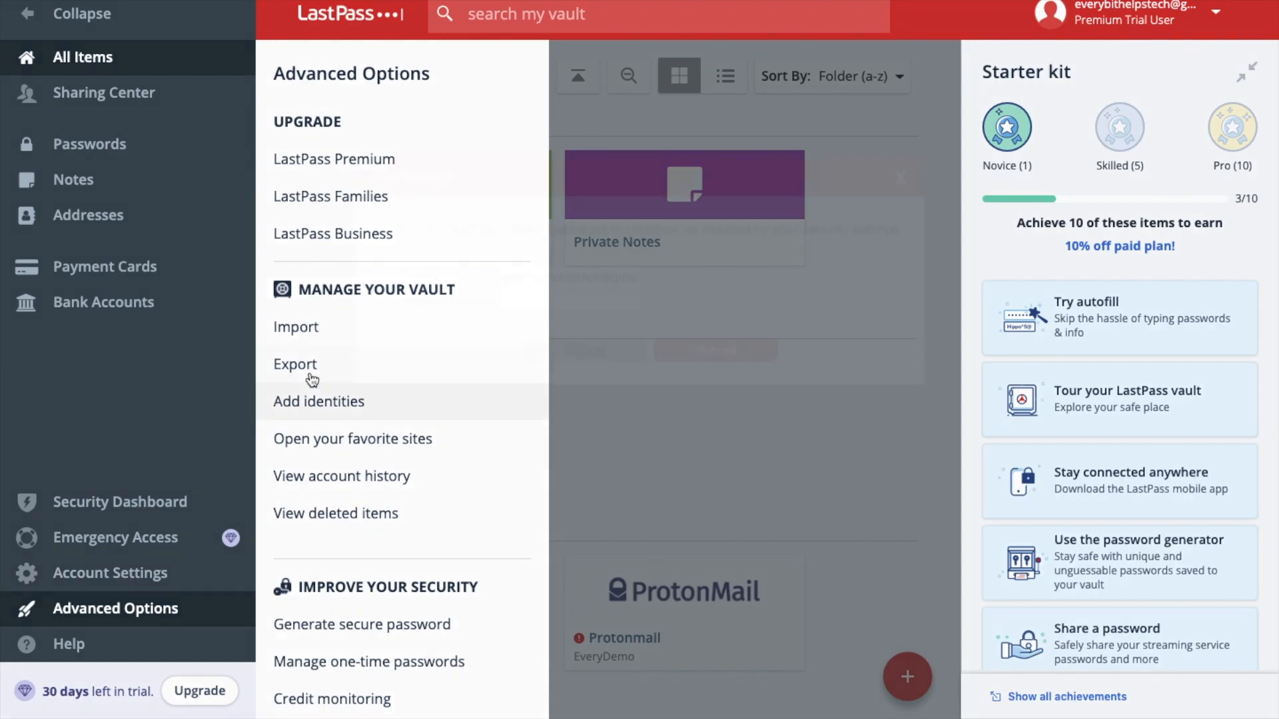
{"action": "left_click", "coordinate": [296, 364]}
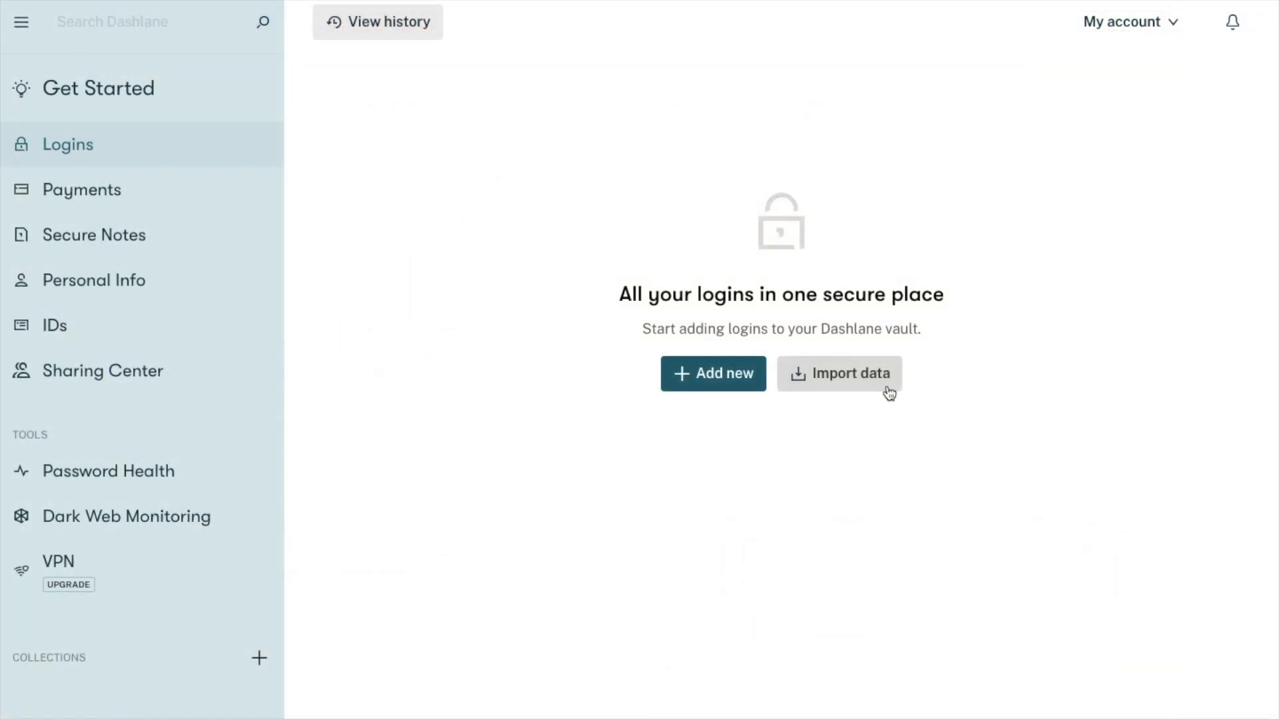
Reach Import data from My account > Settings and show the import sources.
{"action": "left_click", "coordinate": [1130, 23]}
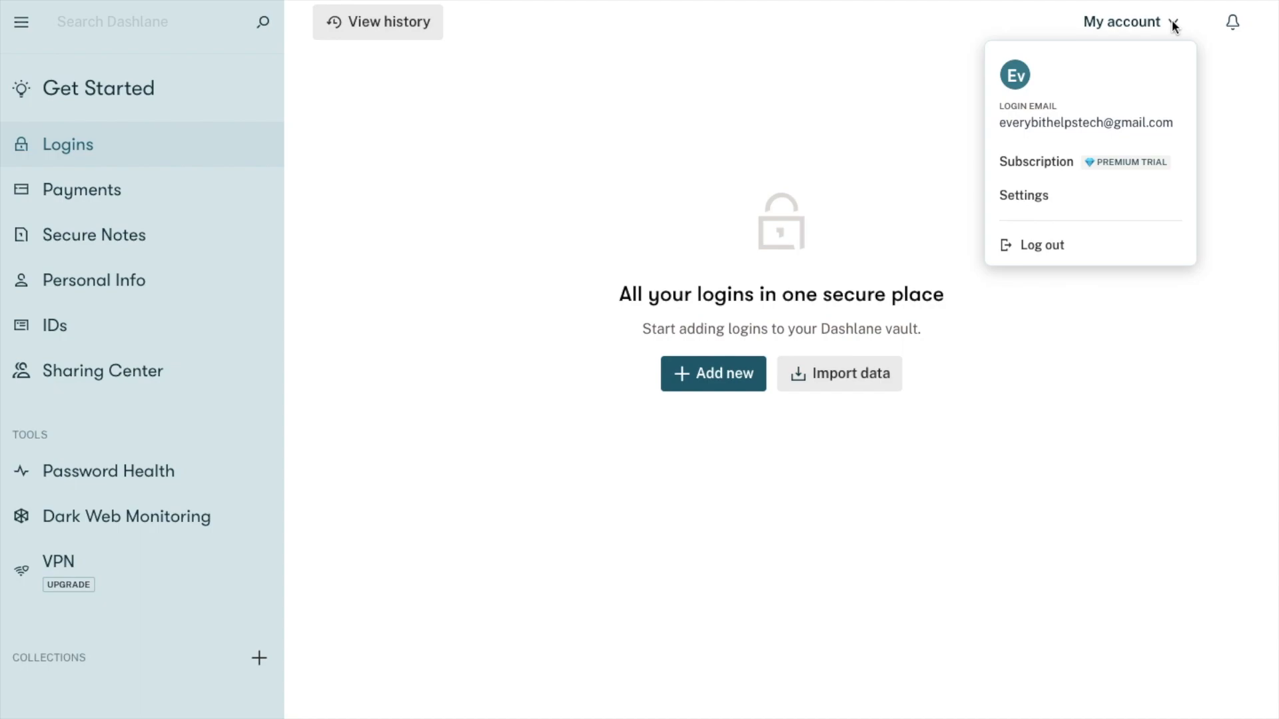
{"action": "mouse_move", "coordinate": [1023, 194]}
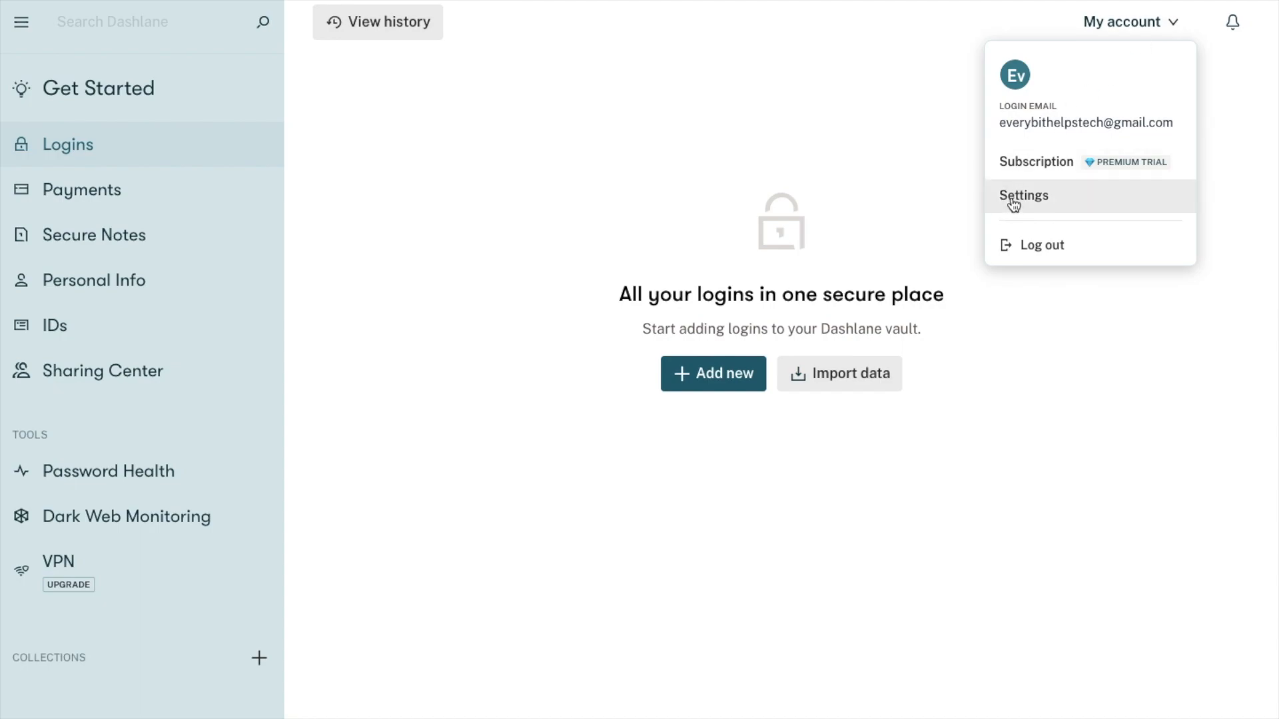
{"action": "left_click", "coordinate": [1023, 196]}
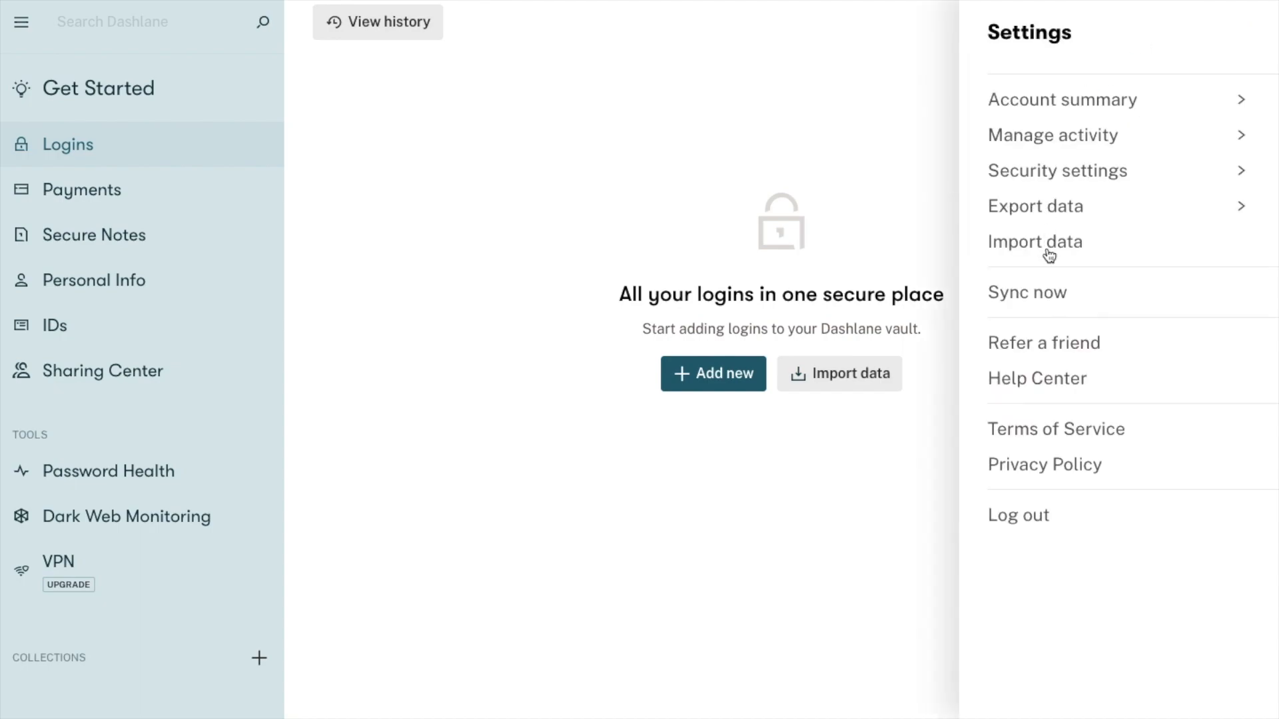
{"action": "left_click", "coordinate": [1033, 241]}
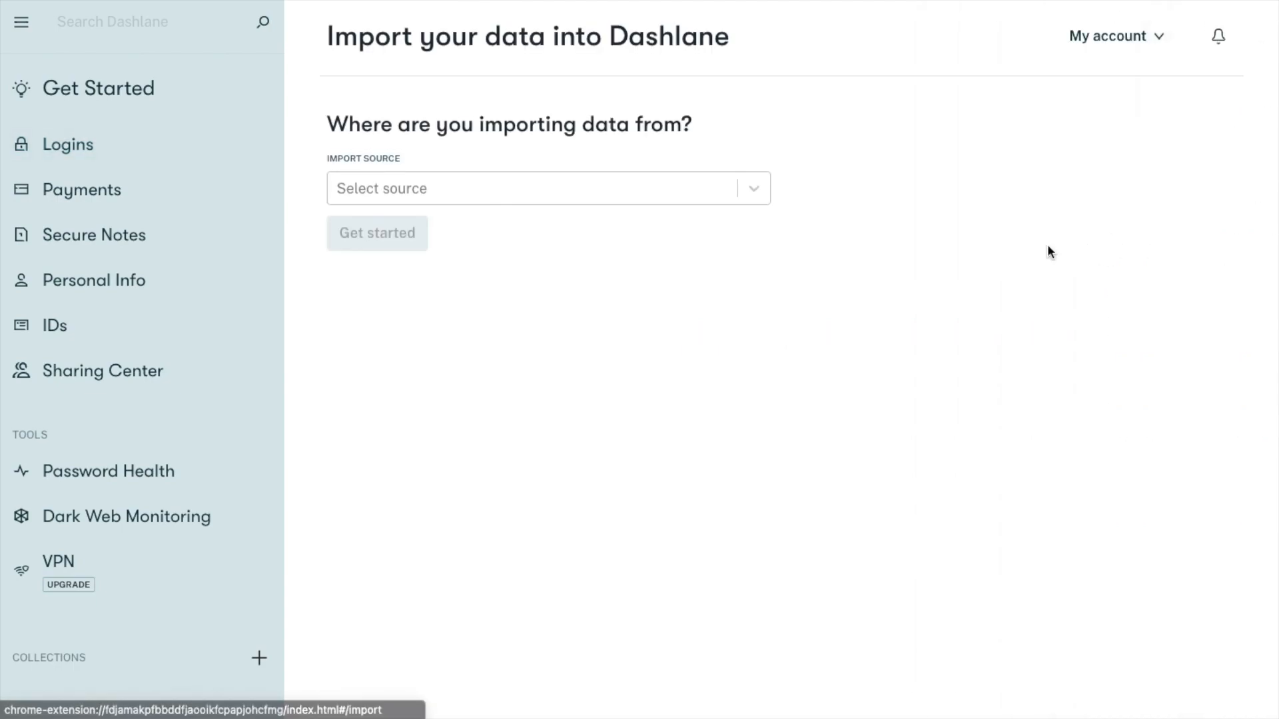
{"action": "mouse_move", "coordinate": [693, 154]}
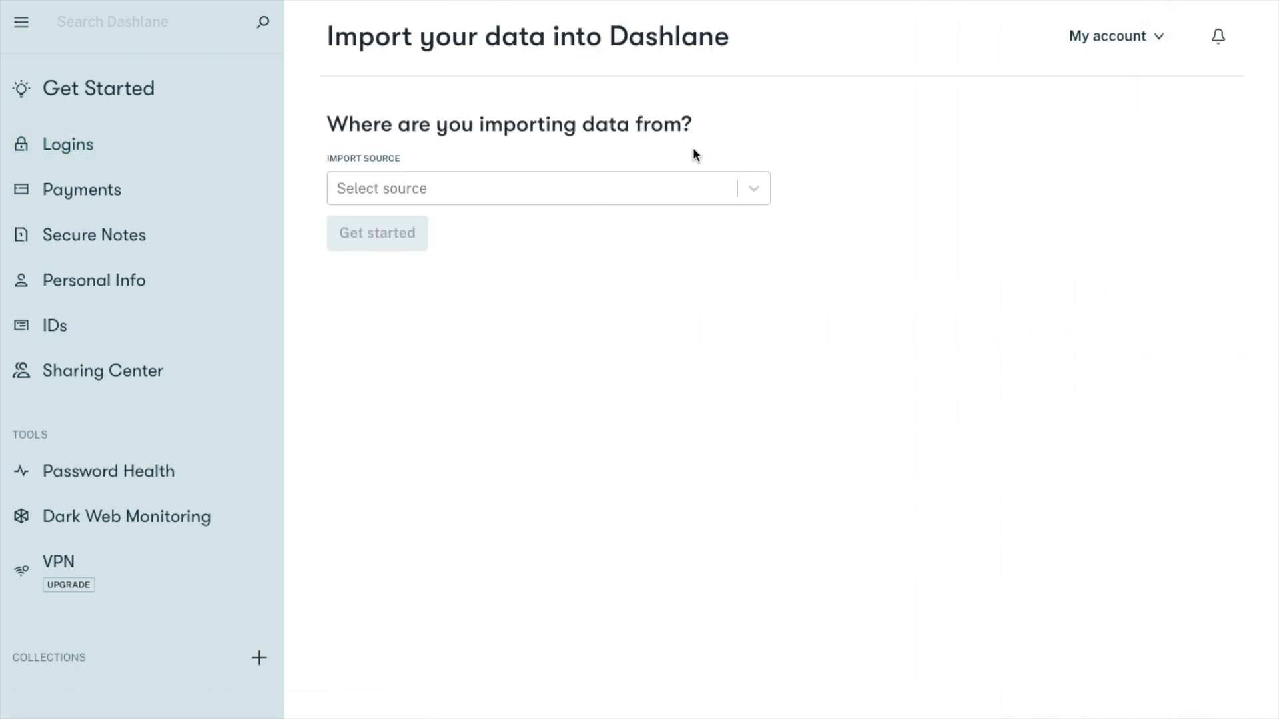
{"action": "left_click", "coordinate": [547, 187]}
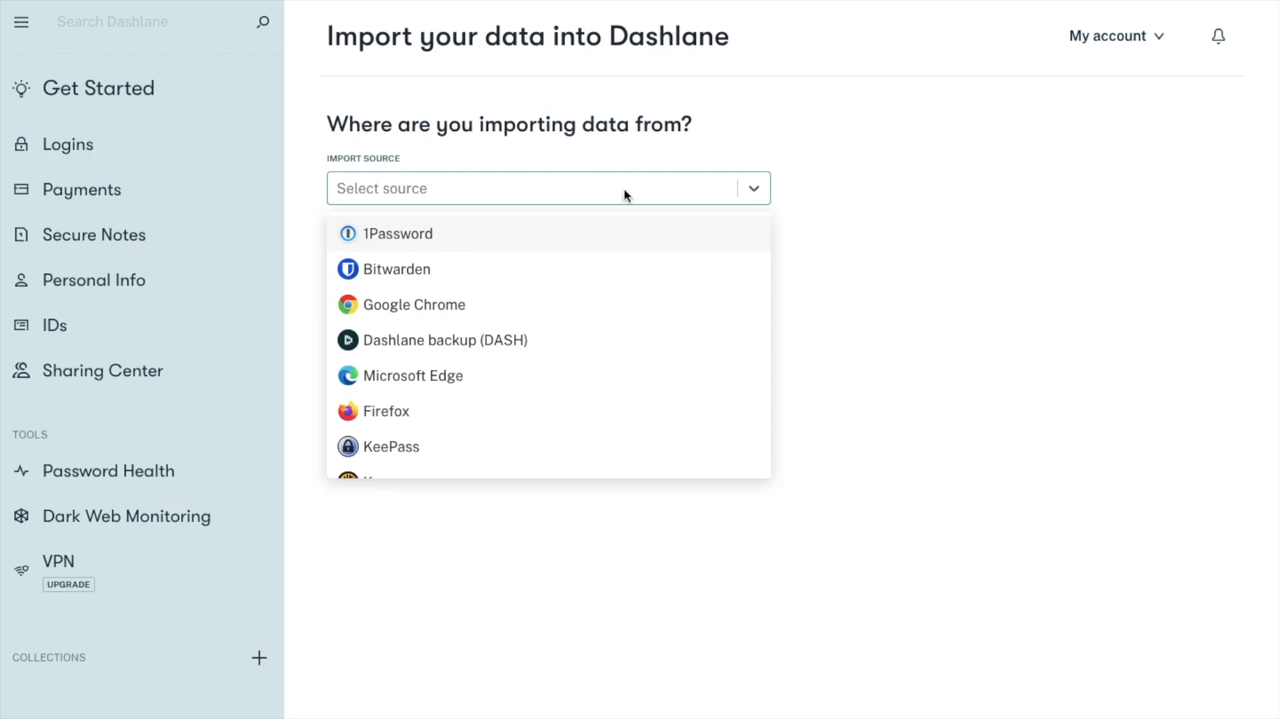
Choose LastPass as source with the downloaded CSV option and get started.
{"action": "scroll", "scroll_direction": "down", "scroll_amount": 3}
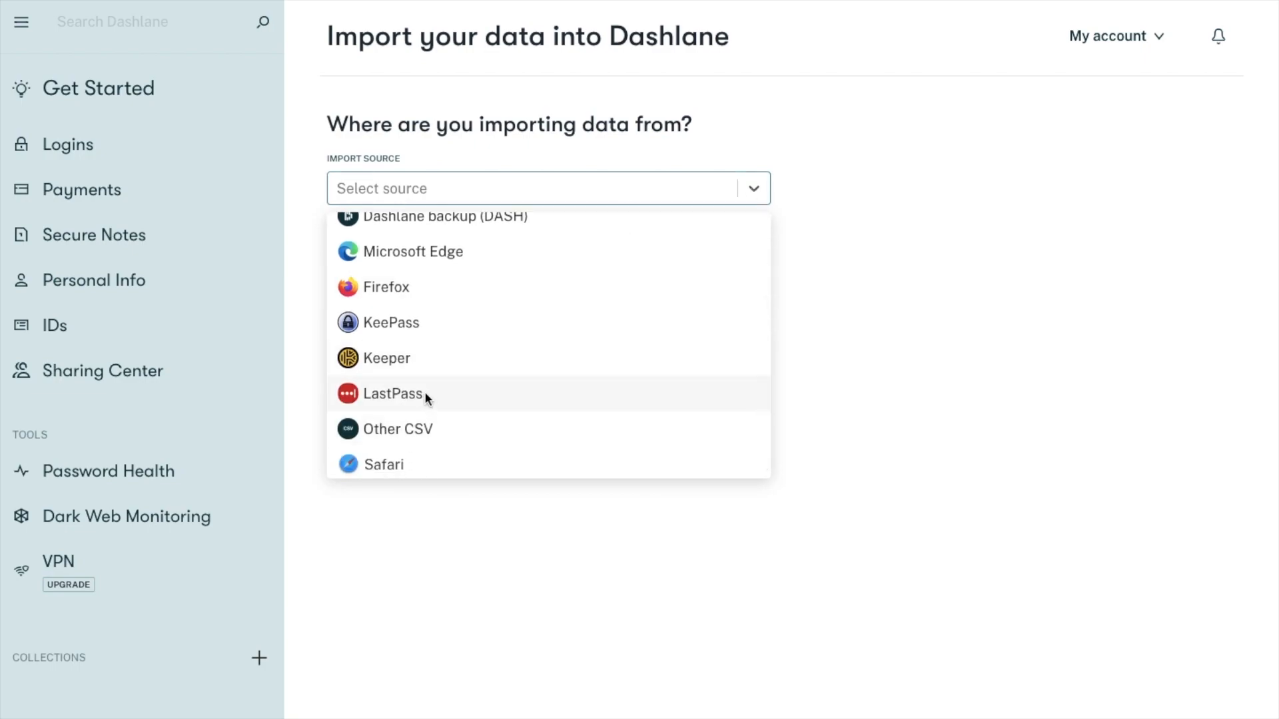
{"action": "left_click", "coordinate": [391, 392]}
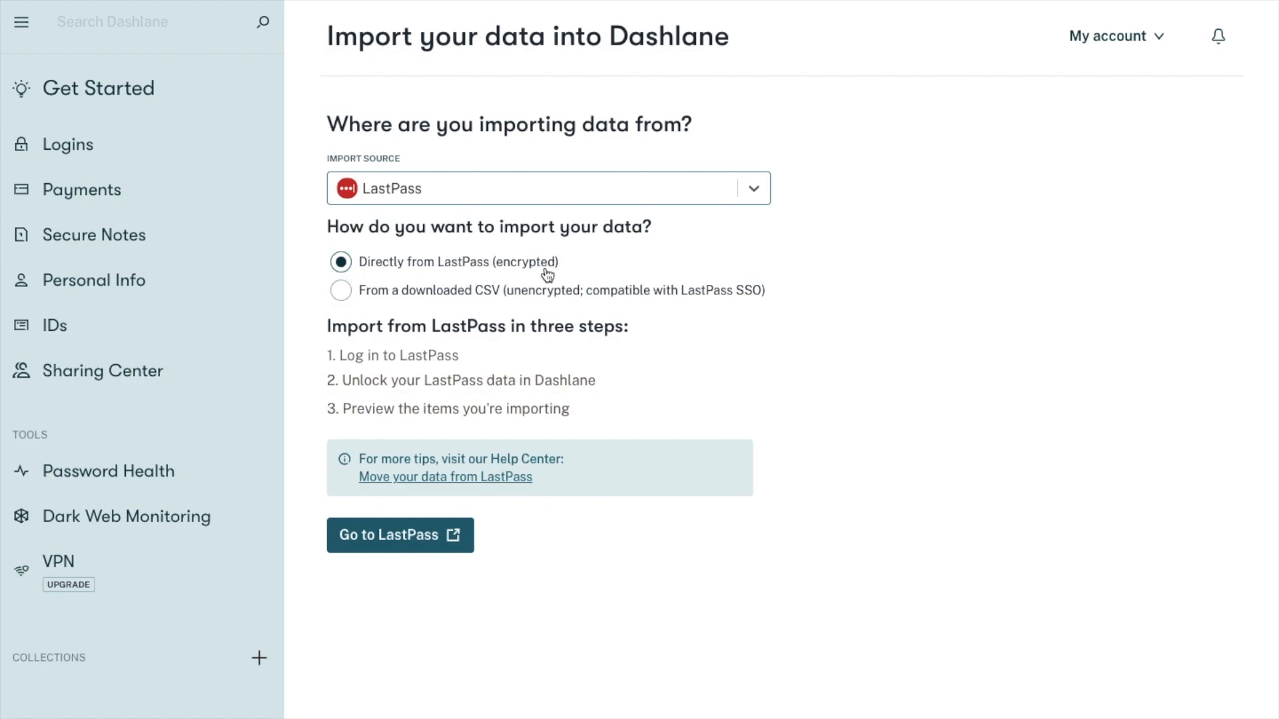
{"action": "left_click", "coordinate": [341, 289]}
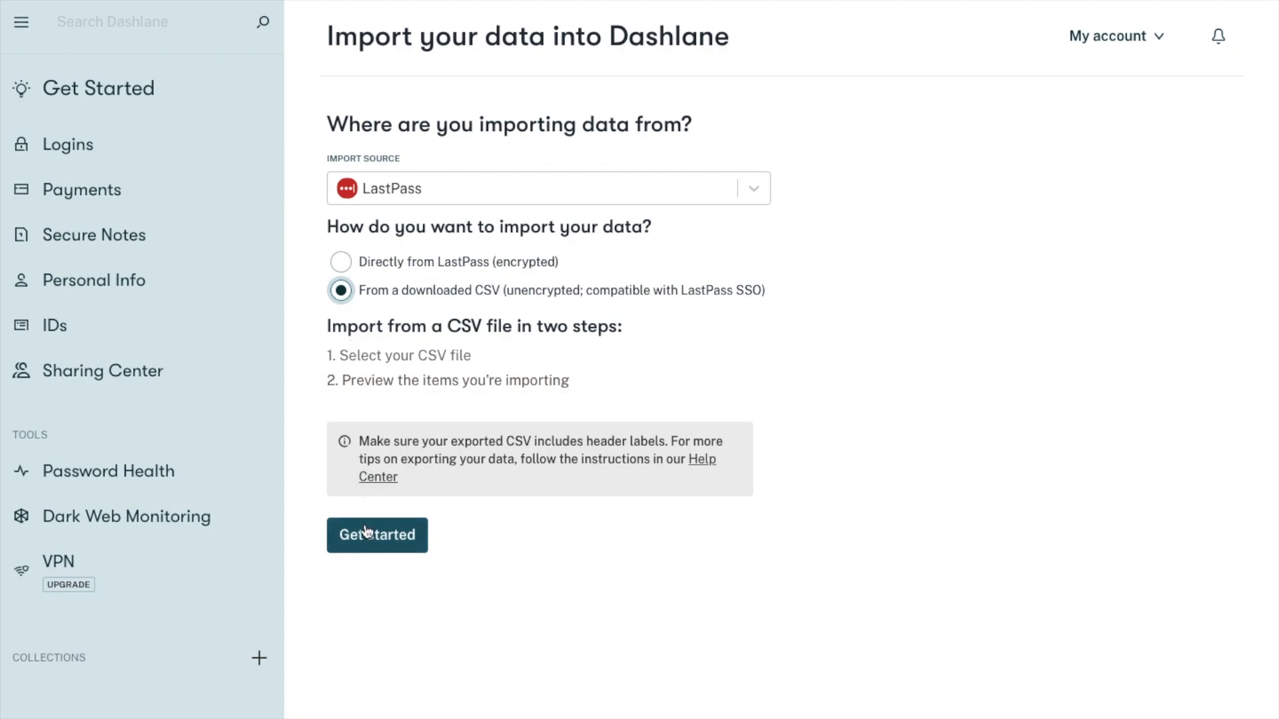
{"action": "left_click", "coordinate": [377, 536]}
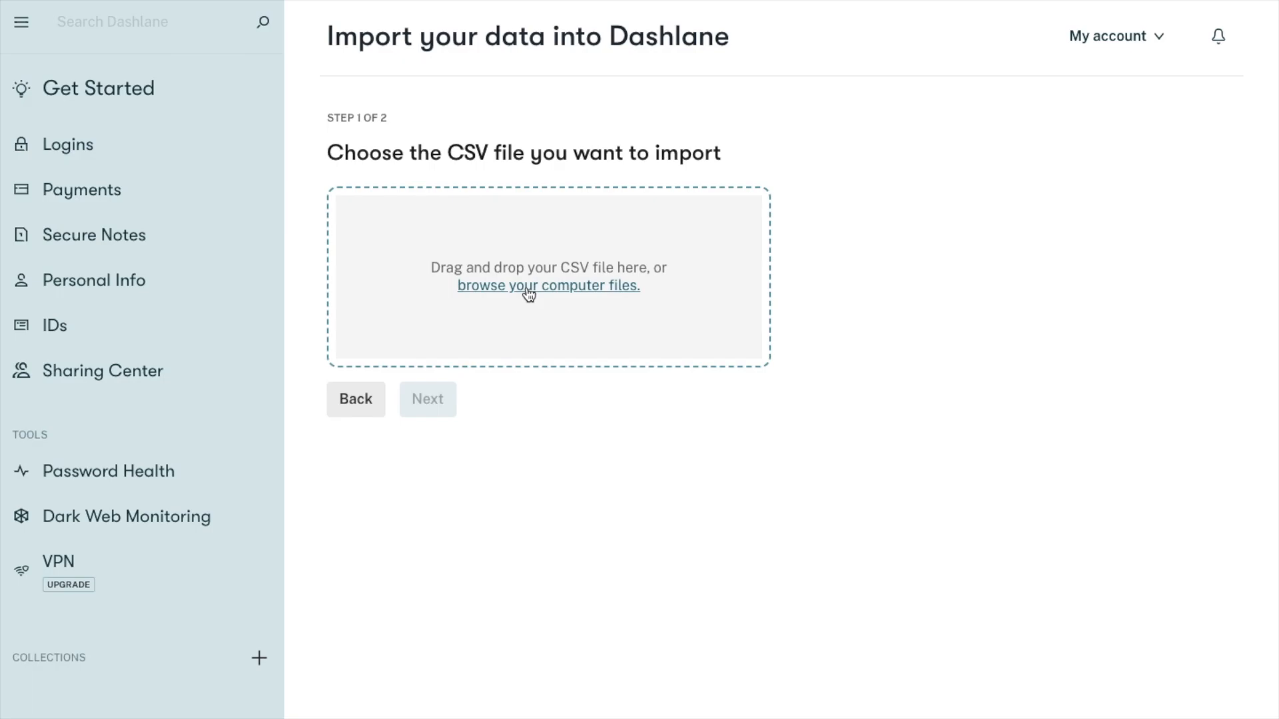
Pick the LastPass export CSV, preview it and import the 5 items.
{"action": "left_click", "coordinate": [547, 285]}
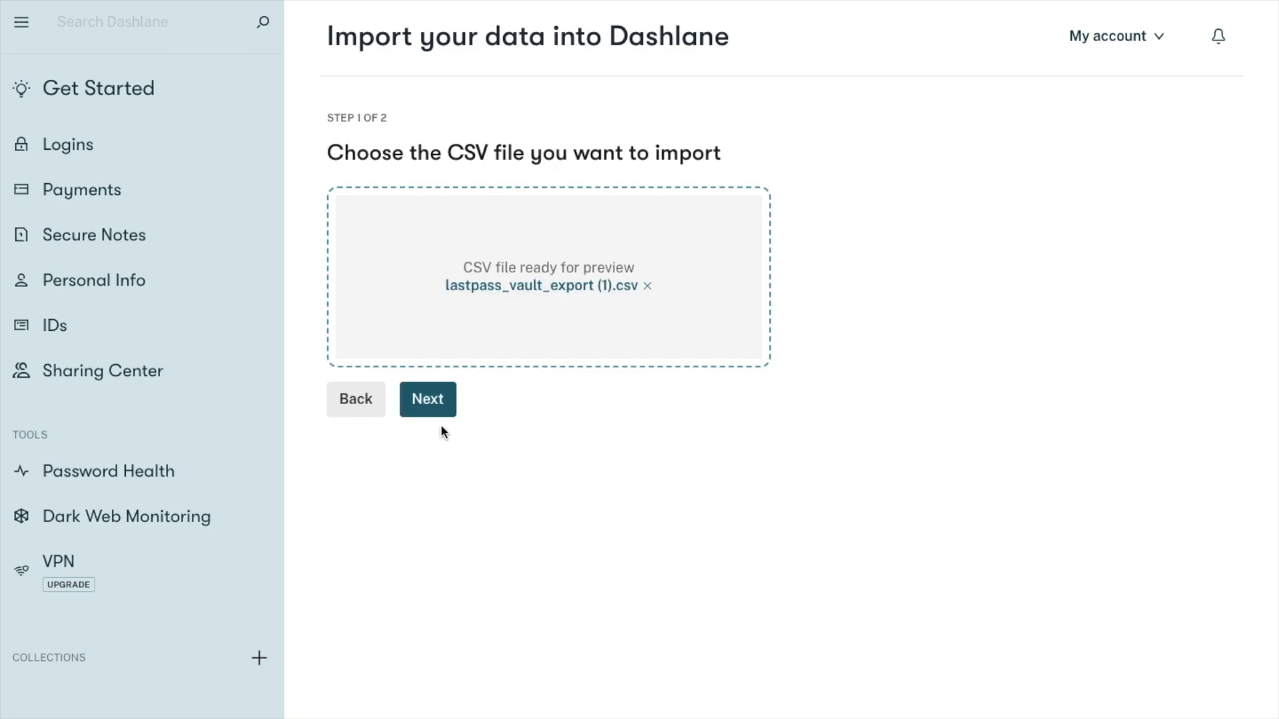
{"action": "left_click", "coordinate": [426, 398]}
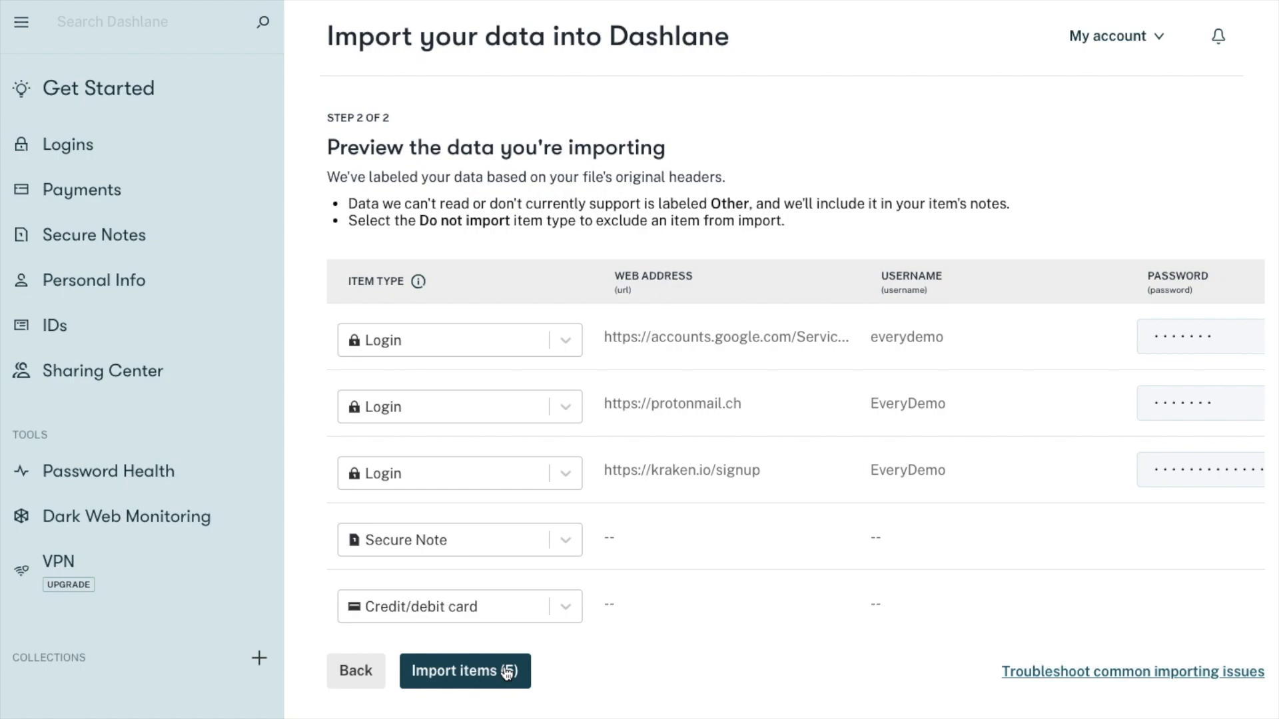
{"action": "left_click", "coordinate": [463, 670]}
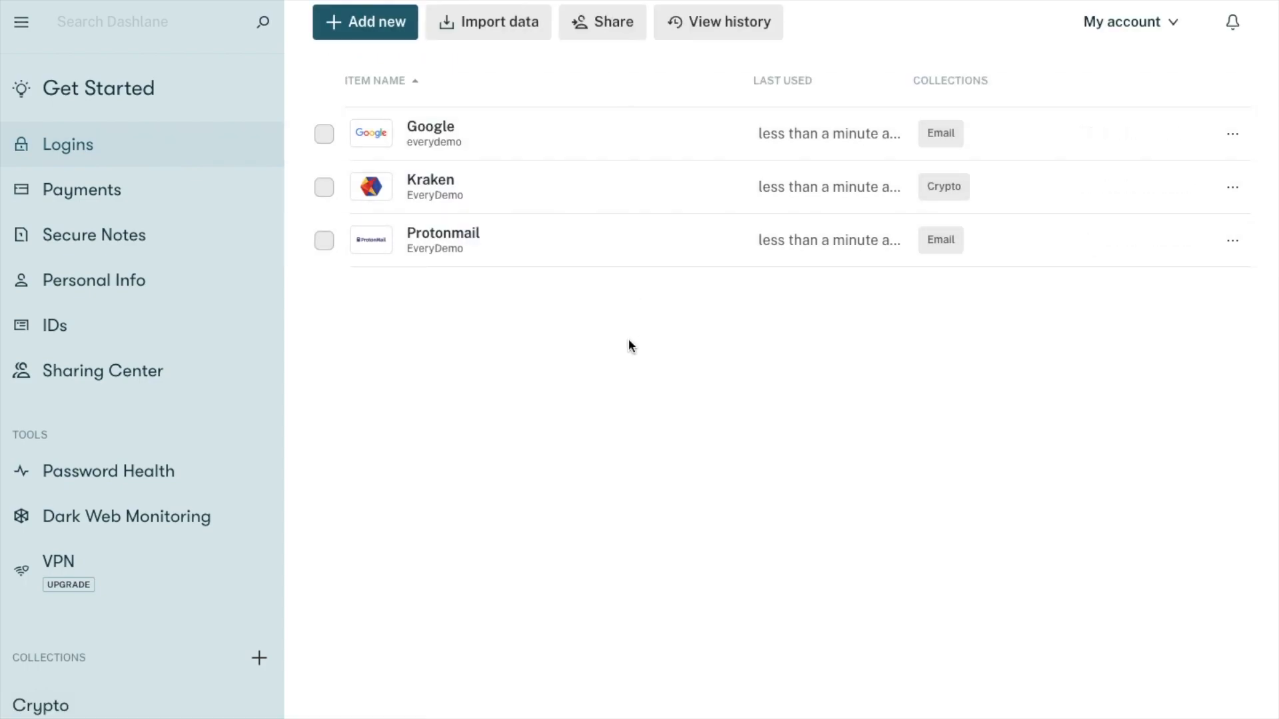
Check the imported items under Secure Notes, Payments and Logins.
{"action": "left_click", "coordinate": [94, 235]}
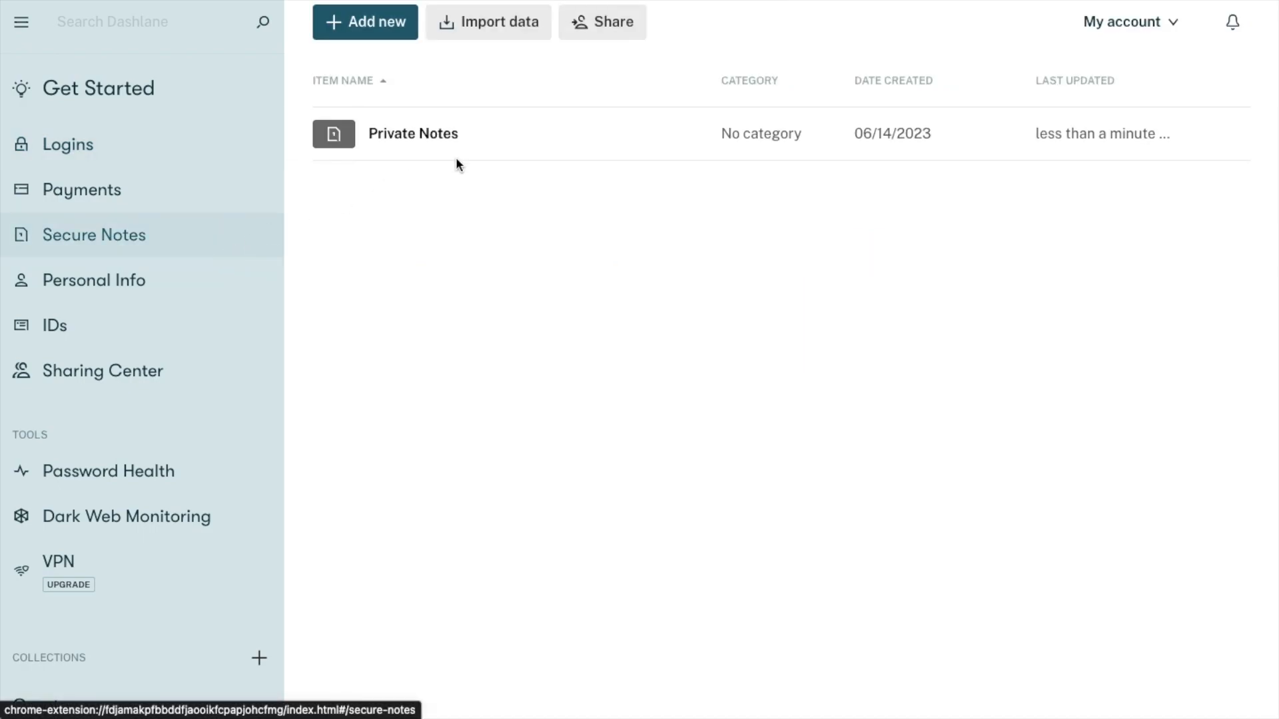
{"action": "left_click", "coordinate": [81, 189]}
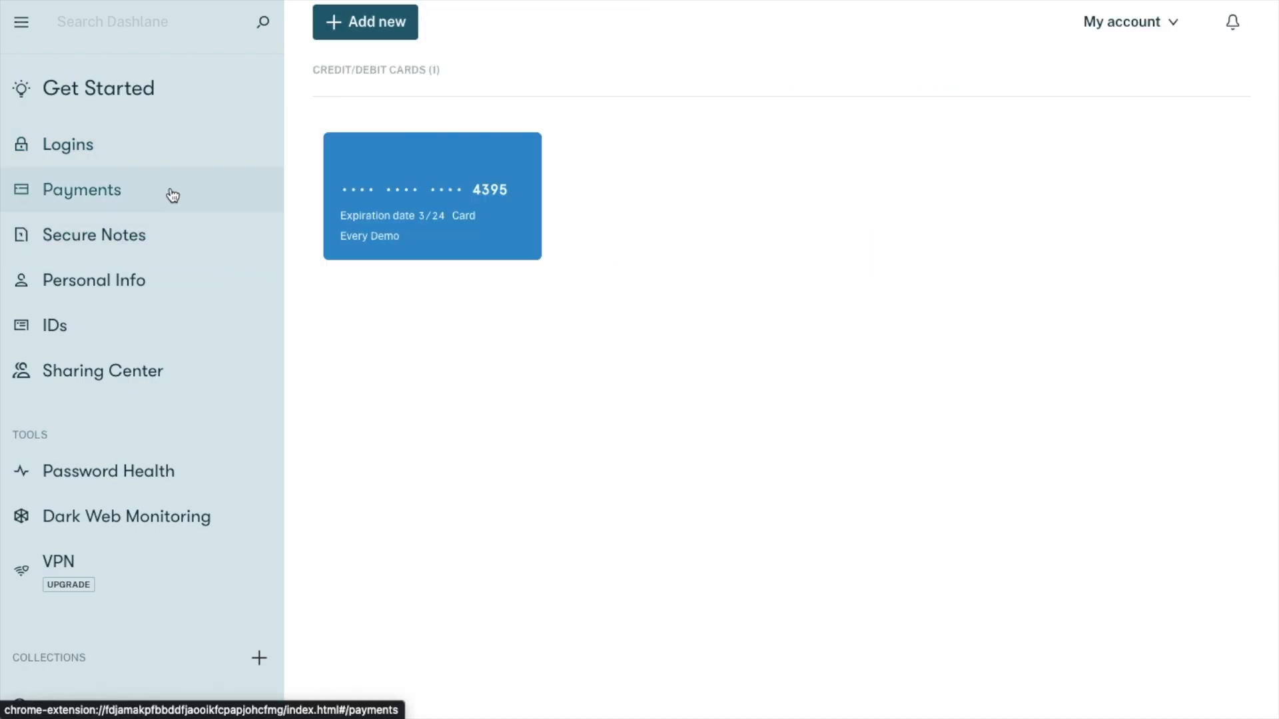
{"action": "left_click", "coordinate": [68, 143]}
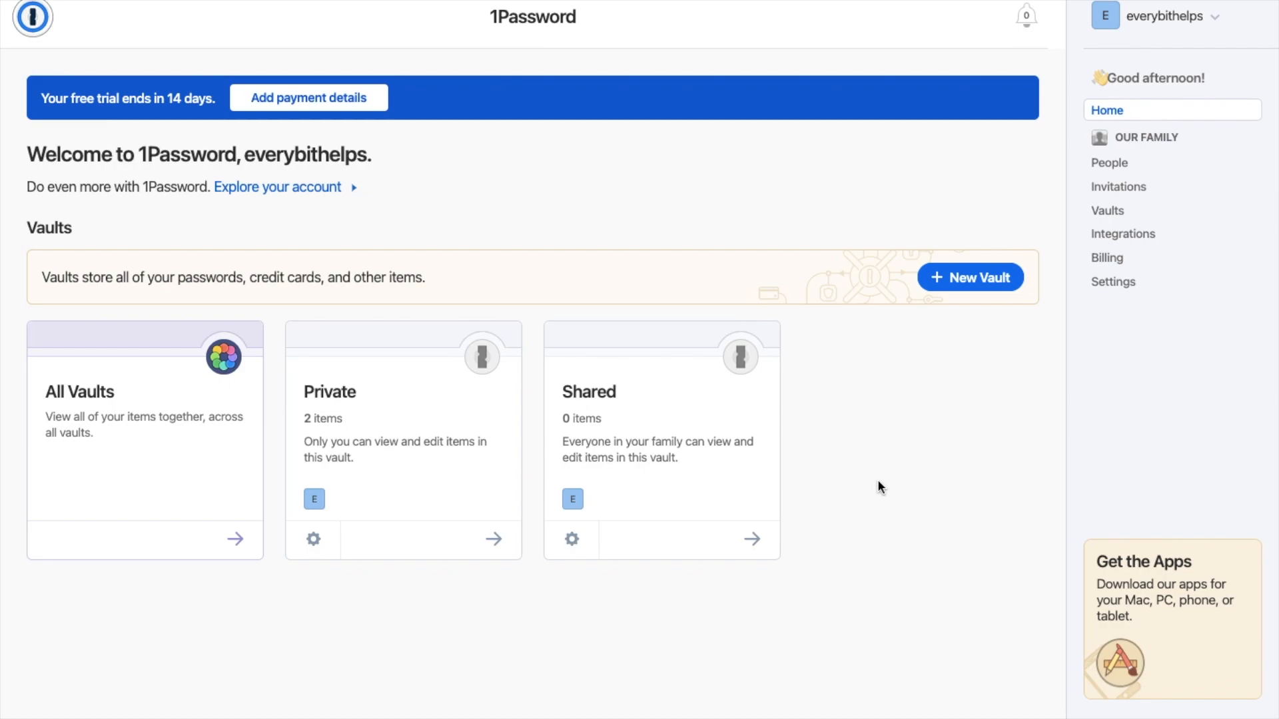
{"action": "mouse_move", "coordinate": [1215, 22]}
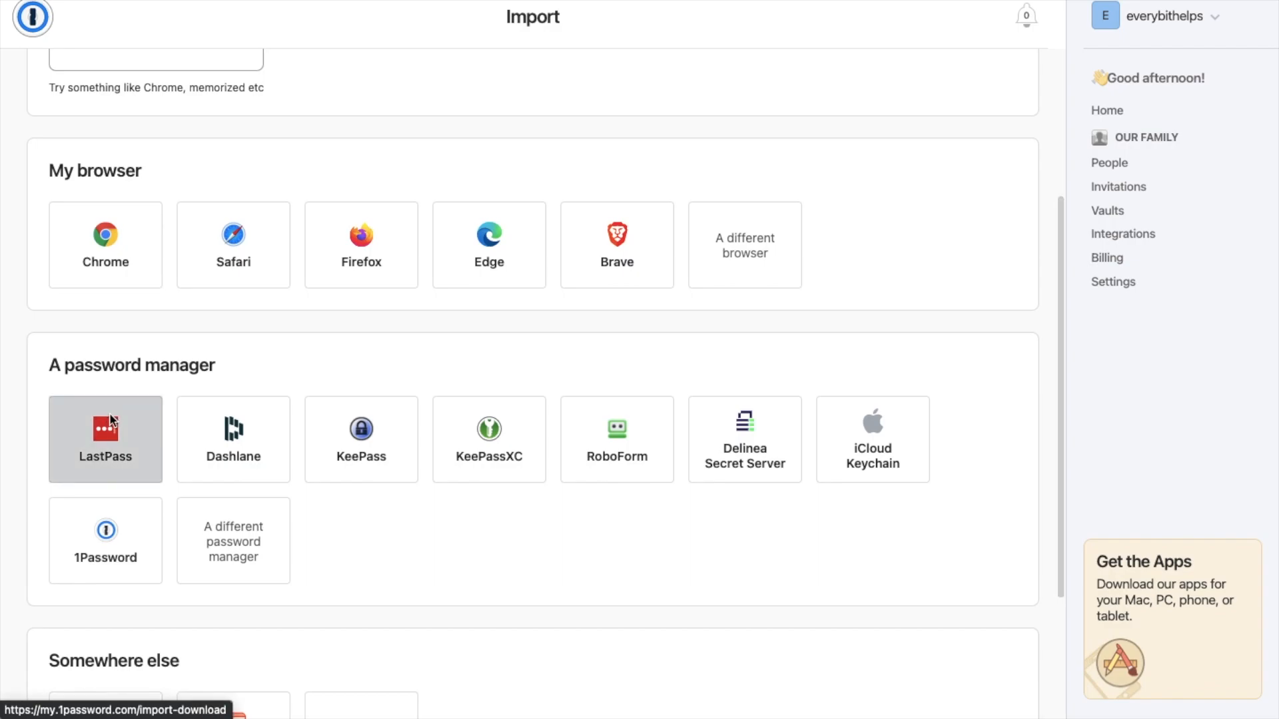
Choose LastPass as the import source in 1Password.
{"action": "left_click", "coordinate": [105, 438]}
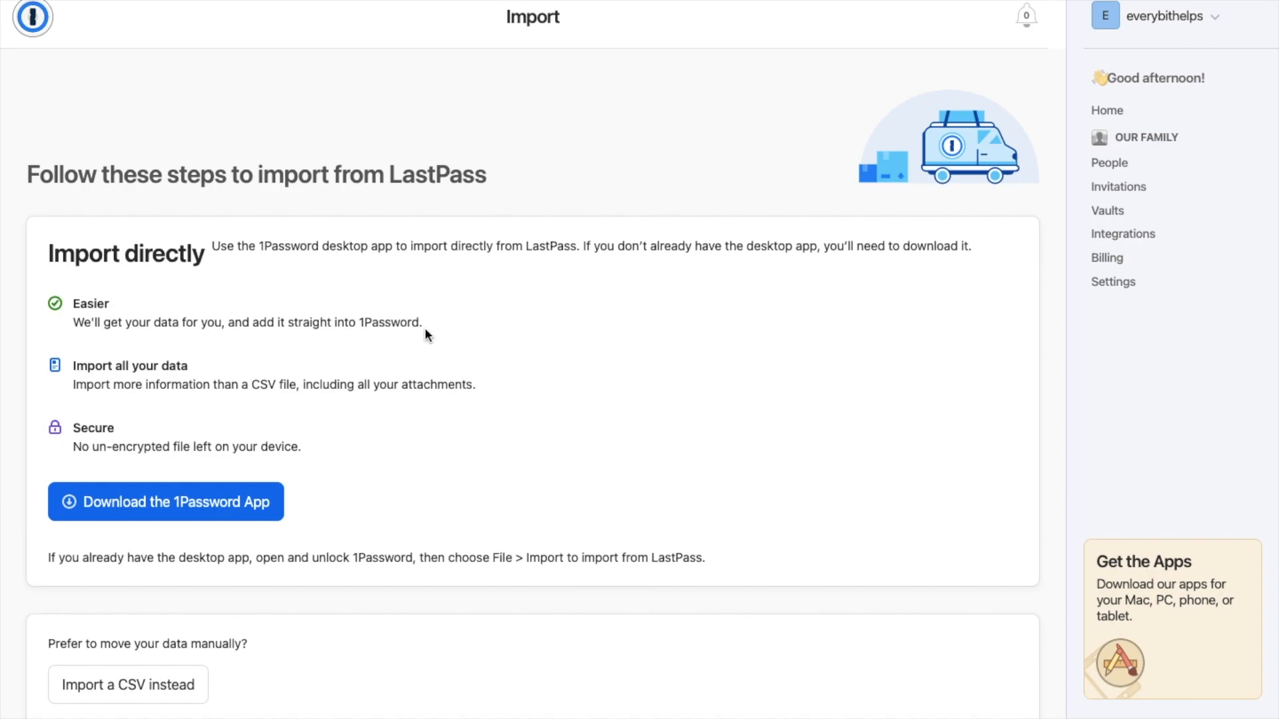
{"action": "mouse_move", "coordinate": [554, 291]}
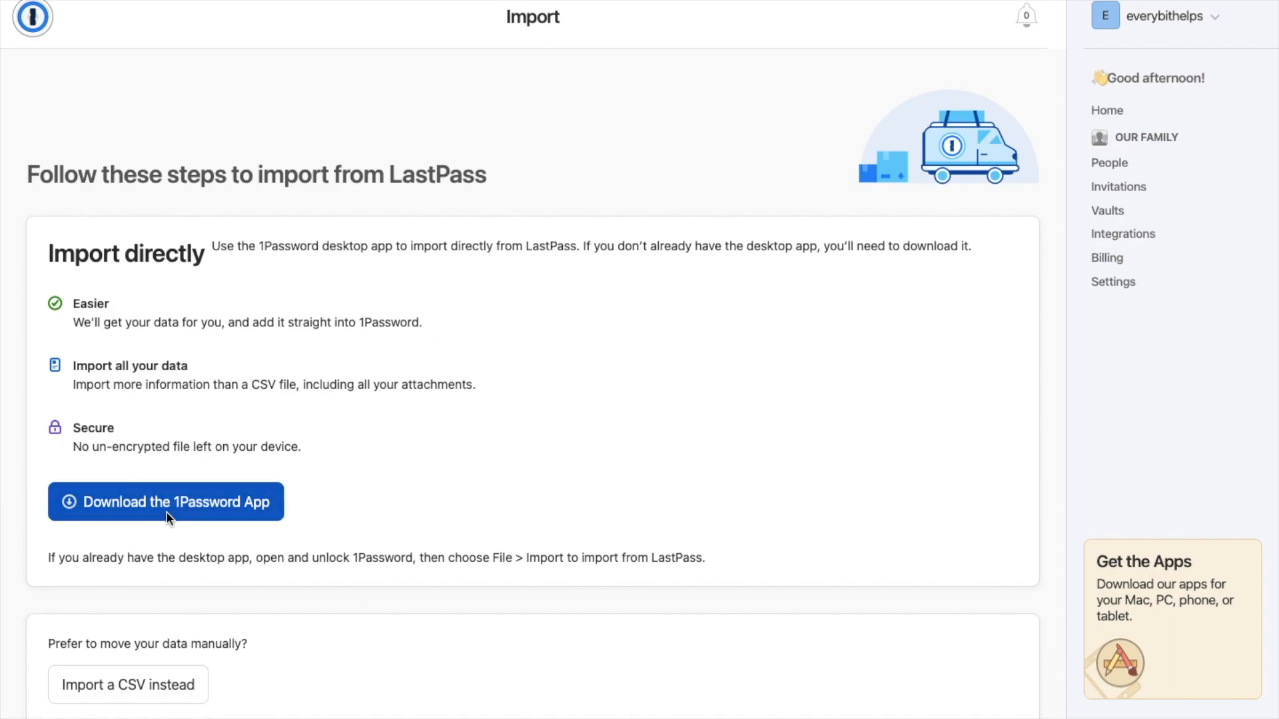
{"action": "mouse_move", "coordinate": [224, 501]}
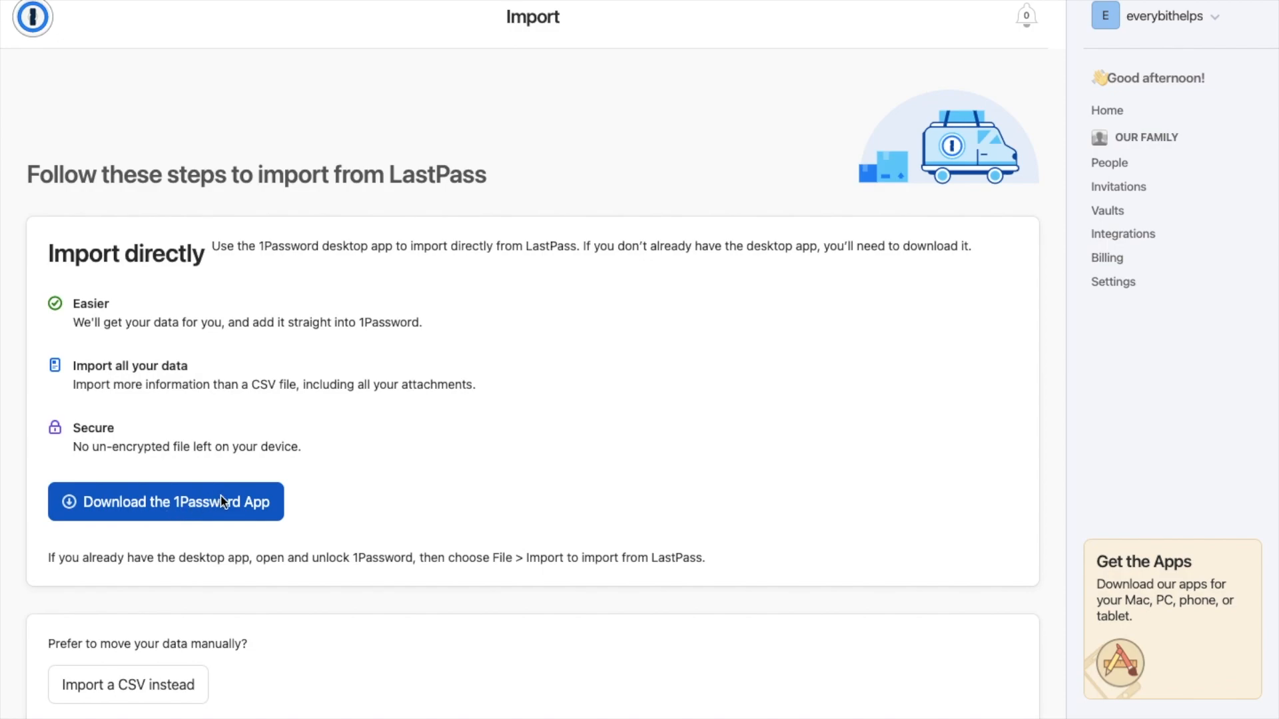
{"action": "mouse_move", "coordinate": [225, 512]}
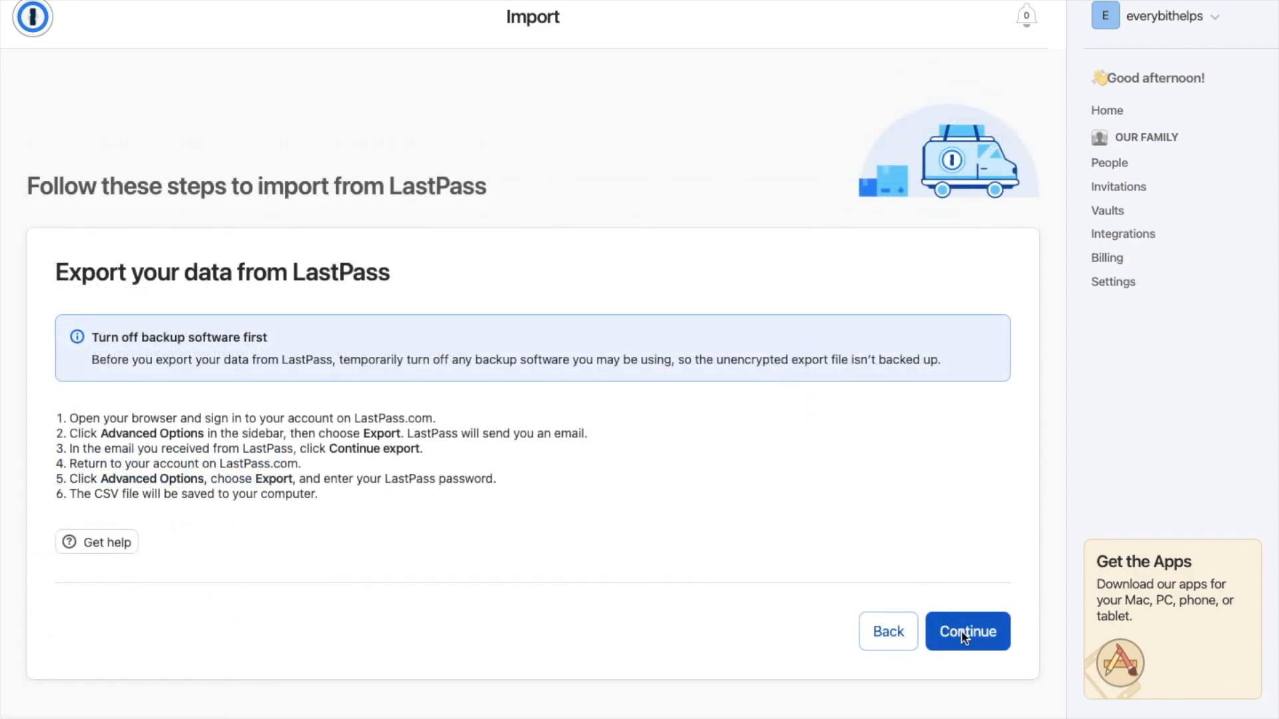
Keep the Private vault, upload the CSV export, run the import and view the 5 imported items.
{"action": "left_click", "coordinate": [967, 632]}
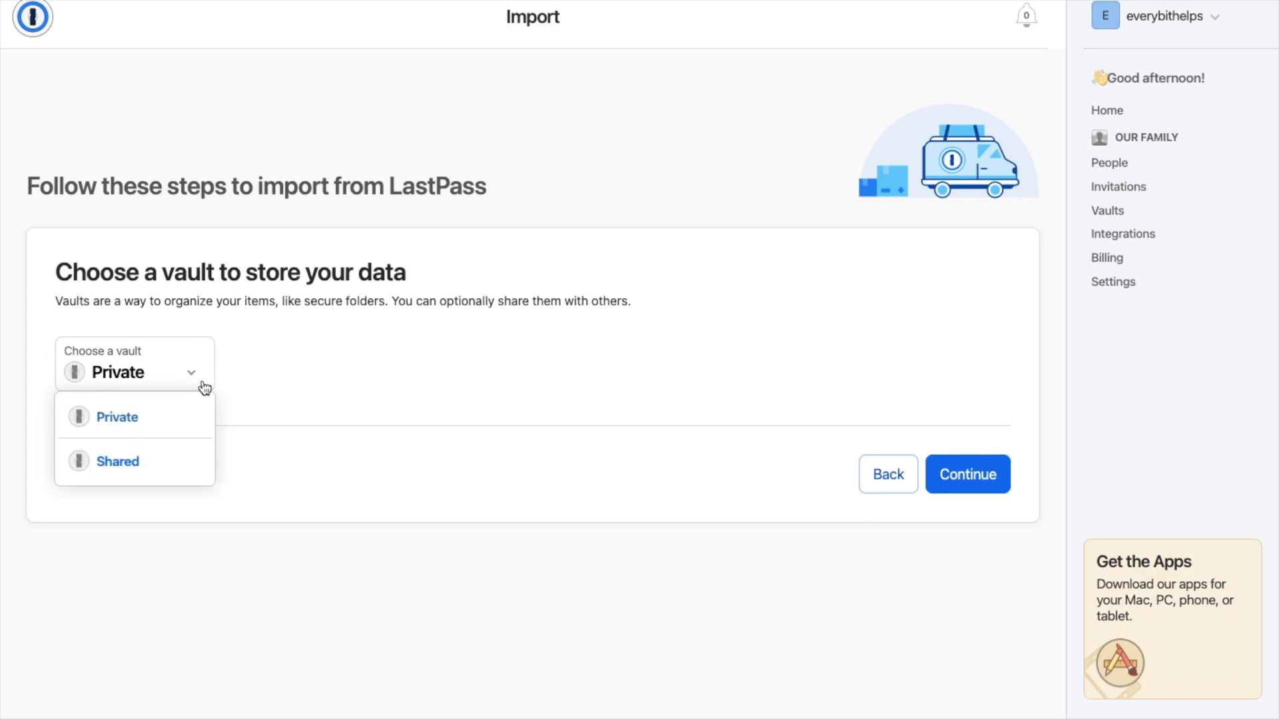
{"action": "mouse_move", "coordinate": [887, 510]}
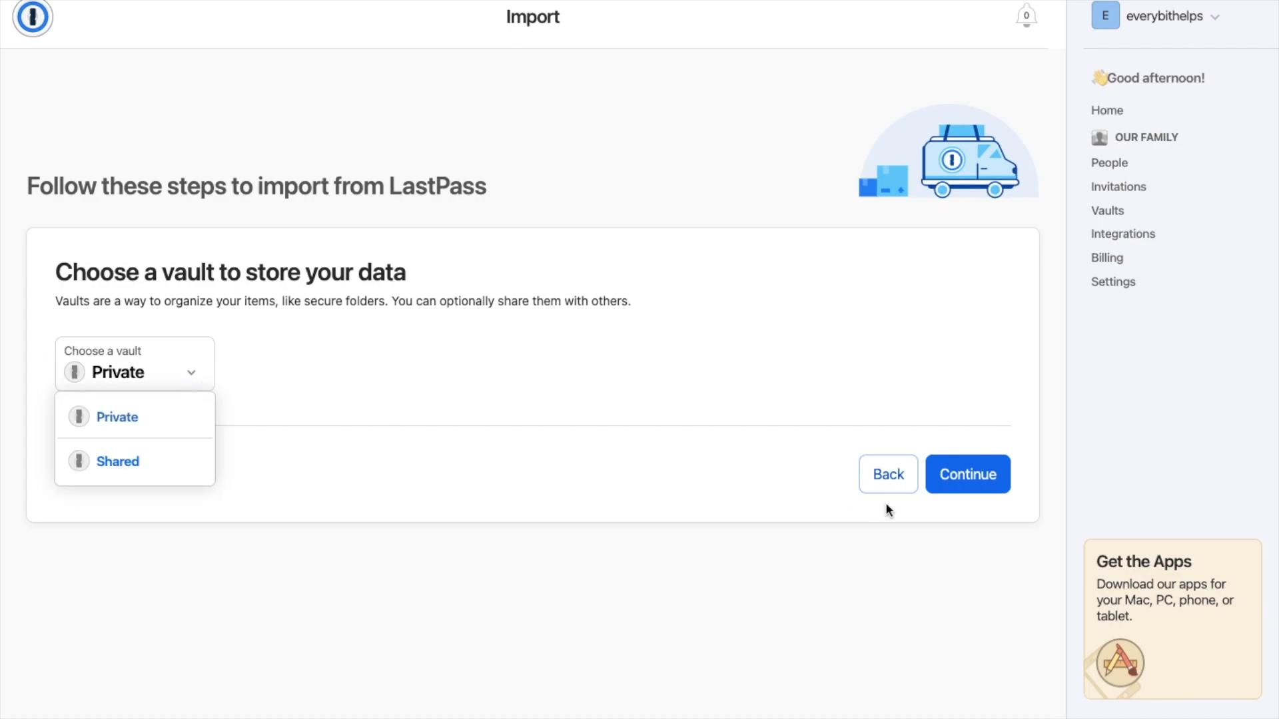
{"action": "left_click", "coordinate": [967, 474]}
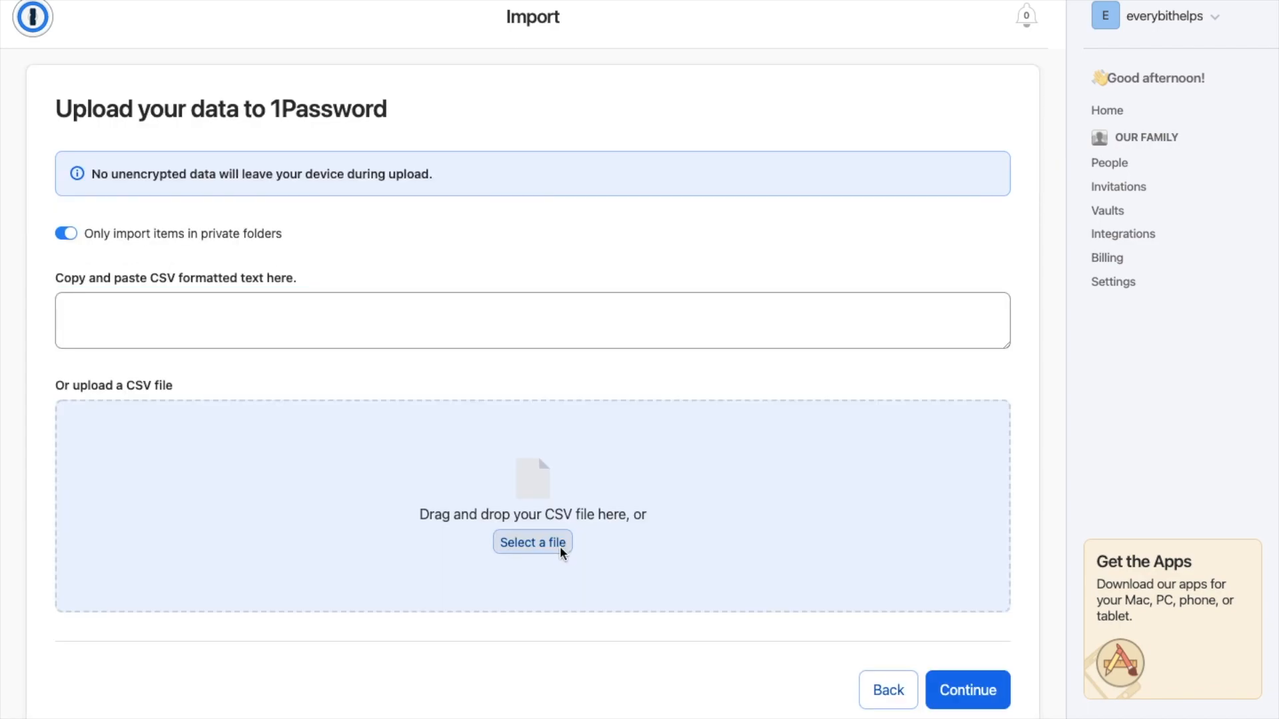
{"action": "left_click", "coordinate": [531, 542]}
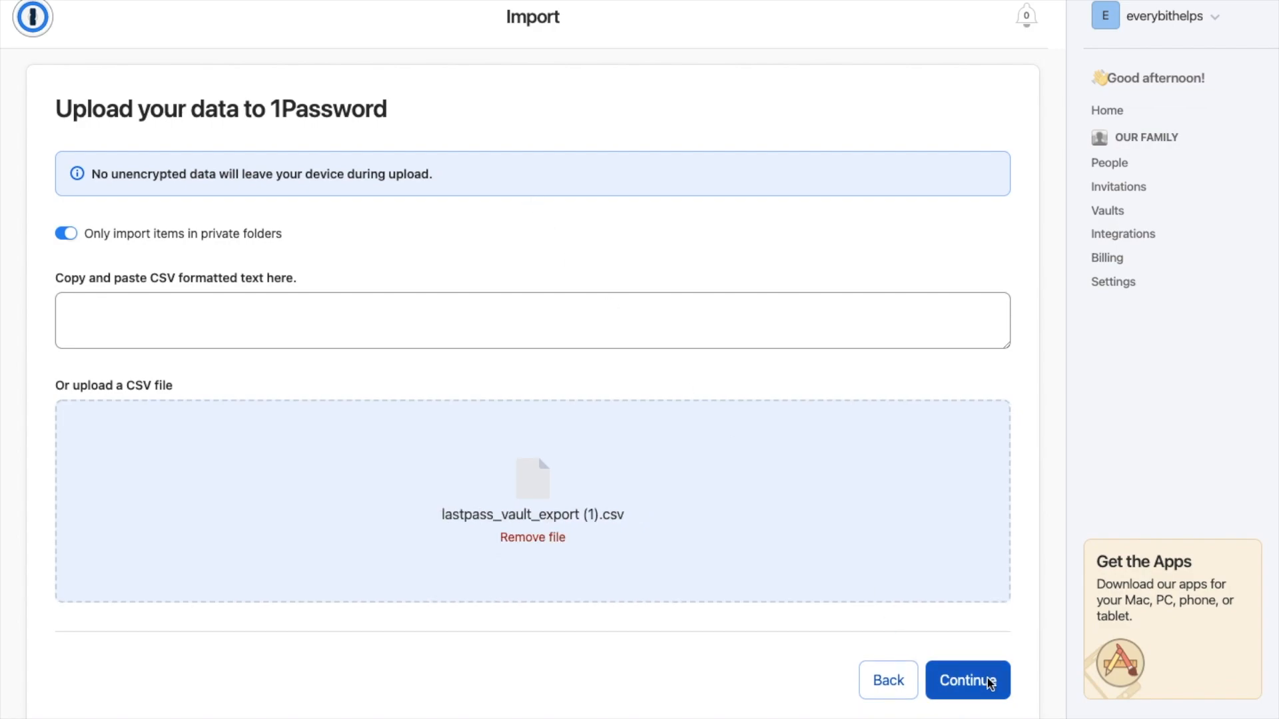
{"action": "left_click", "coordinate": [966, 680]}
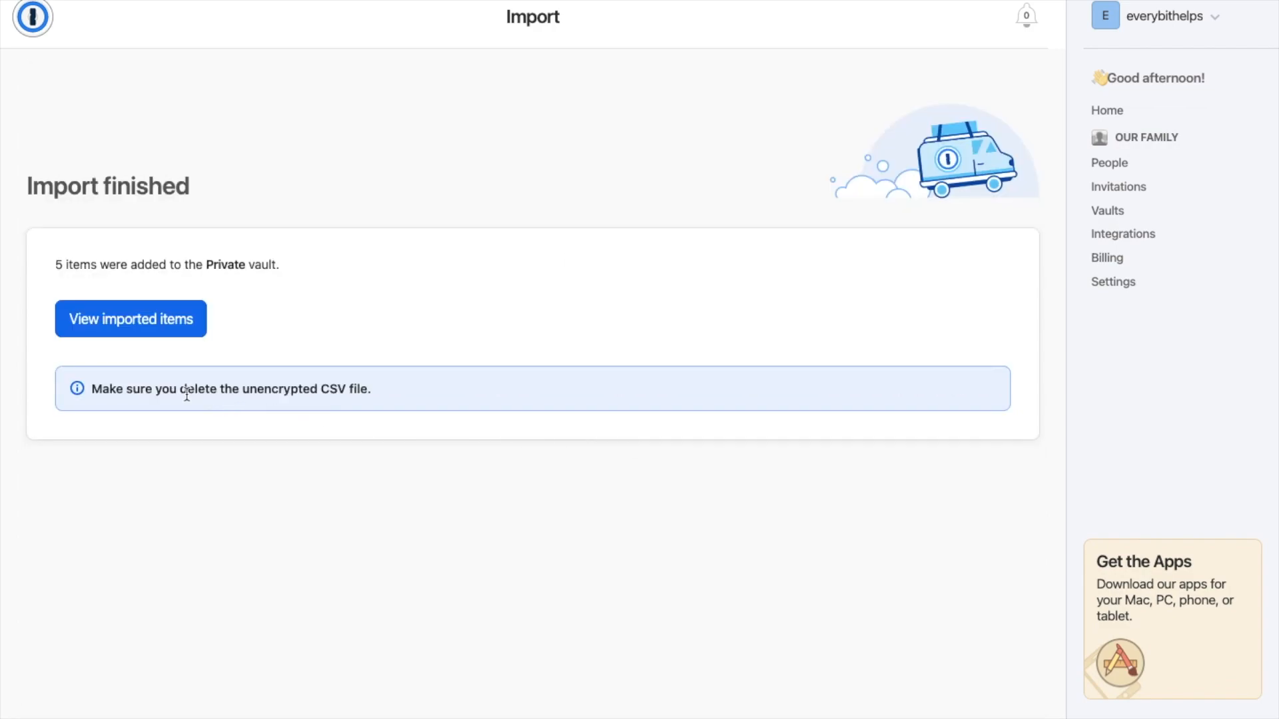
{"action": "left_click", "coordinate": [130, 318]}
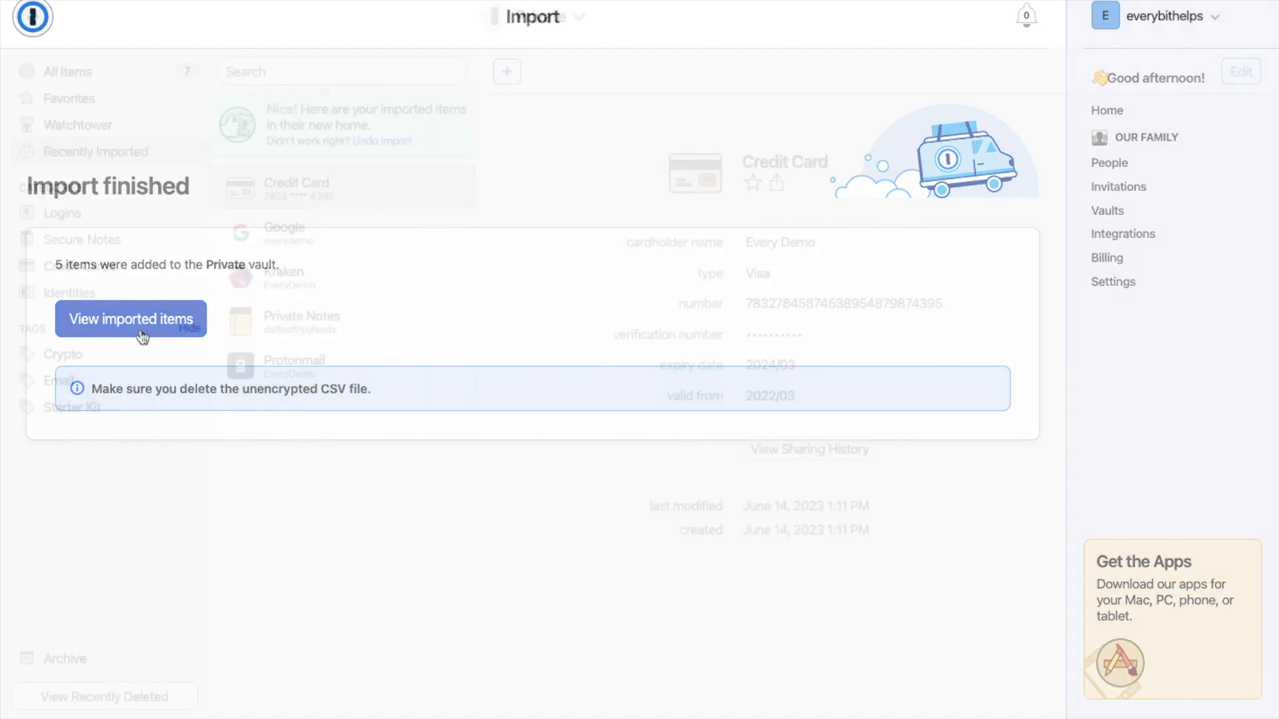
Review the imported Credit Card, Private Notes and Protonmail, then filter to the Logins category.
{"action": "left_click", "coordinate": [129, 318]}
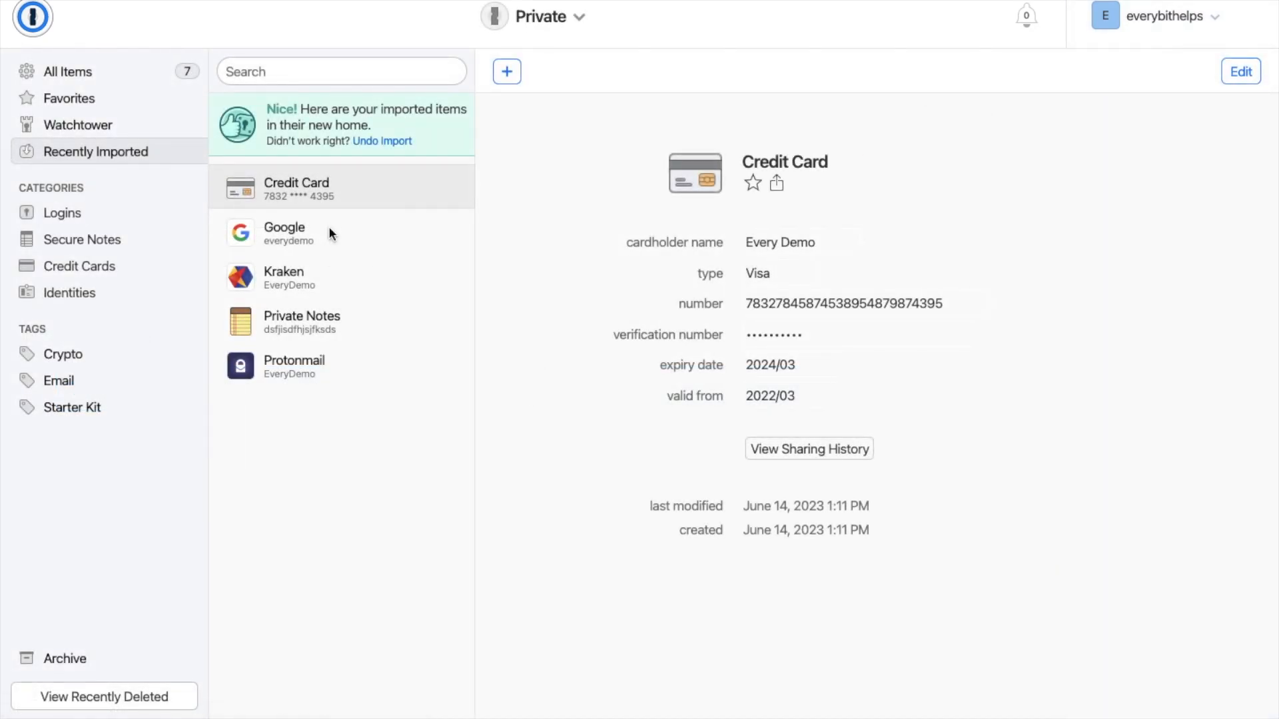
{"action": "left_click", "coordinate": [285, 231]}
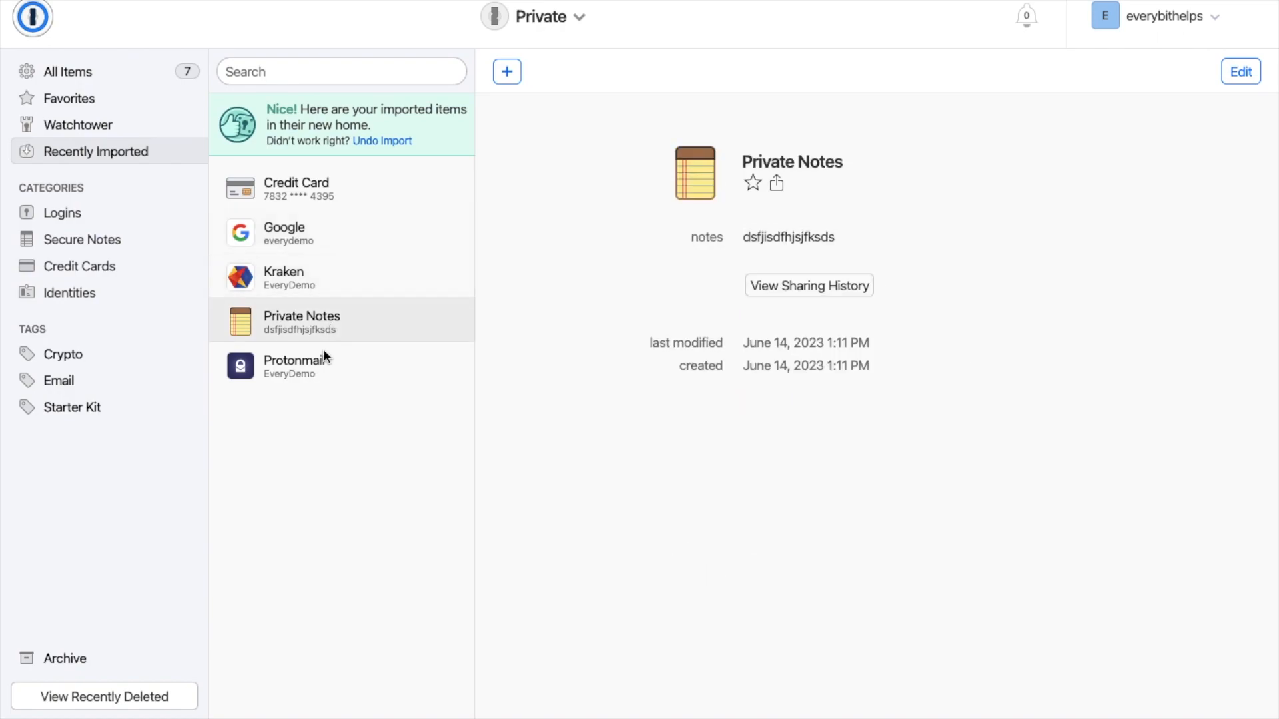
{"action": "left_click", "coordinate": [297, 368]}
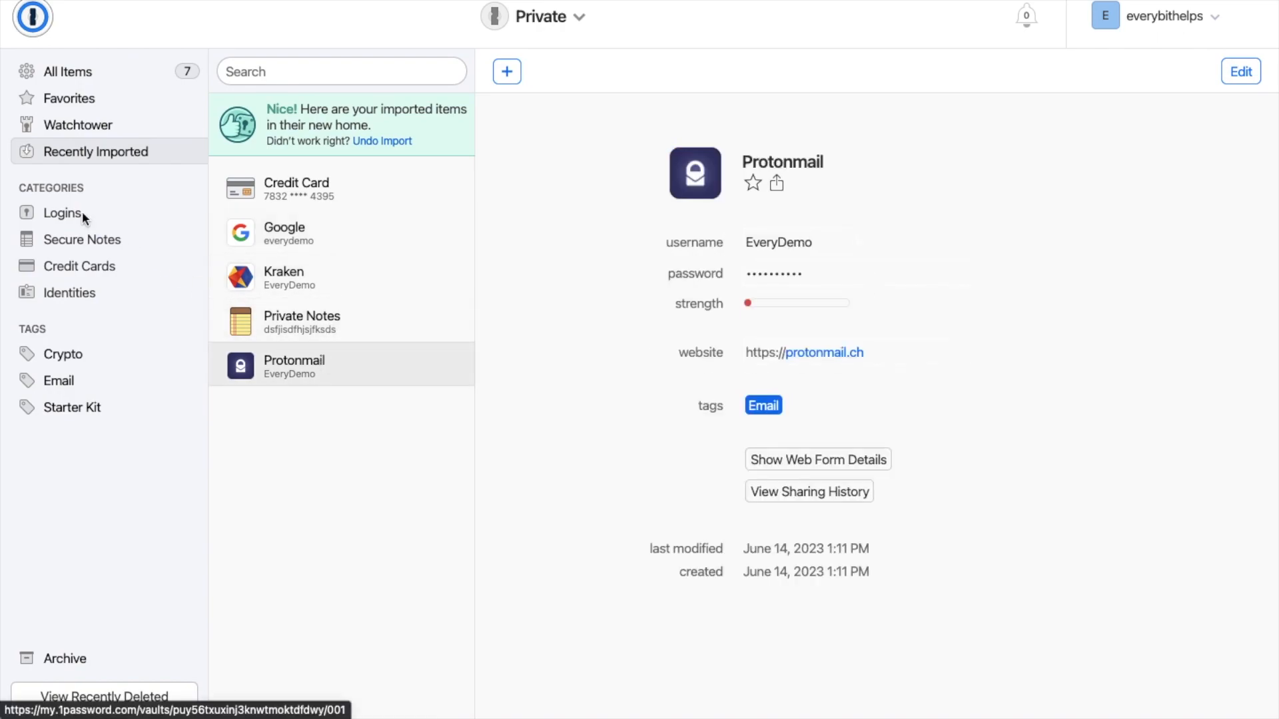
{"action": "left_click", "coordinate": [62, 214]}
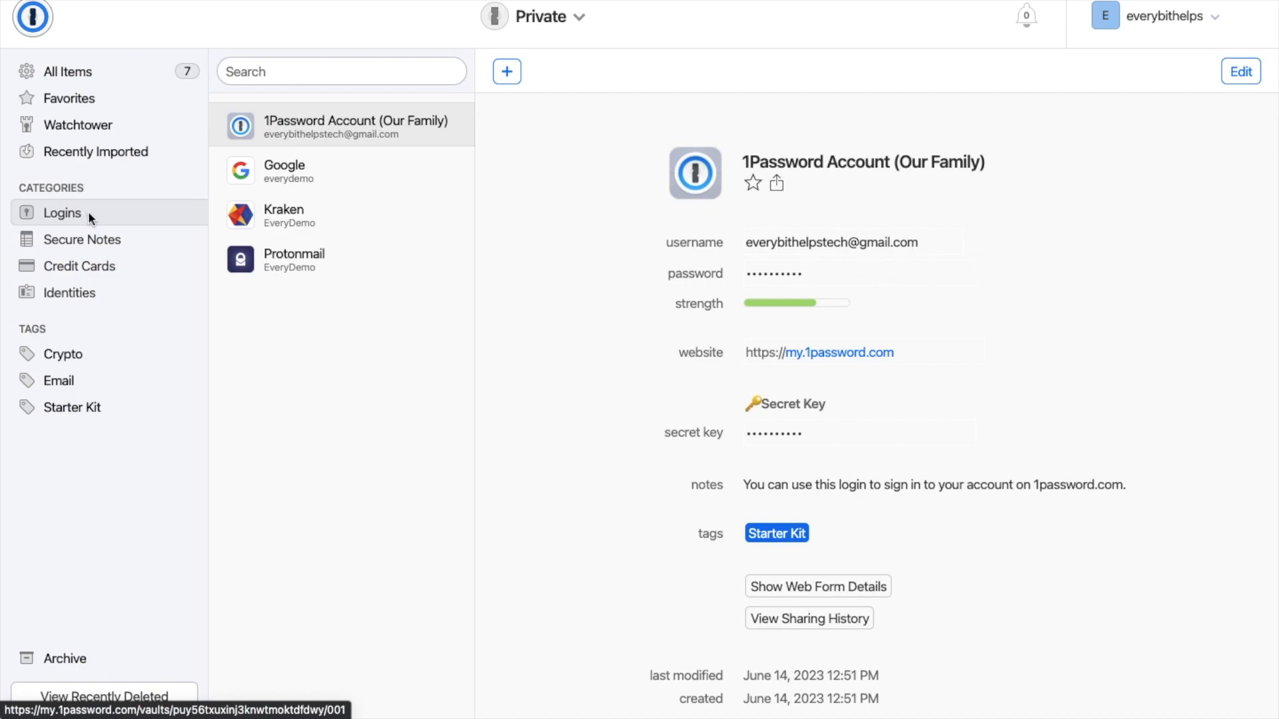
{"action": "mouse_move", "coordinate": [280, 108]}
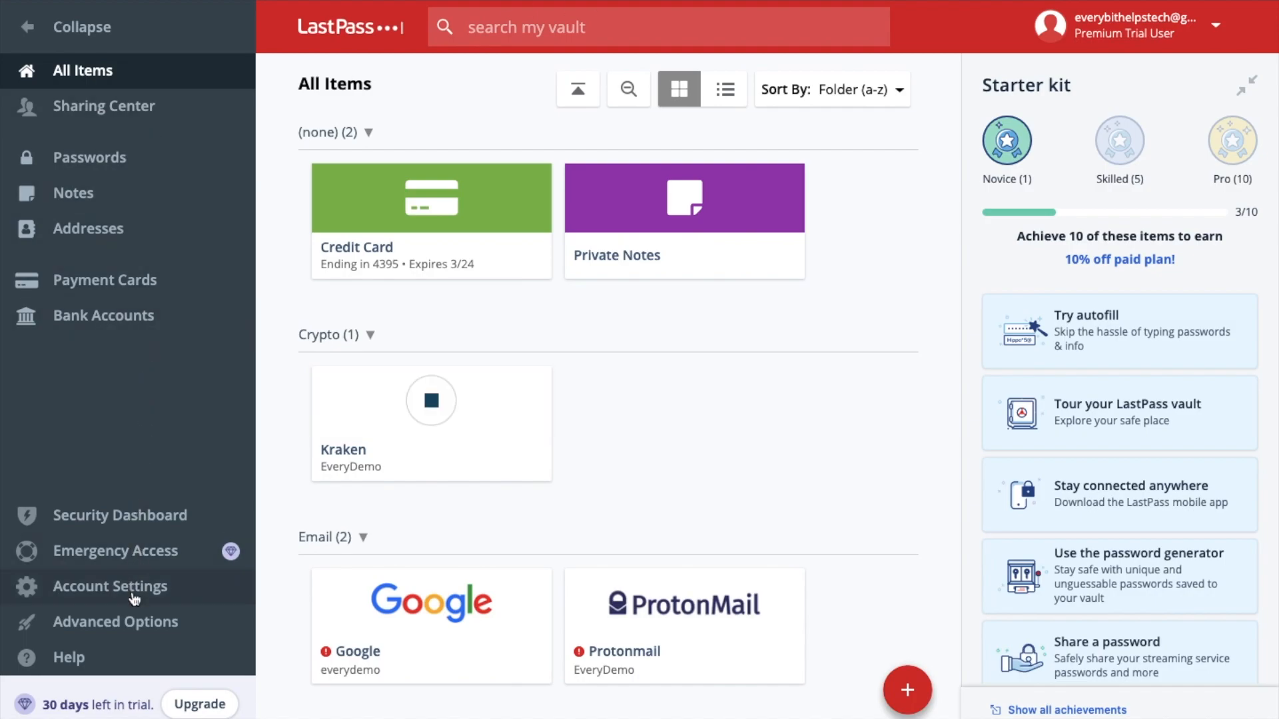
Show the Account Information status page with the Premium trial details and delete-or-reset option.
{"action": "left_click", "coordinate": [110, 585]}
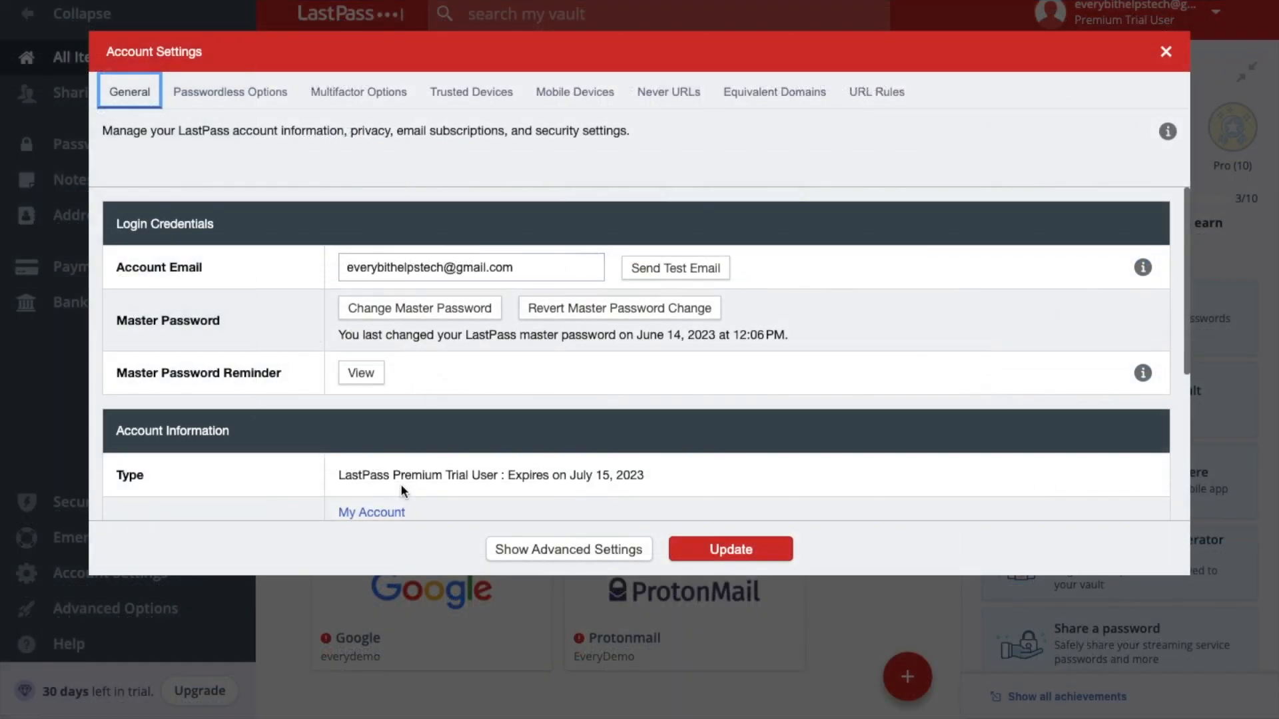
{"action": "scroll", "scroll_direction": "down", "scroll_amount": 3}
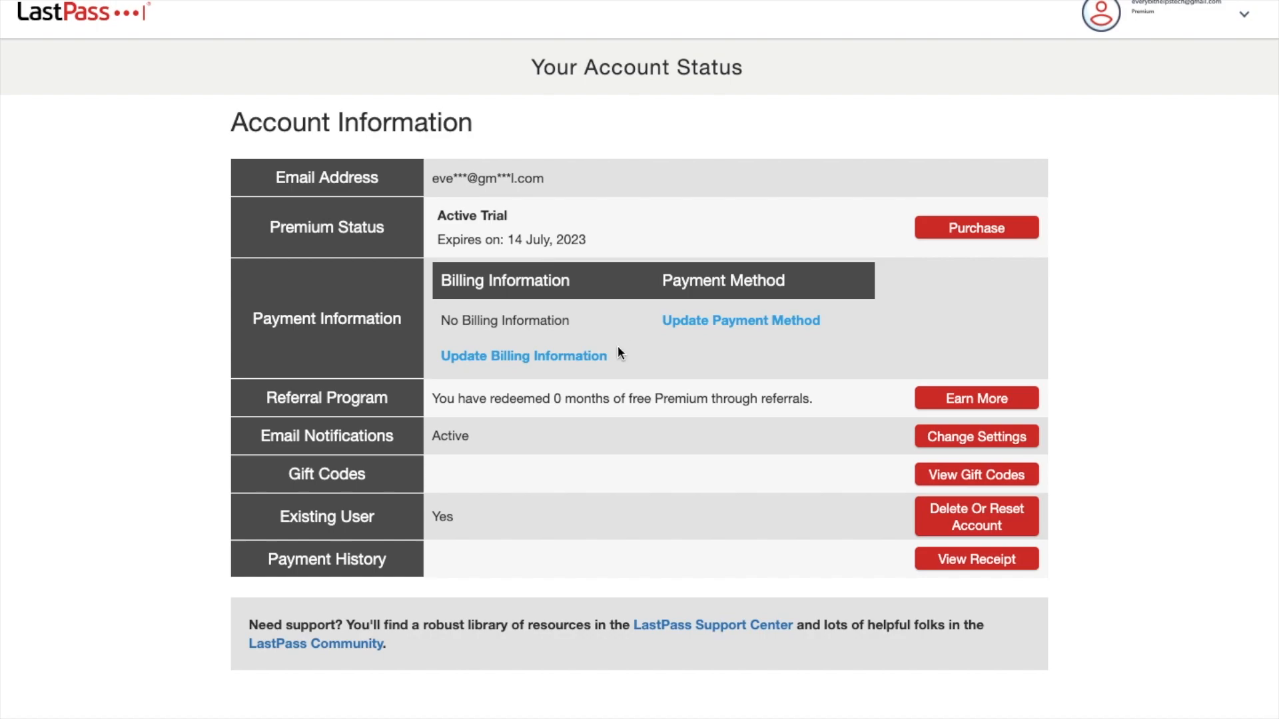
{"action": "mouse_move", "coordinate": [522, 356]}
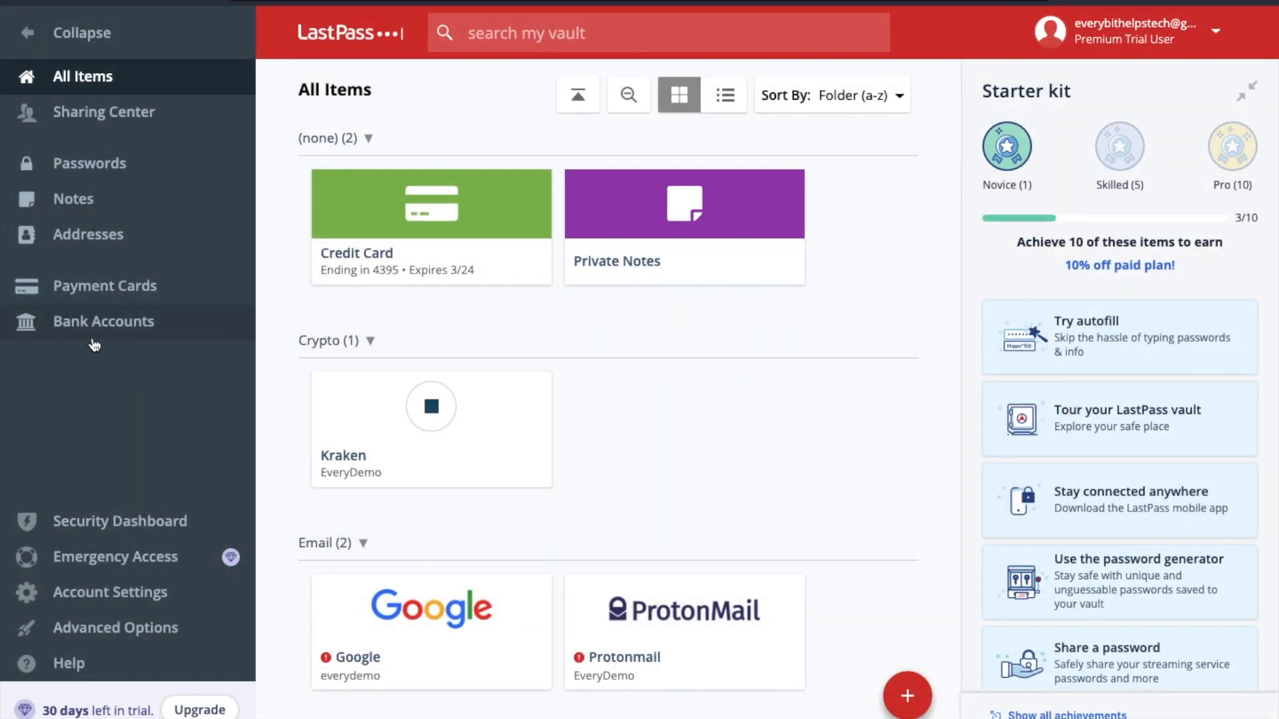
Reveal the advanced account settings and reach the Tools section.
{"action": "left_click", "coordinate": [110, 593]}
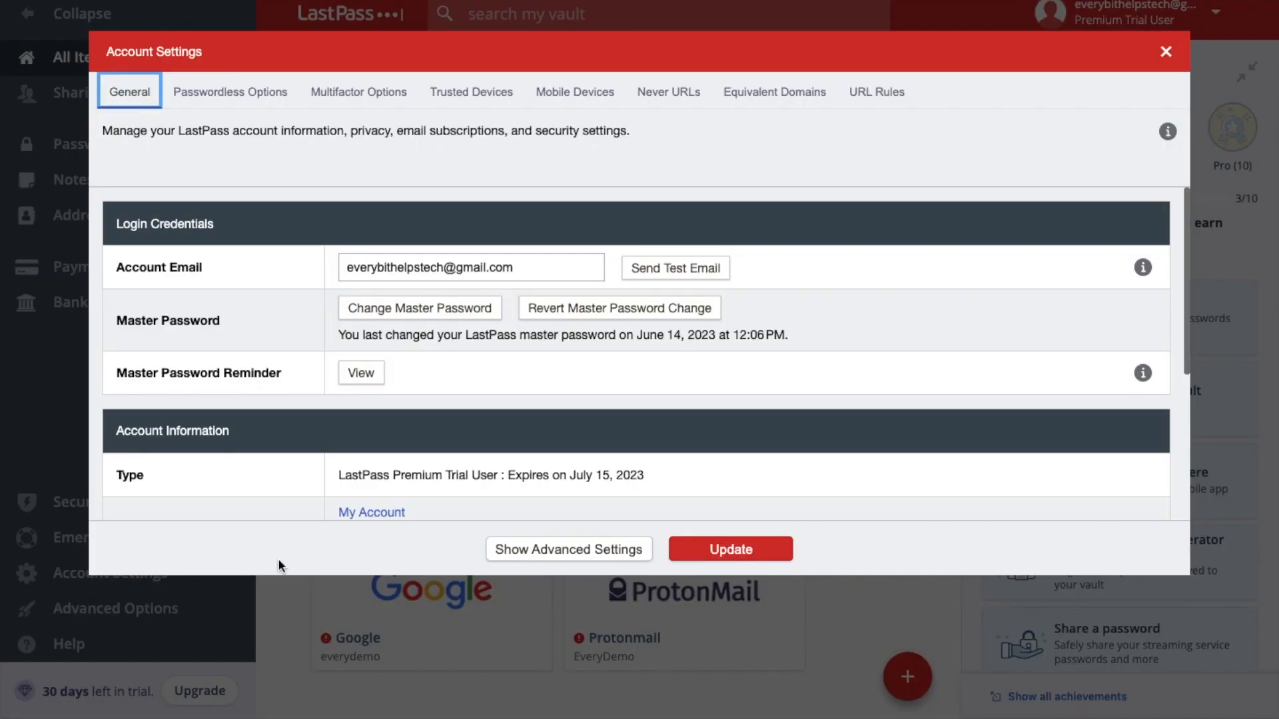
{"action": "left_click", "coordinate": [568, 549]}
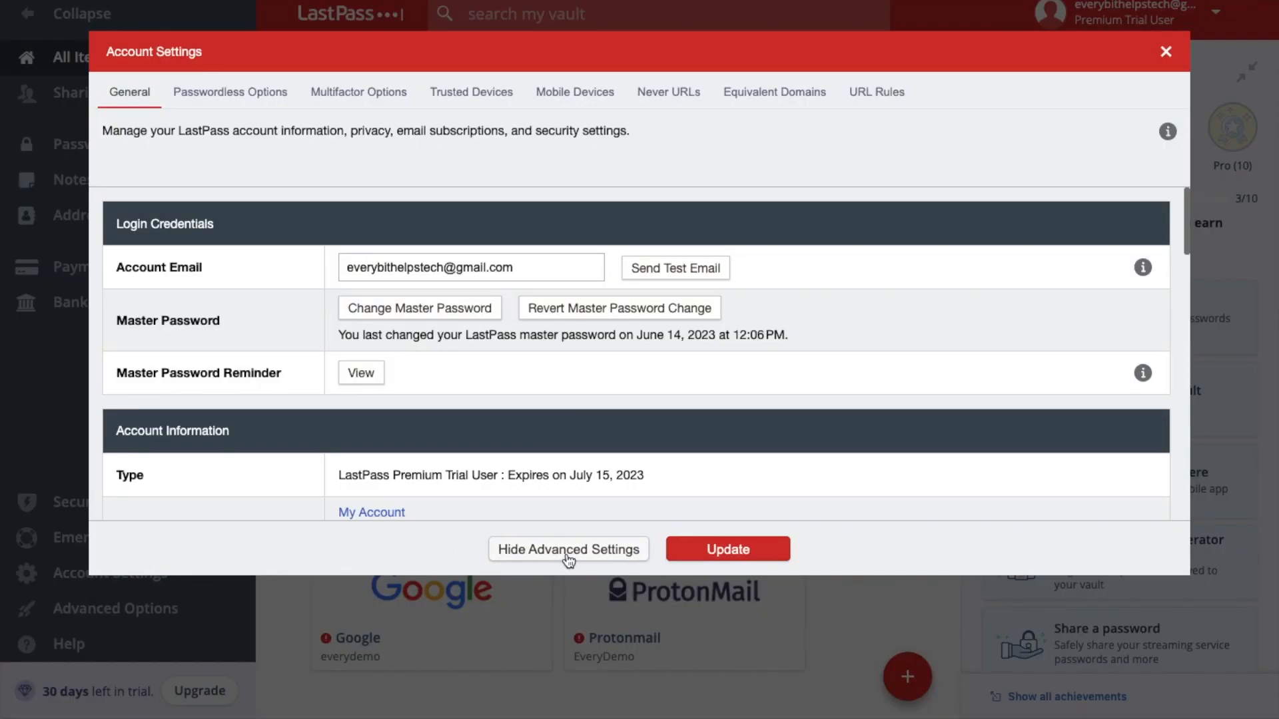
{"action": "scroll", "scroll_direction": "down", "scroll_amount": 3}
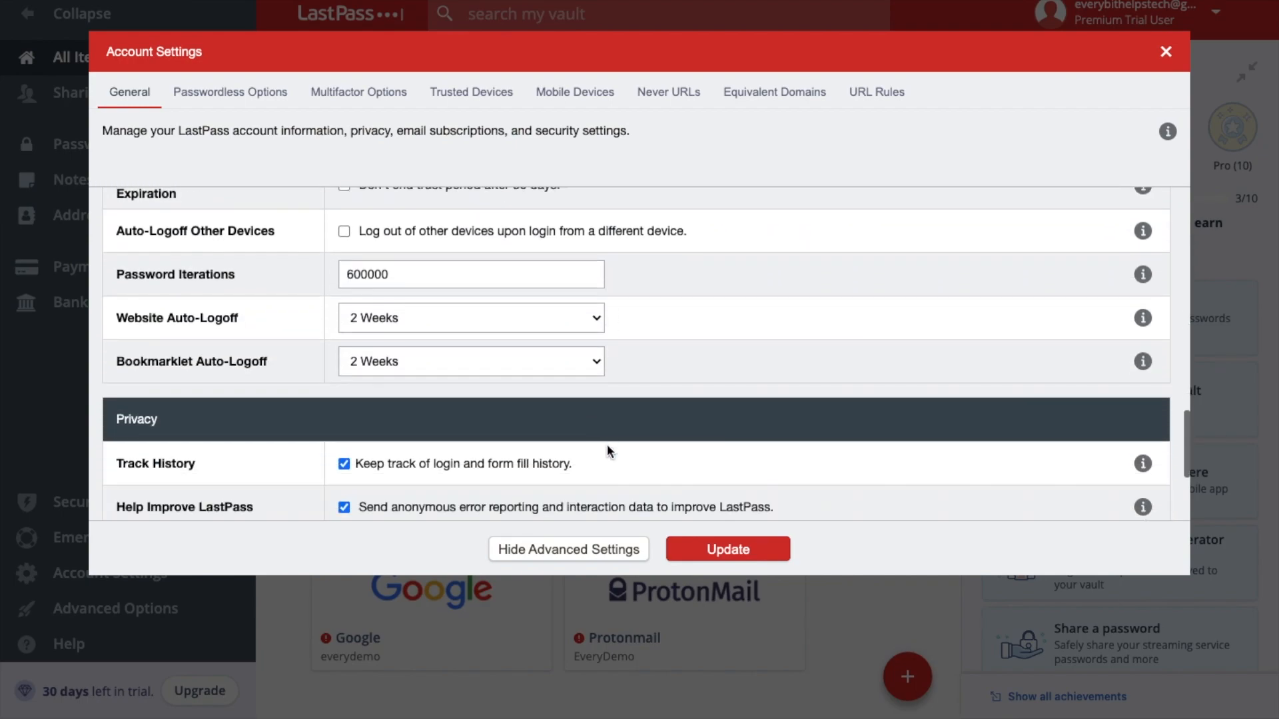
{"action": "scroll", "scroll_direction": "down", "scroll_amount": 3}
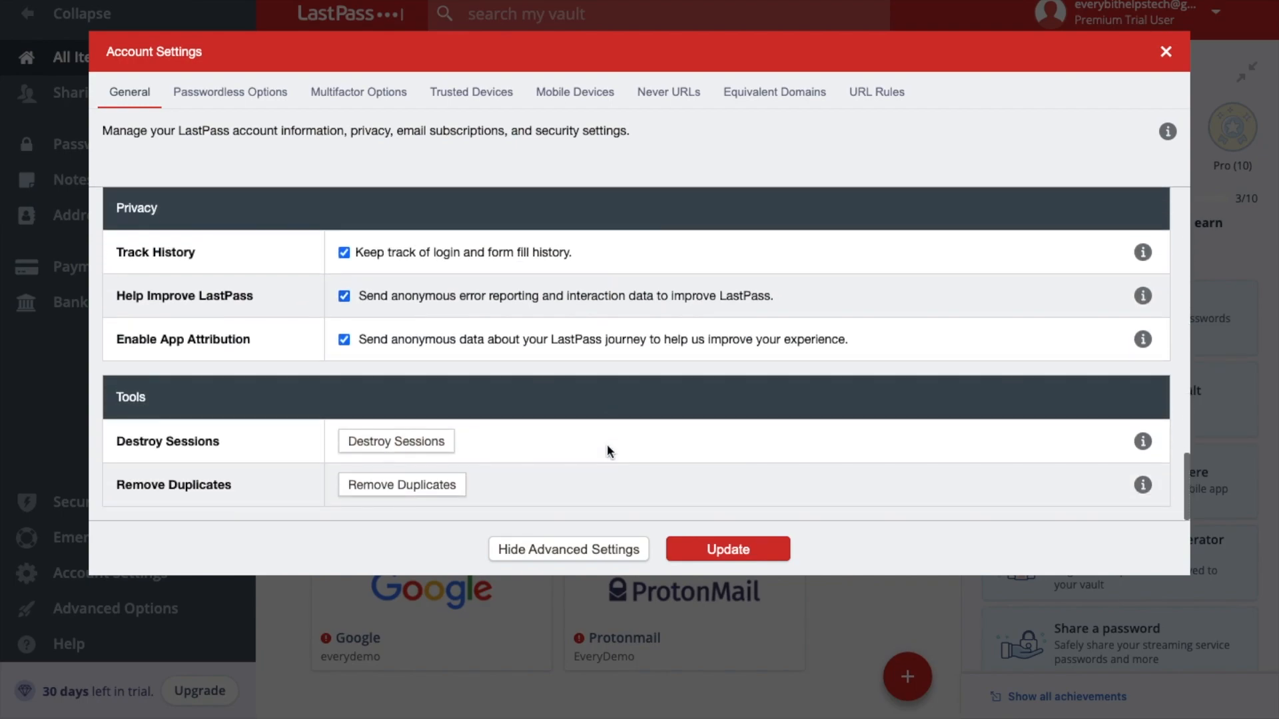
Destroy sessions, killing every active session except the current one.
{"action": "left_click", "coordinate": [394, 441]}
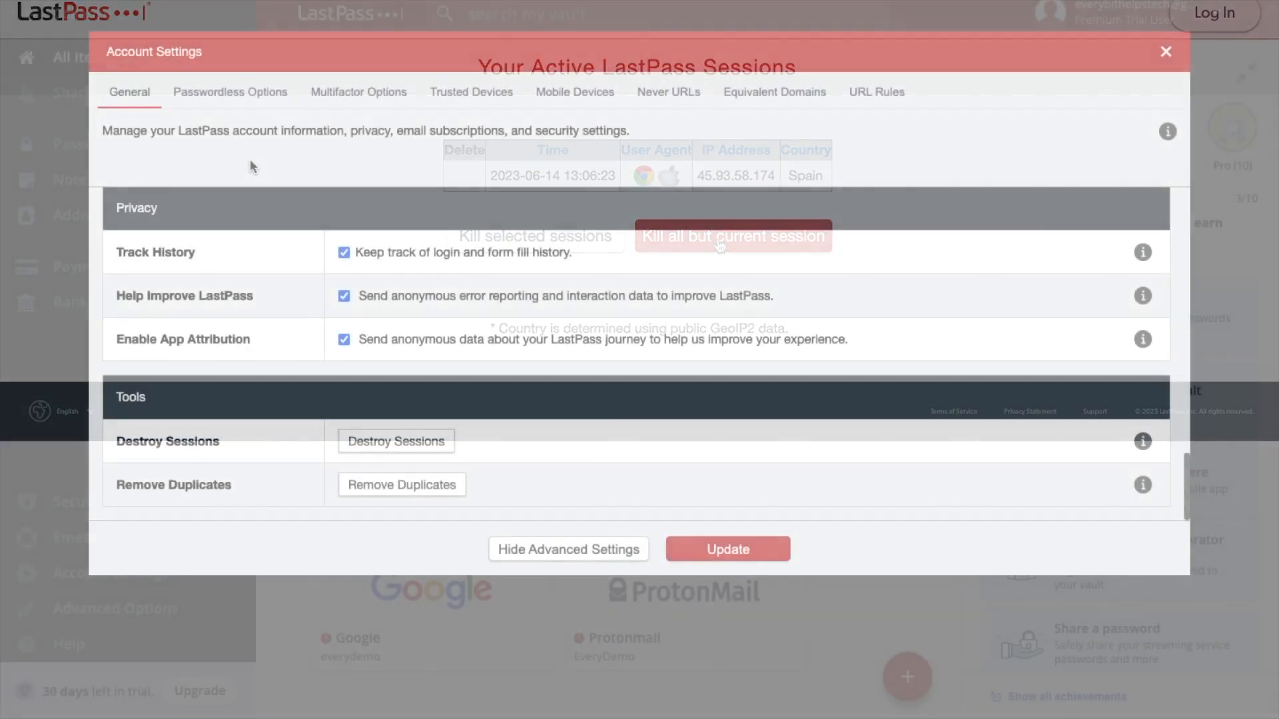
{"action": "left_click", "coordinate": [470, 92]}
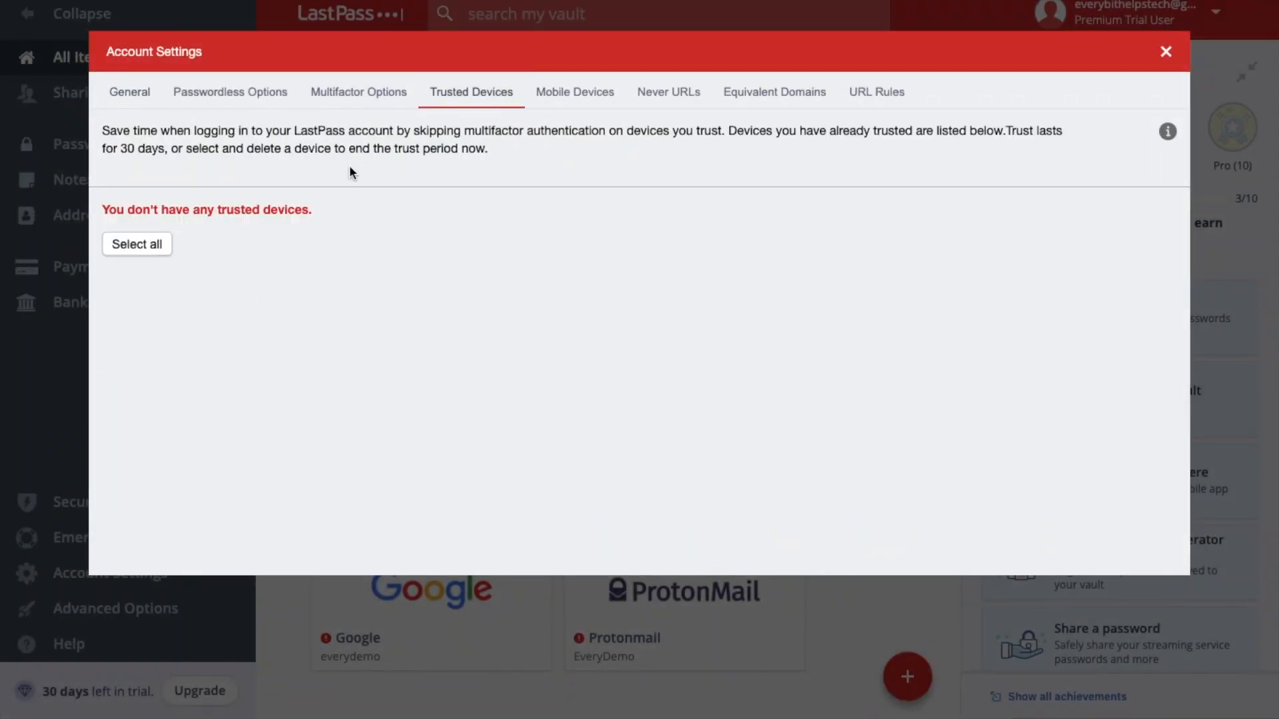
{"action": "mouse_move", "coordinate": [317, 265]}
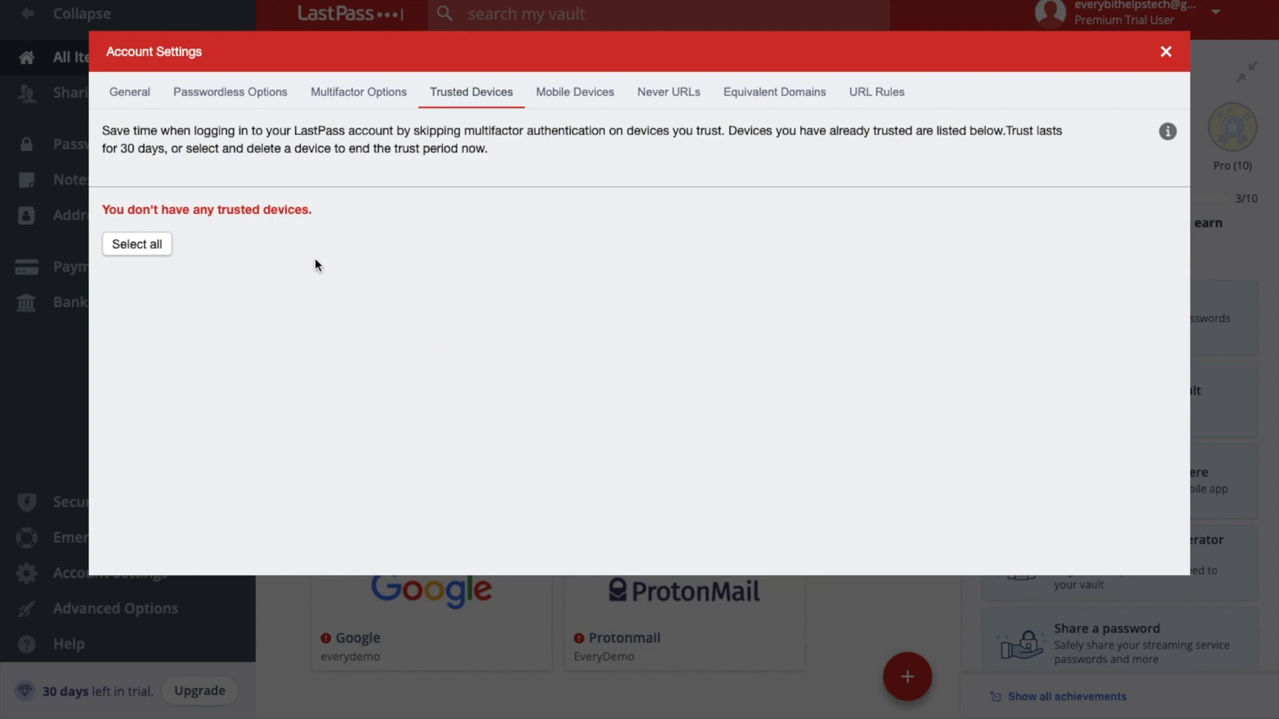
Check Trusted Devices and Mobile Devices show none, then return to the vault's All Items view.
{"action": "left_click", "coordinate": [136, 244]}
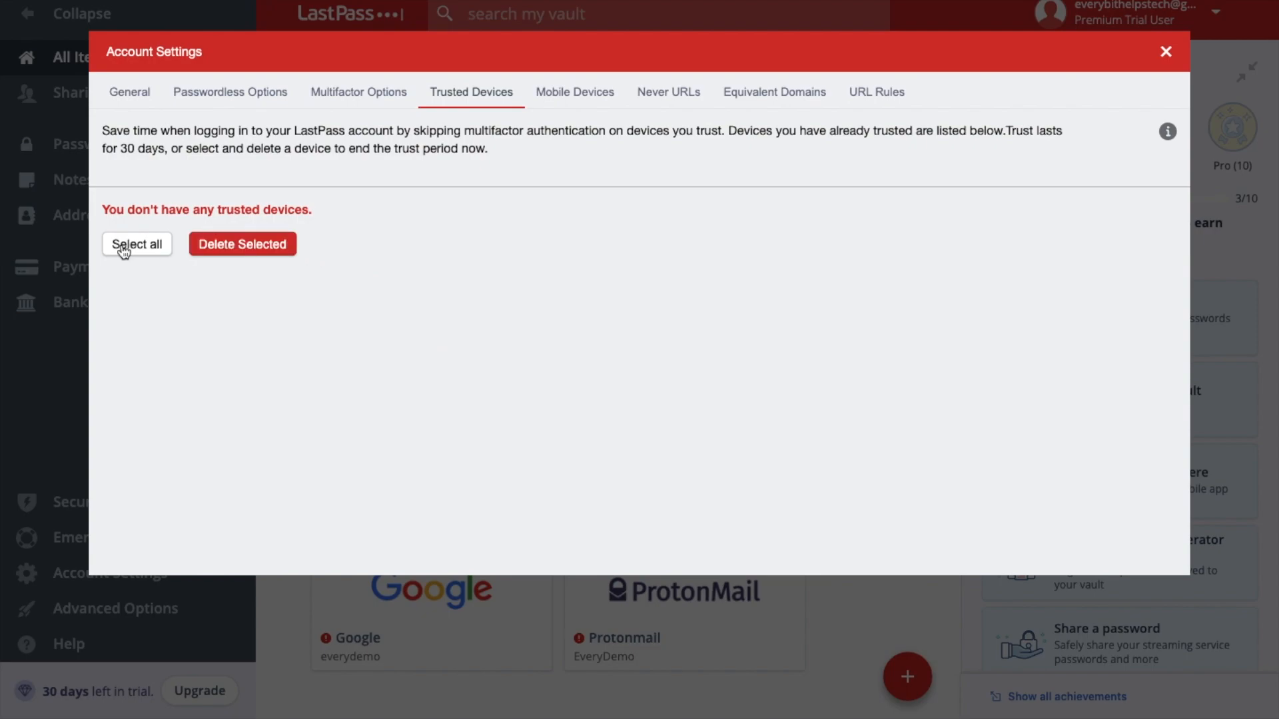
{"action": "left_click", "coordinate": [576, 91]}
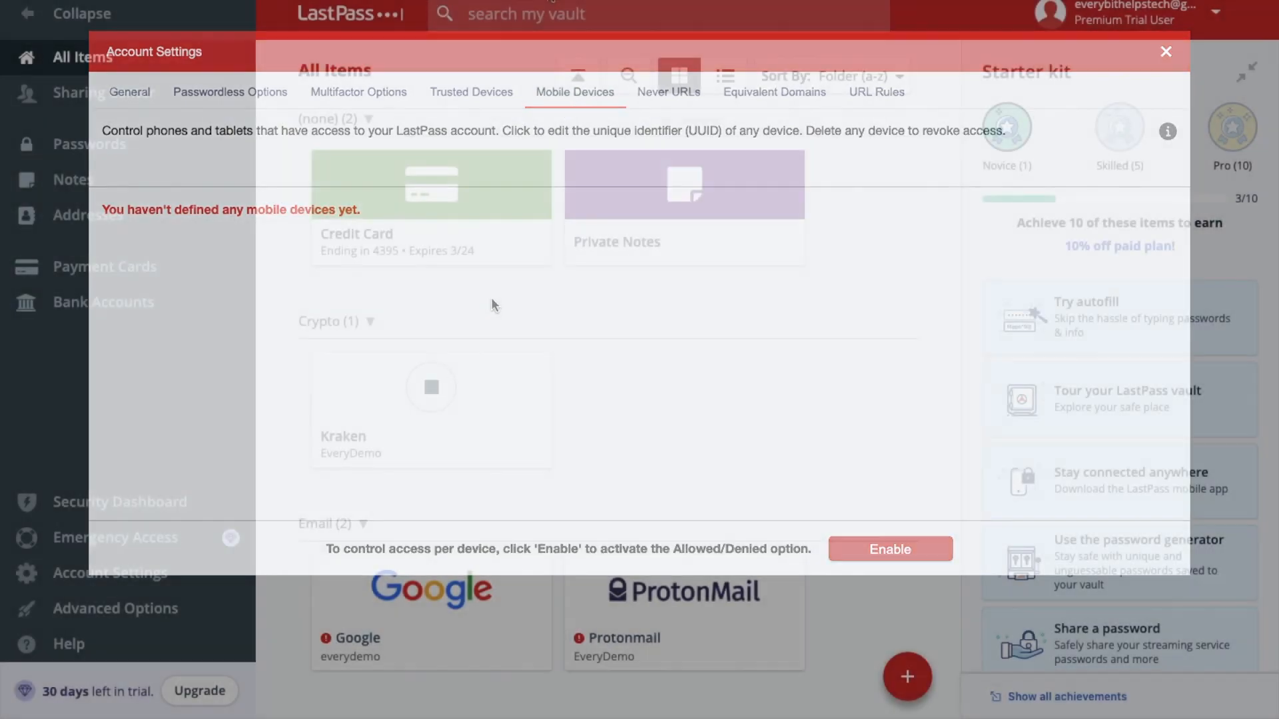
{"action": "left_click", "coordinate": [1166, 52]}
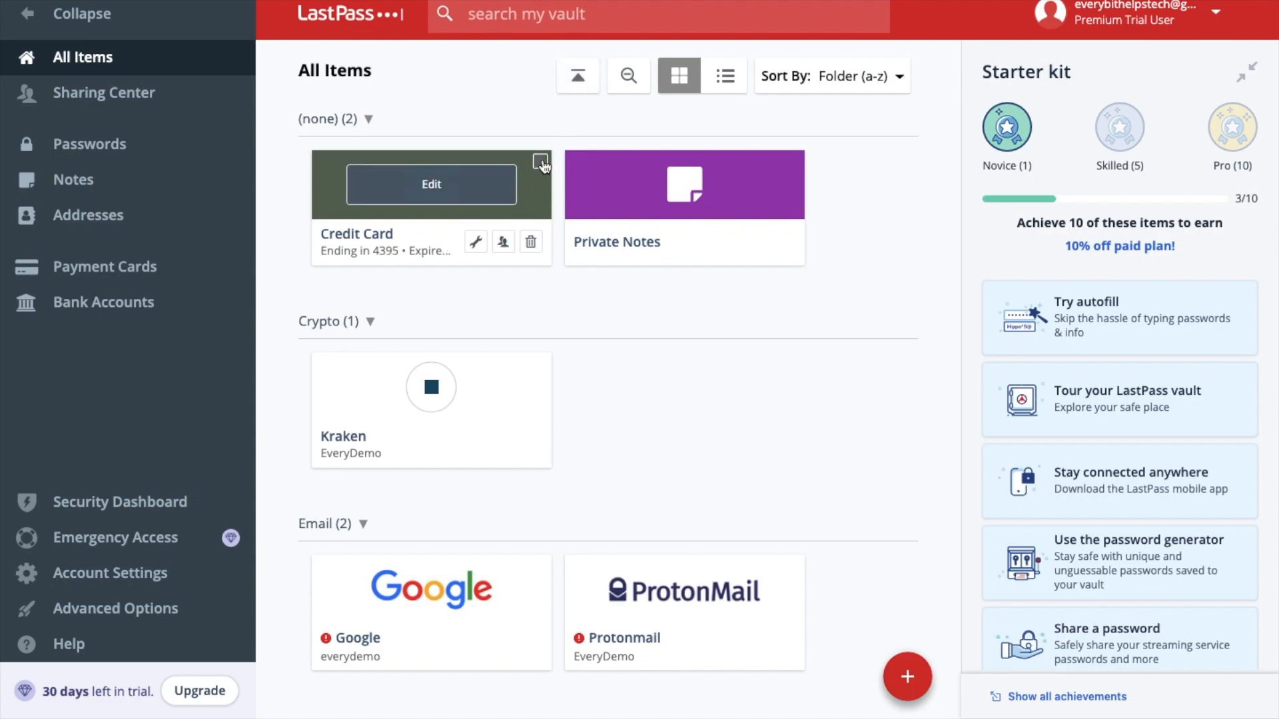
Delete all five selected vault items, including Credit Card and Protonmail, leaving All Items empty.
{"action": "left_click", "coordinate": [793, 160]}
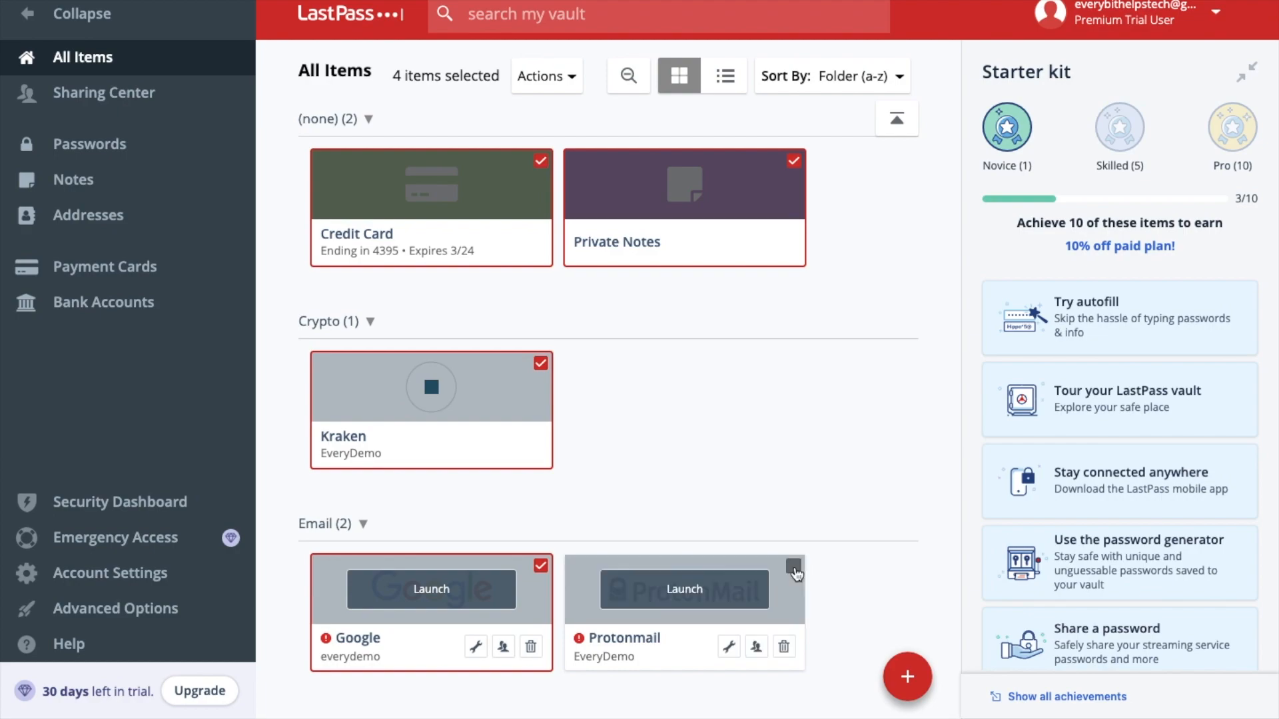
{"action": "left_click", "coordinate": [791, 567]}
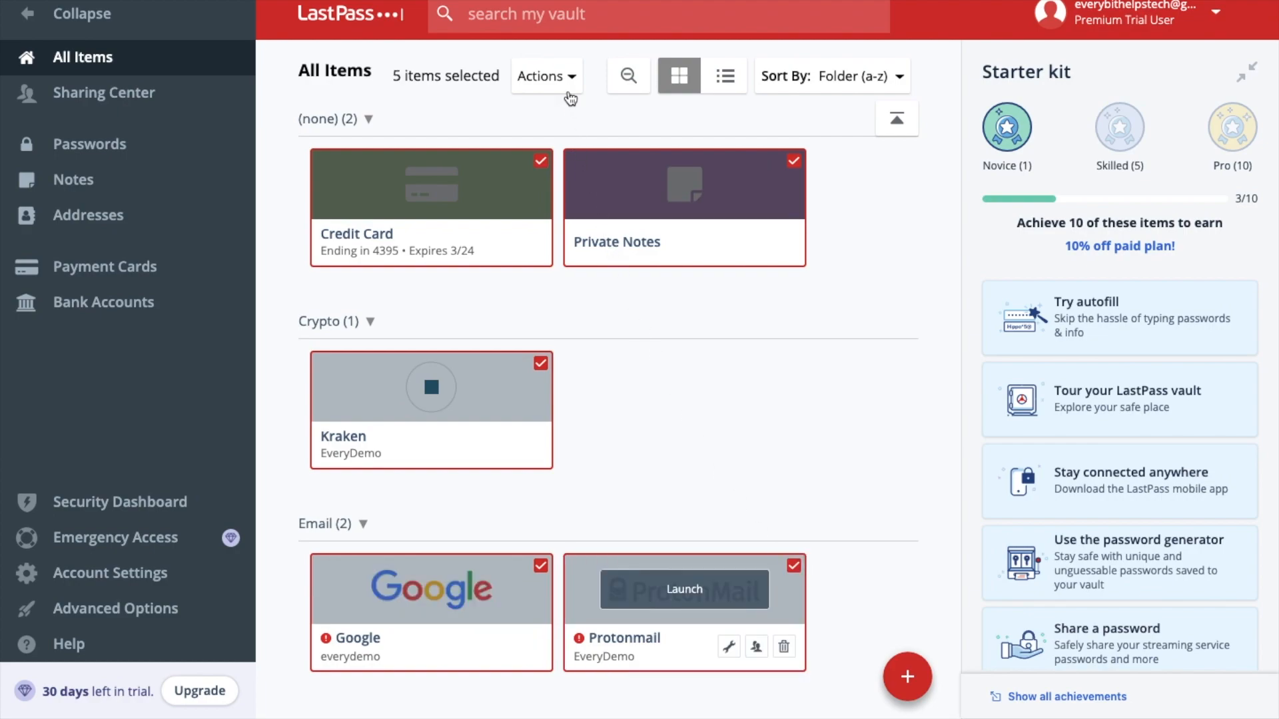
{"action": "left_click", "coordinate": [545, 76]}
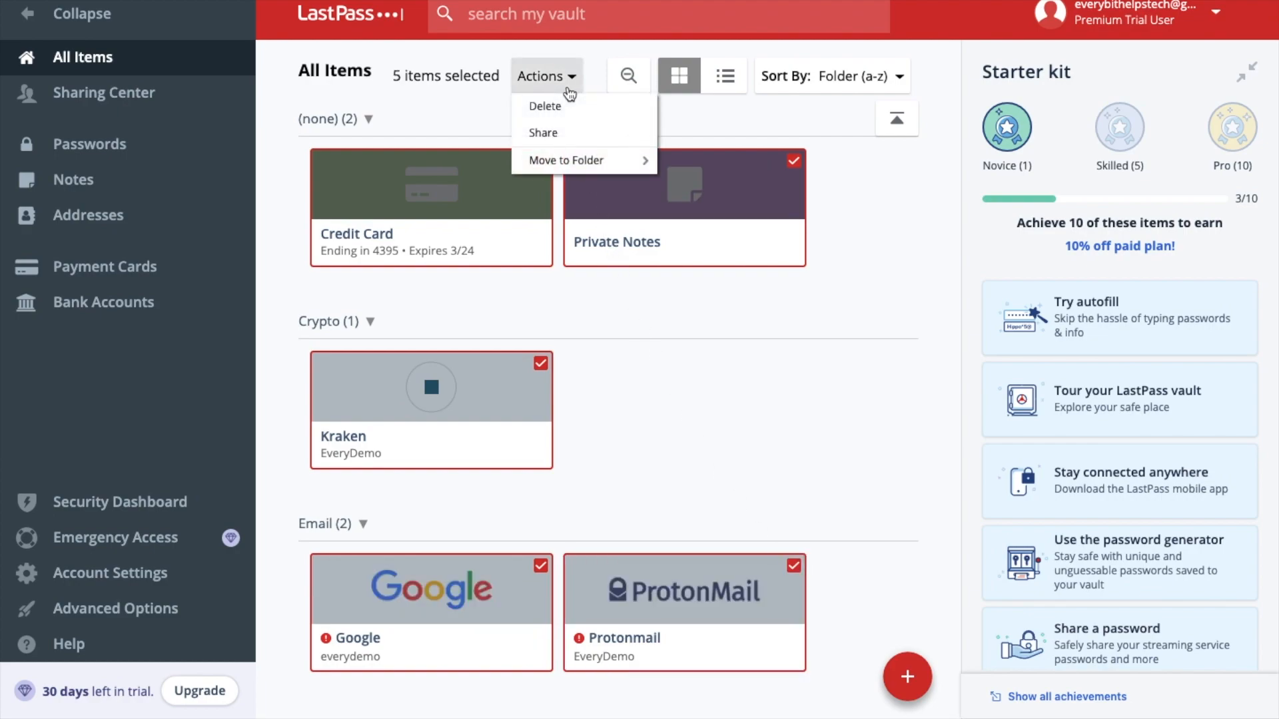
{"action": "mouse_move", "coordinate": [543, 107]}
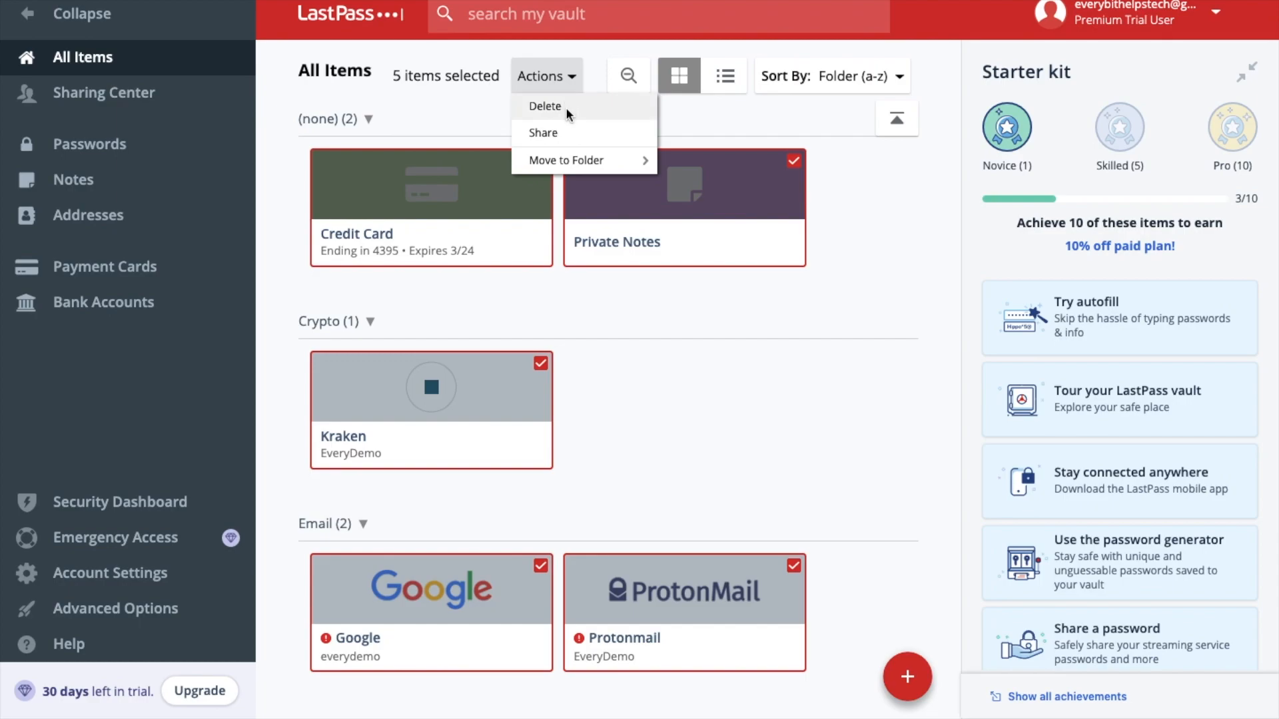
{"action": "left_click", "coordinate": [544, 107]}
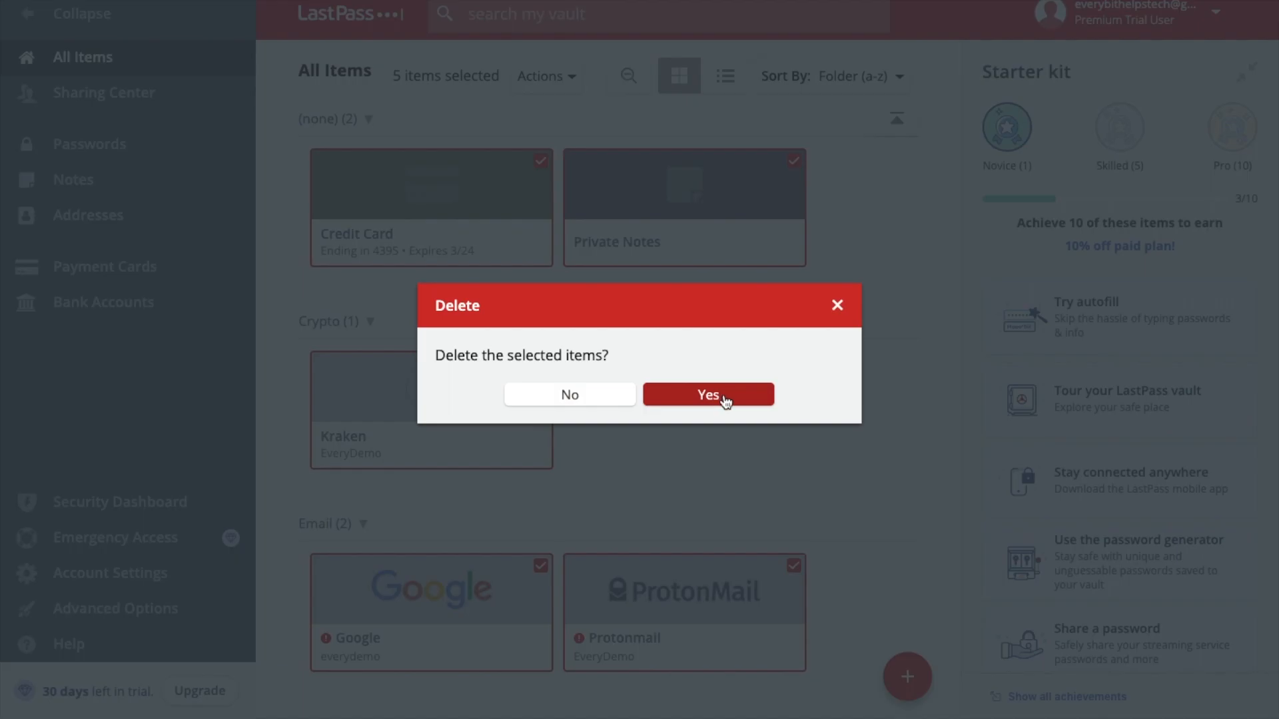
{"action": "left_click", "coordinate": [706, 395]}
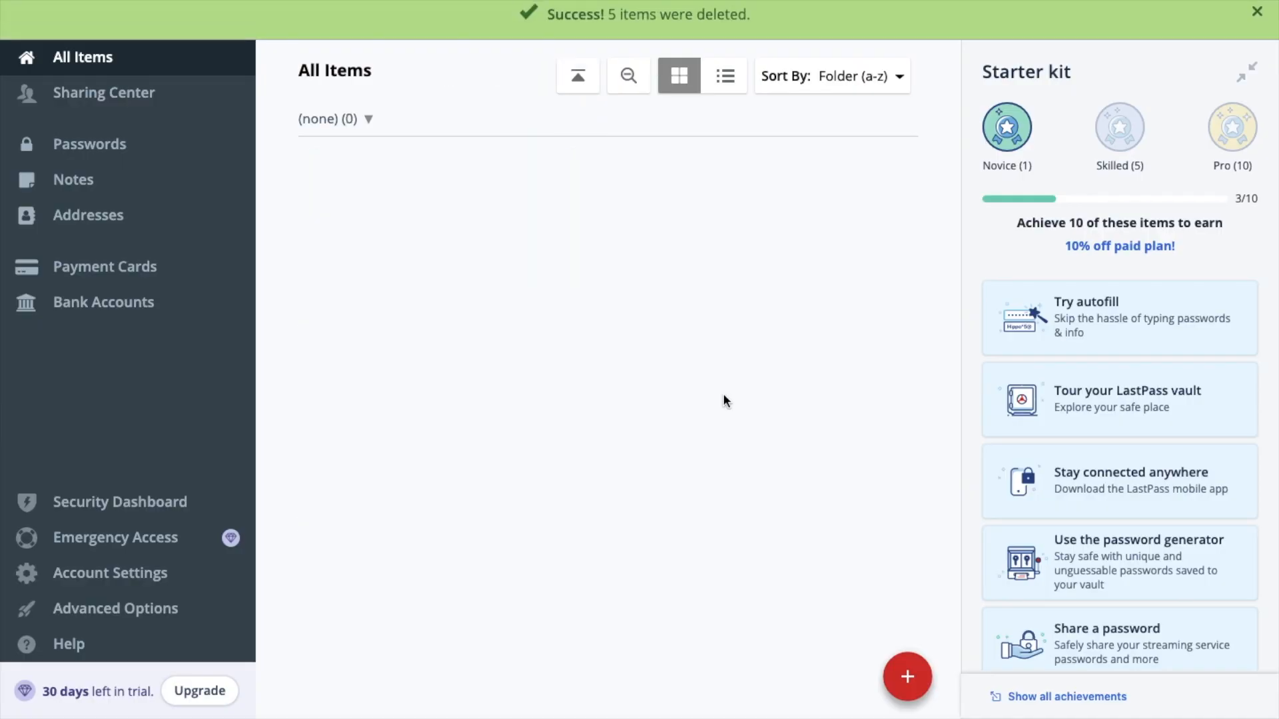
{"action": "left_click", "coordinate": [1256, 12]}
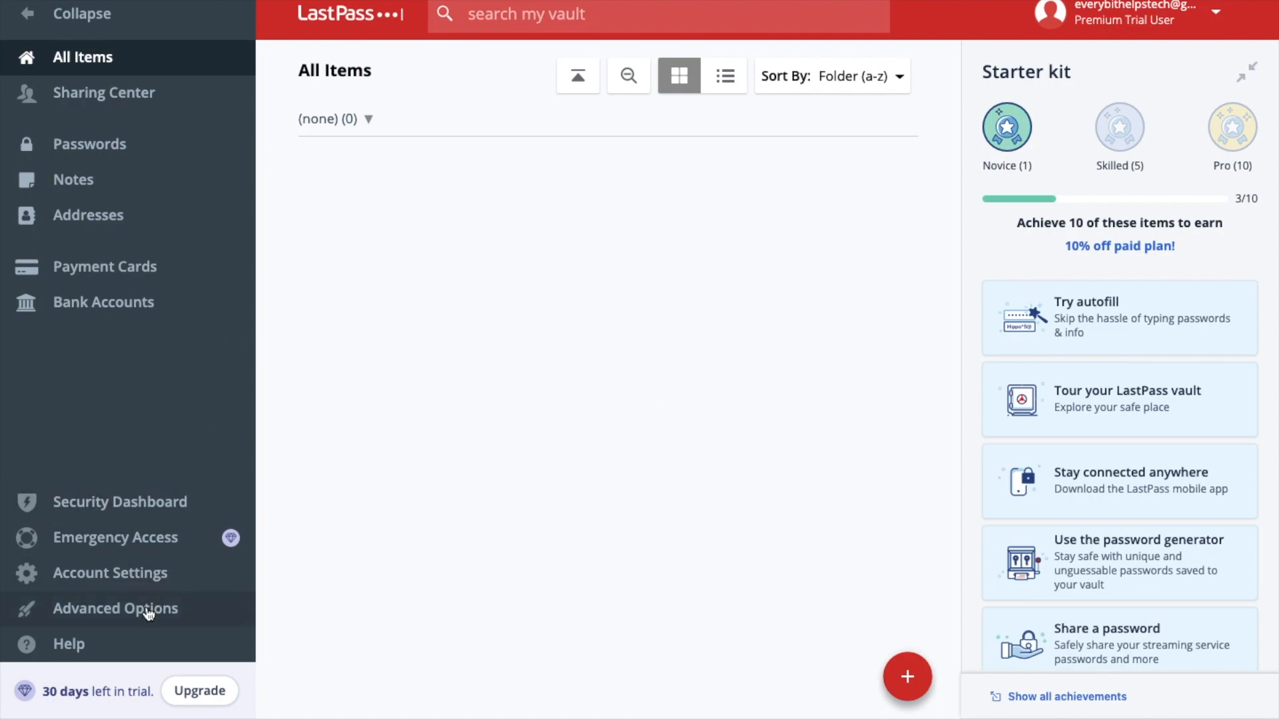
Permanently delete all five items from Deleted Items via Advanced Options.
{"action": "left_click", "coordinate": [115, 609]}
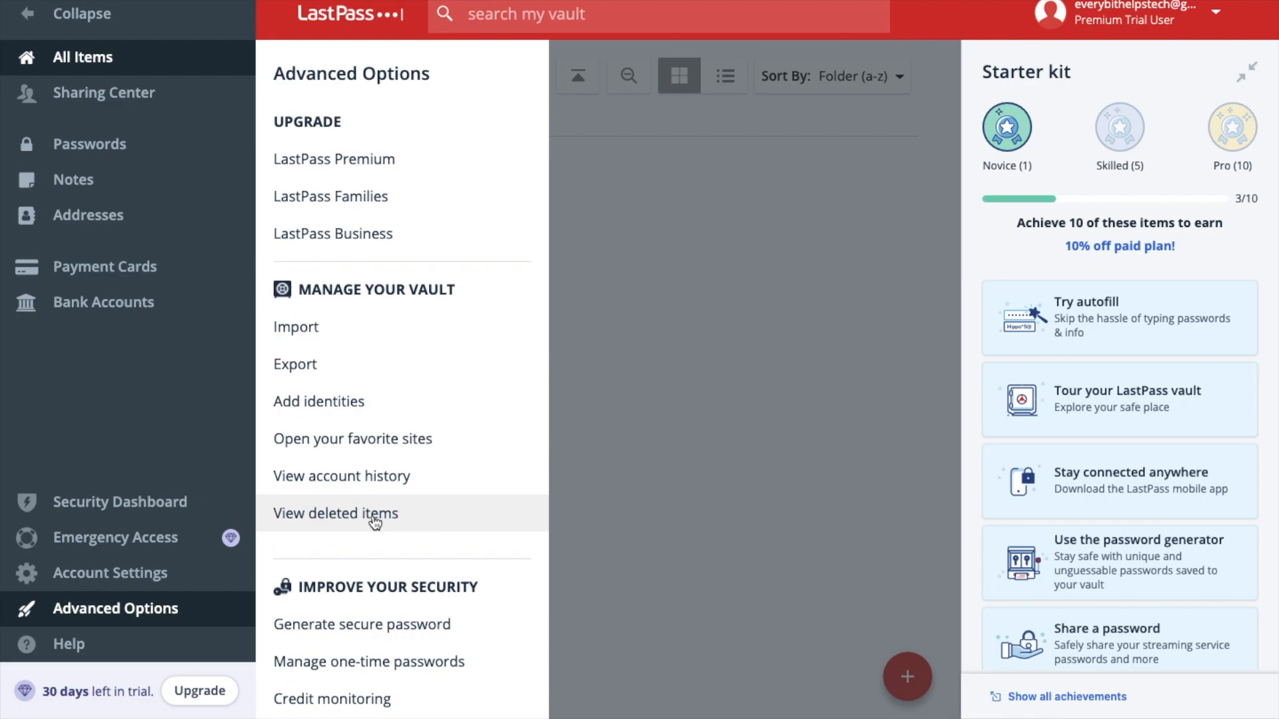
{"action": "left_click", "coordinate": [336, 513]}
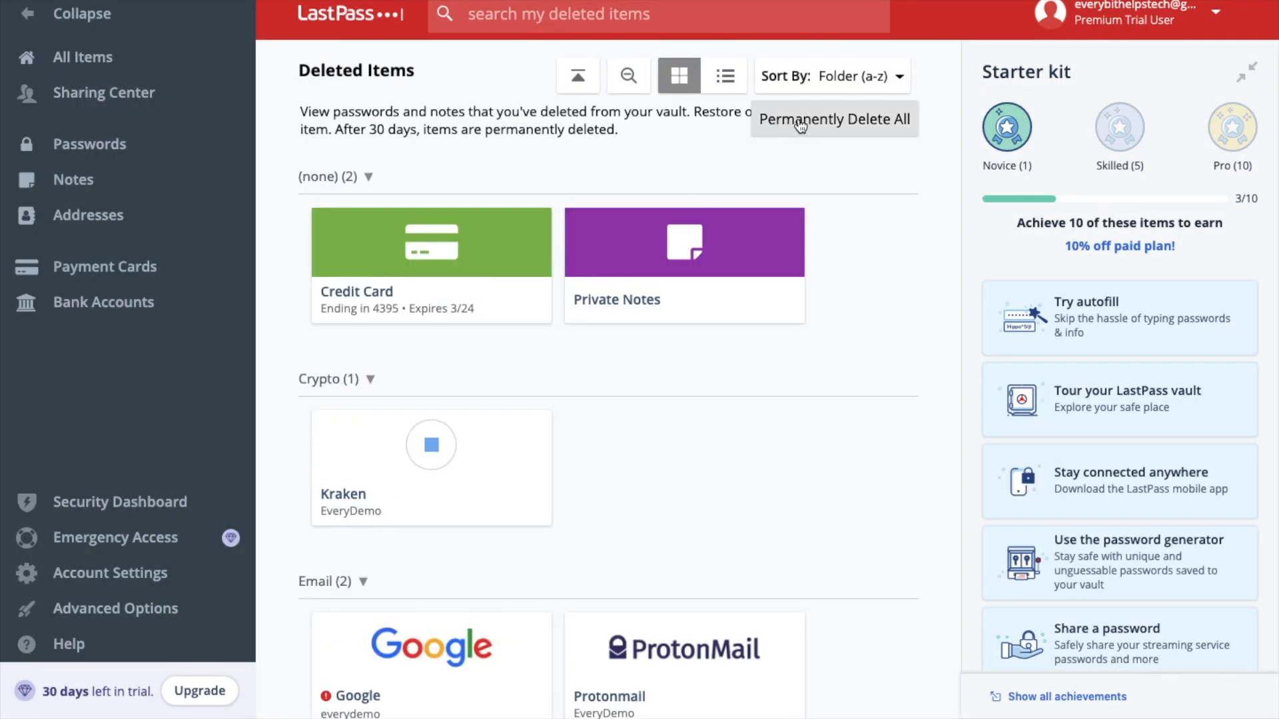
{"action": "mouse_move", "coordinate": [914, 136]}
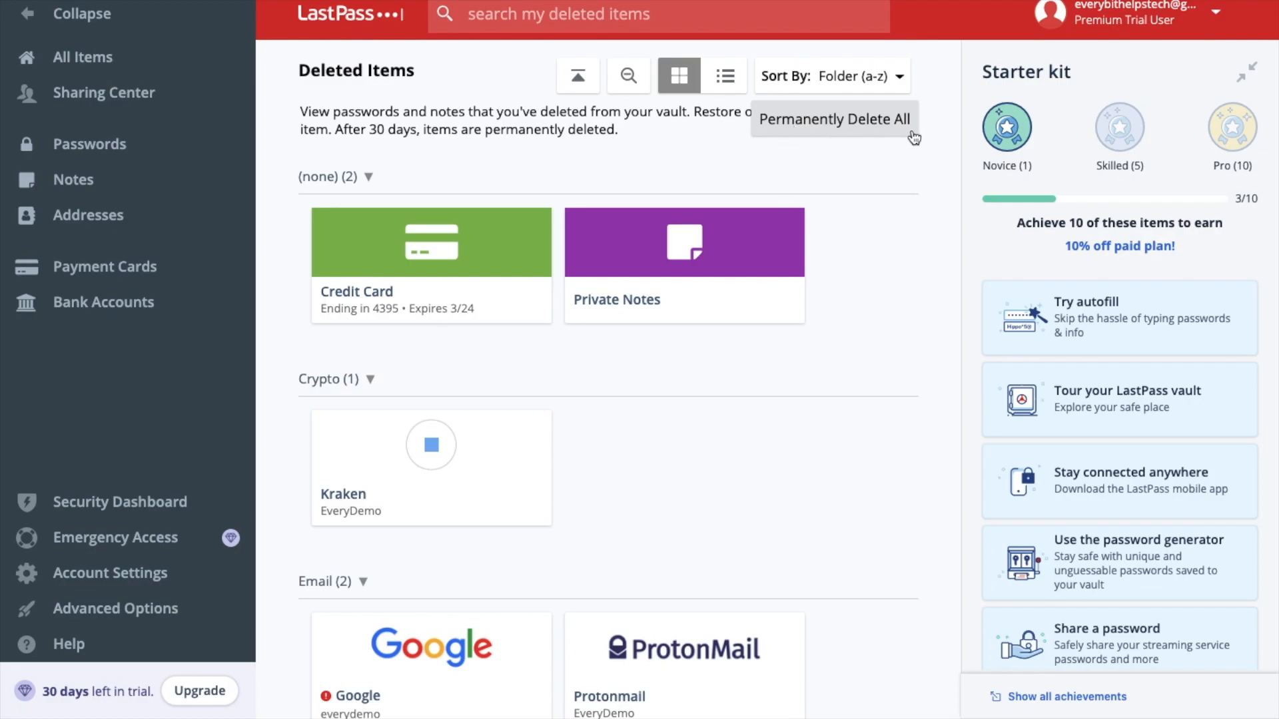
{"action": "mouse_move", "coordinate": [906, 135]}
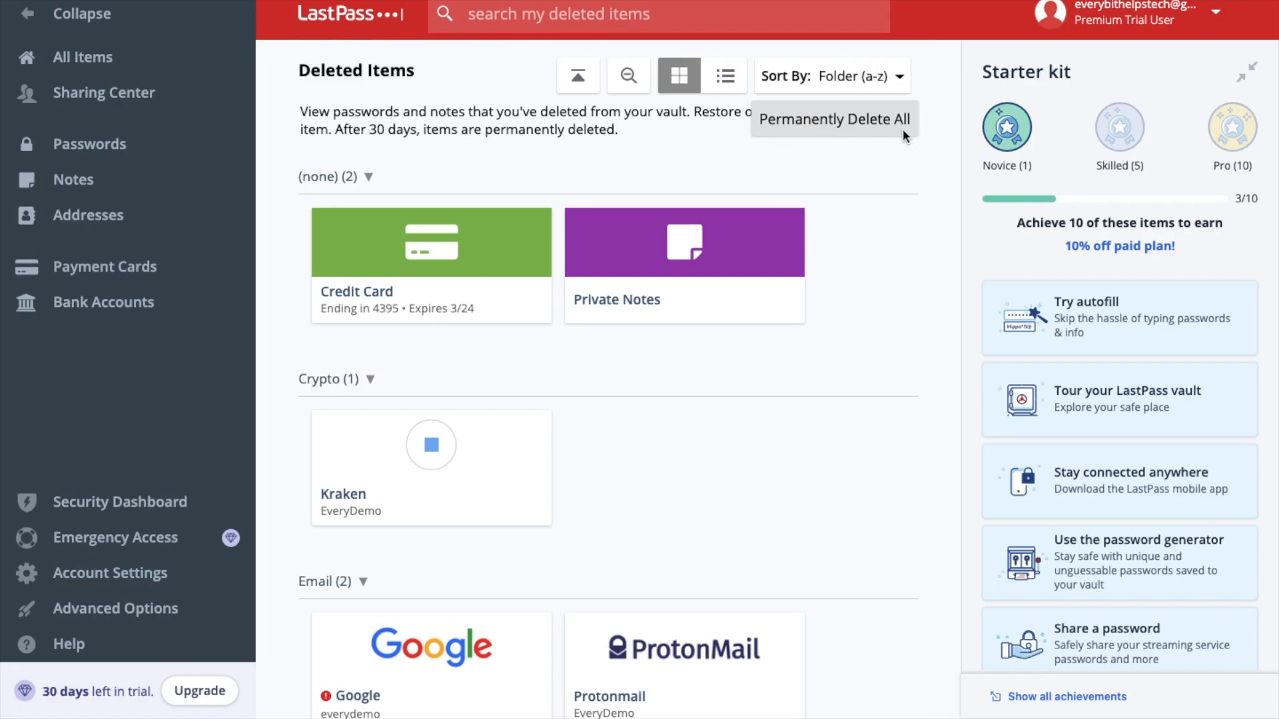
{"action": "left_click", "coordinate": [832, 119]}
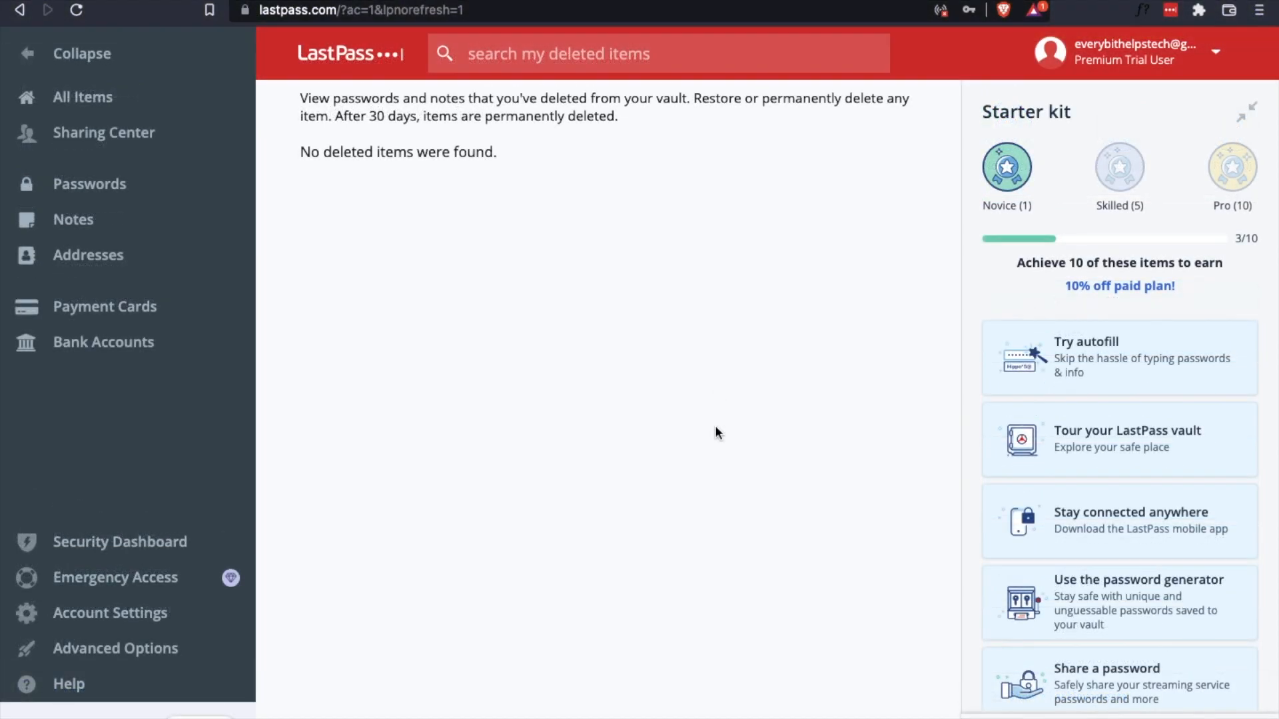
{"action": "mouse_move", "coordinate": [979, 213]}
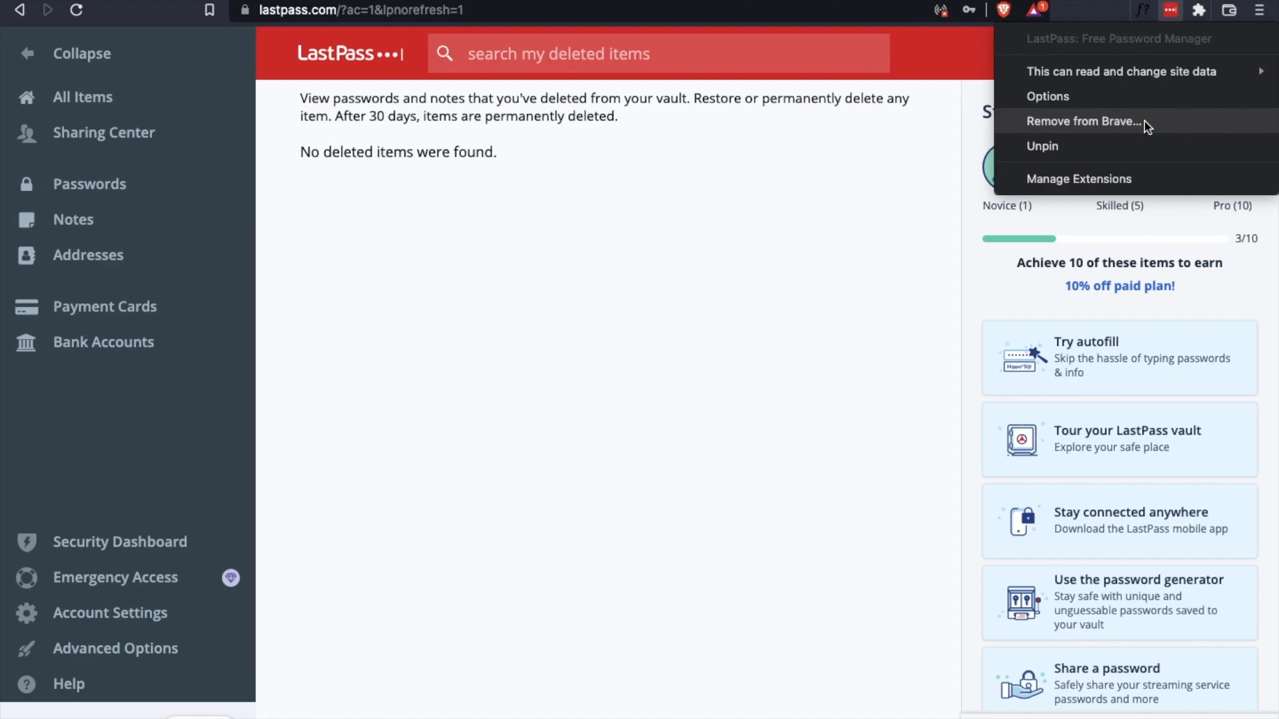
Remove the LastPass extension from Brave and head to the LastPass support site.
{"action": "left_click", "coordinate": [1083, 121]}
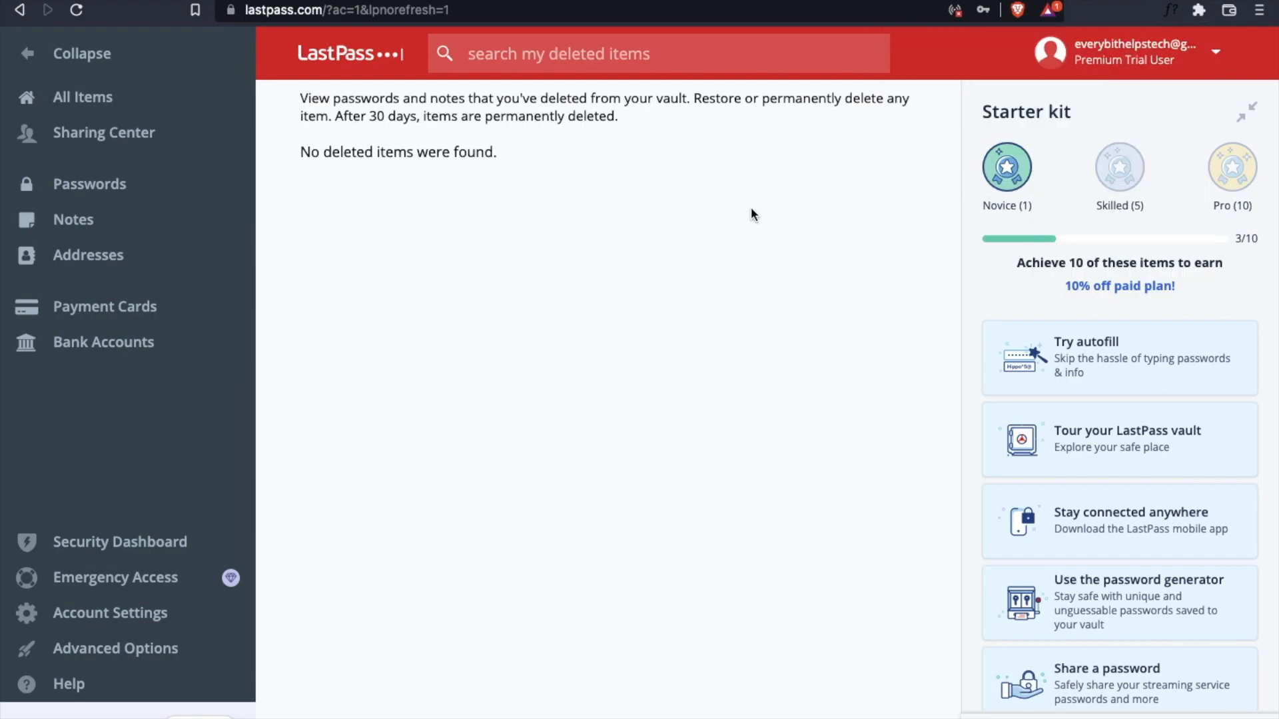
{"action": "left_click", "coordinate": [81, 96]}
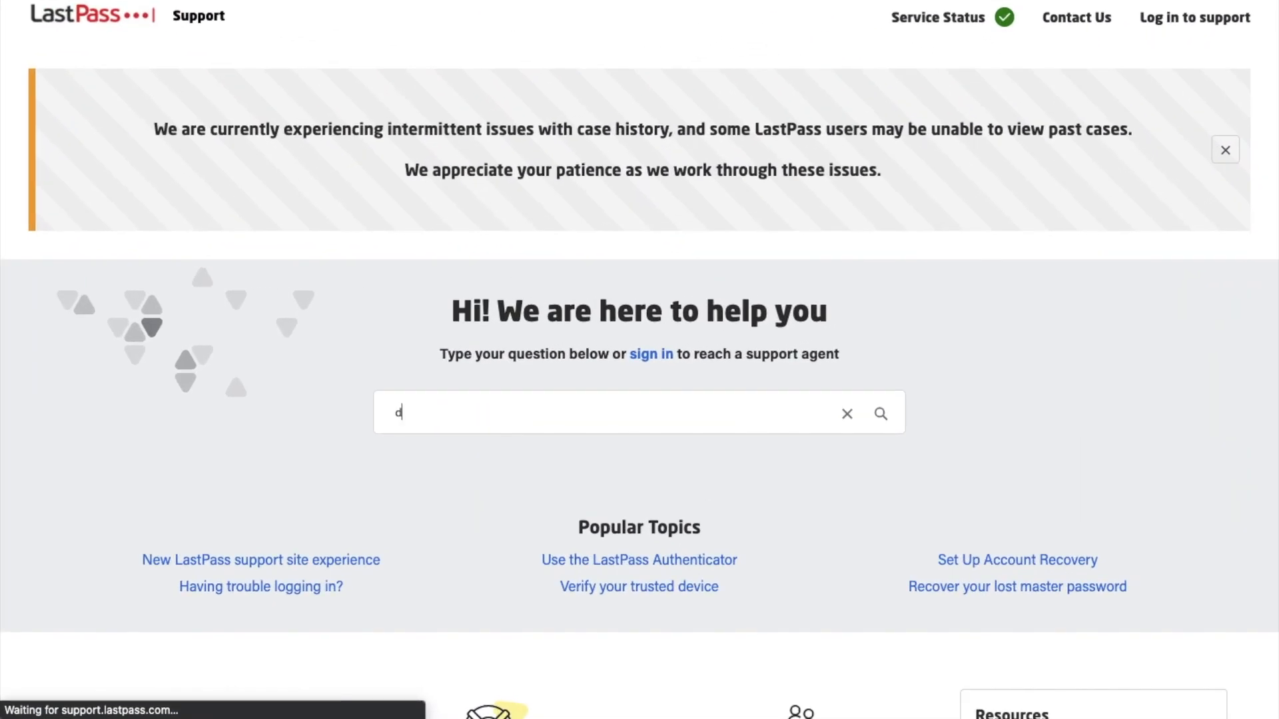
Search support for 'delete account' and read 'How do I delete my LastPass account?'.
{"action": "type", "text": "elete account"}
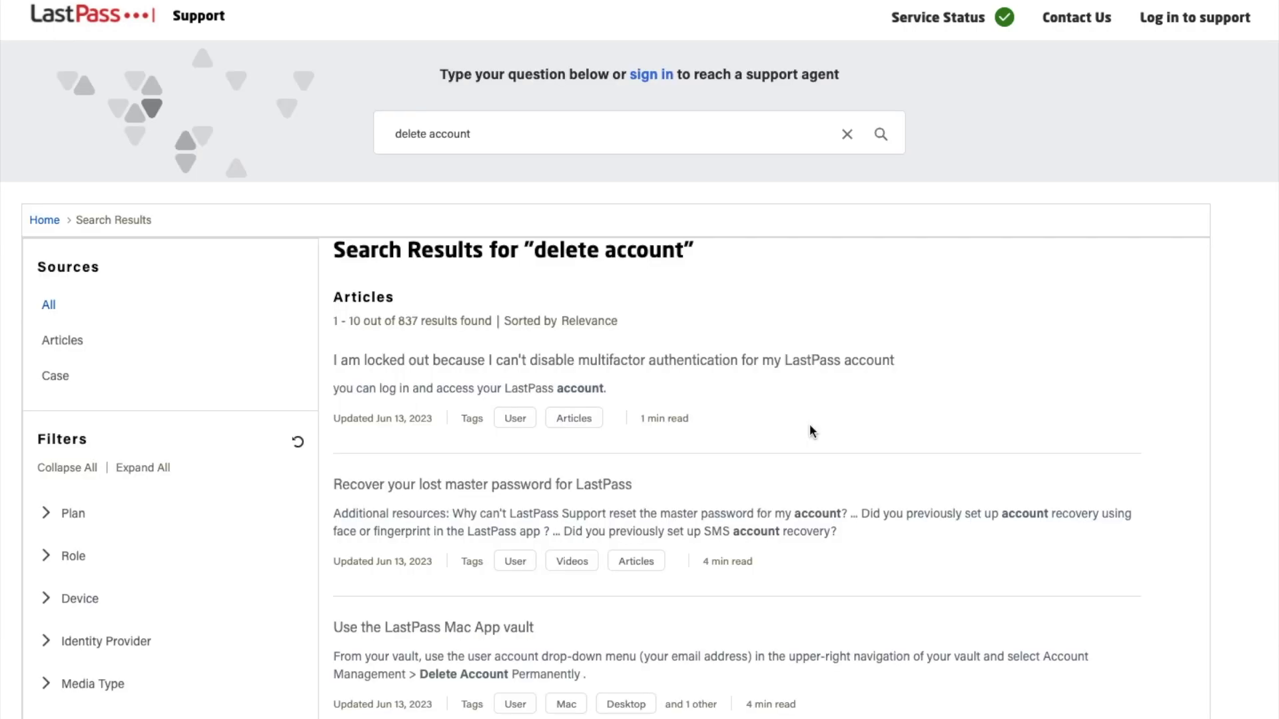
{"action": "scroll", "scroll_direction": "down", "scroll_amount": 3}
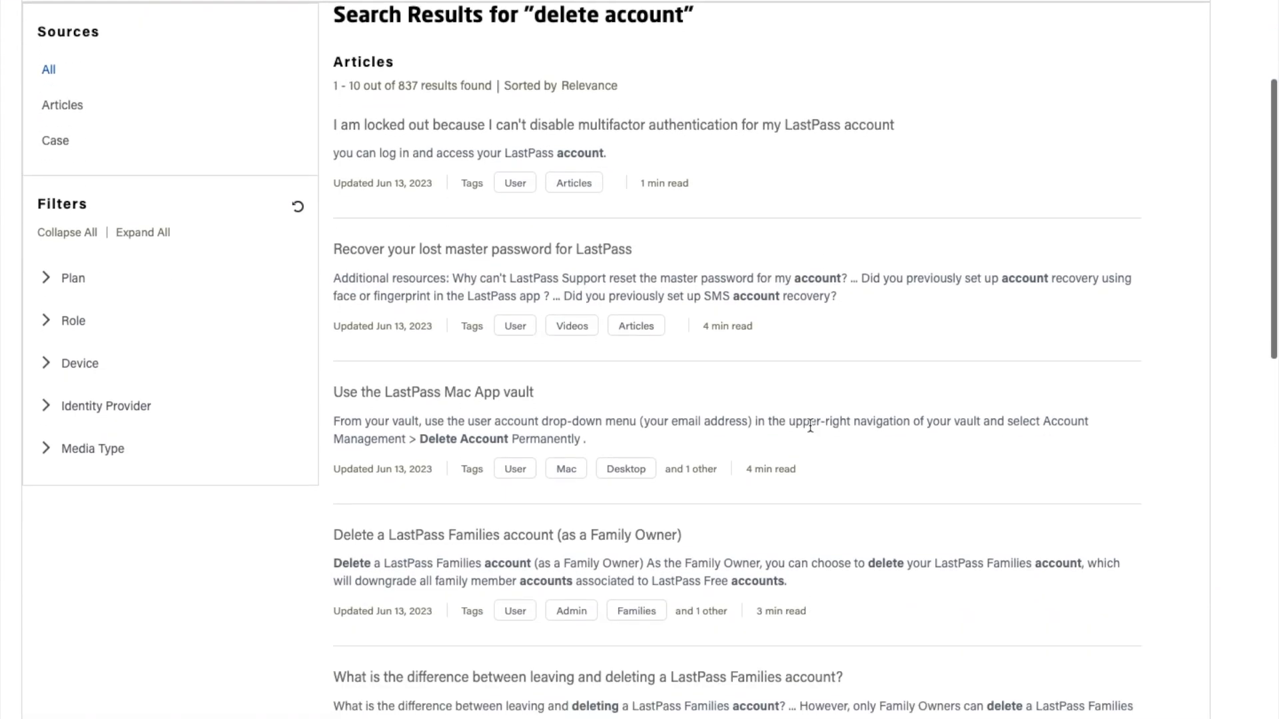
{"action": "scroll", "scroll_direction": "down", "scroll_amount": 3}
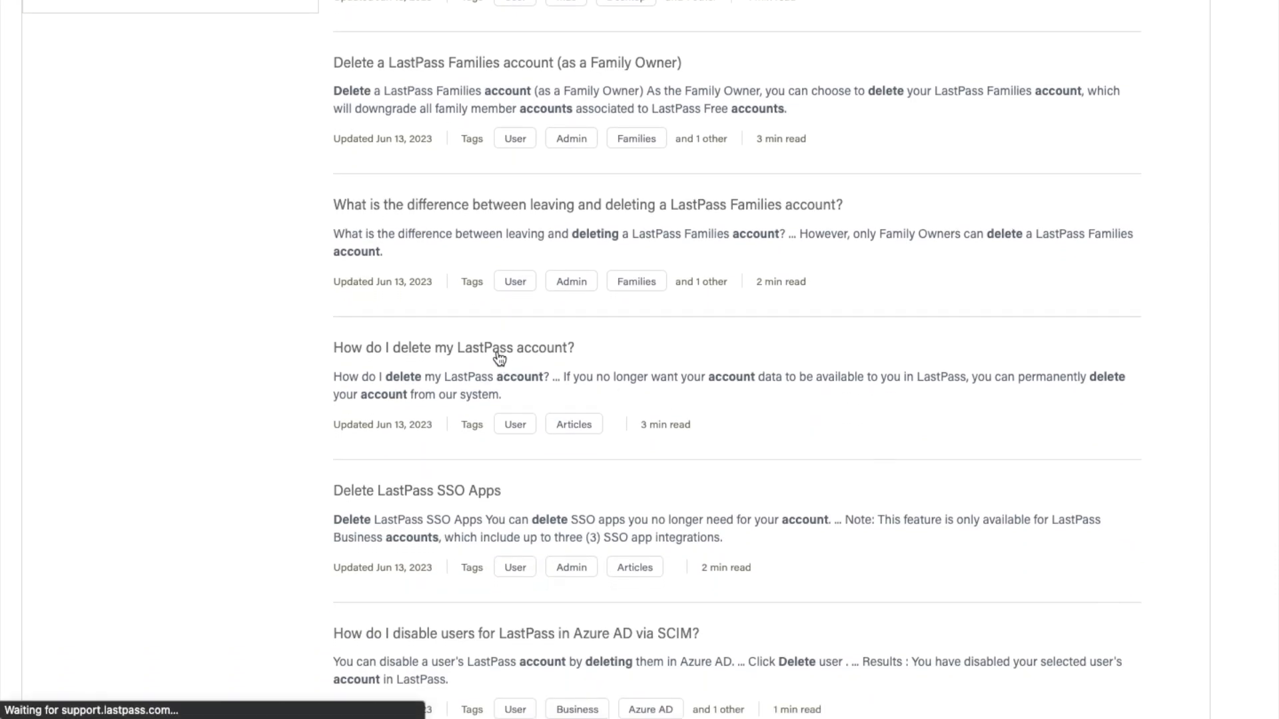
{"action": "left_click", "coordinate": [453, 348]}
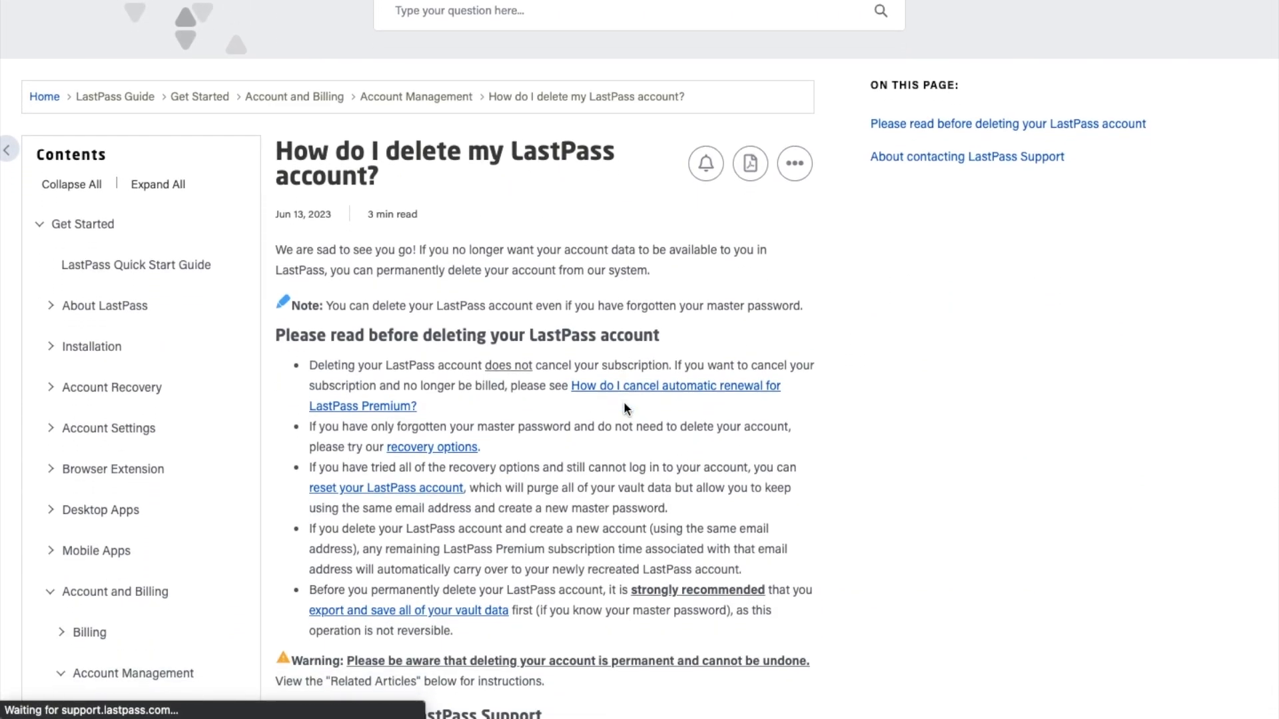
{"action": "scroll", "scroll_direction": "down", "scroll_amount": 3}
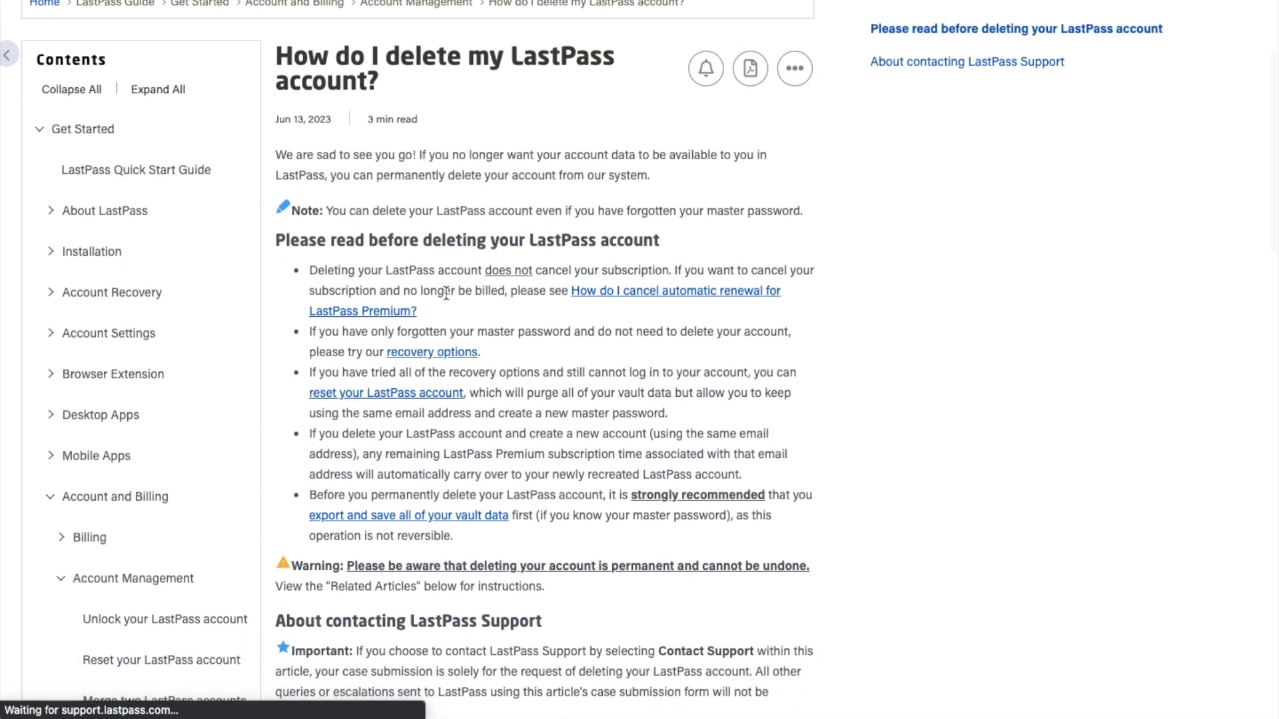
{"action": "mouse_move", "coordinate": [637, 265]}
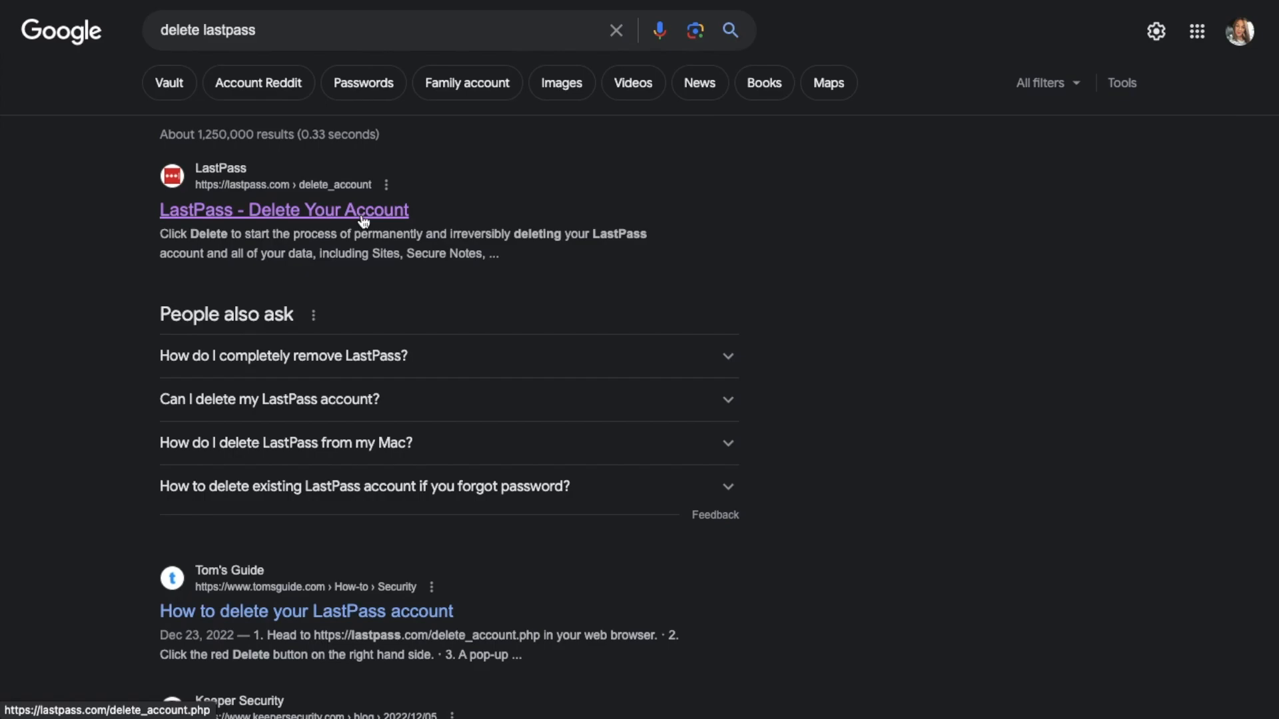
Reach LastPass's Delete Your Account page from Google and start the deletion.
{"action": "left_click", "coordinate": [282, 209]}
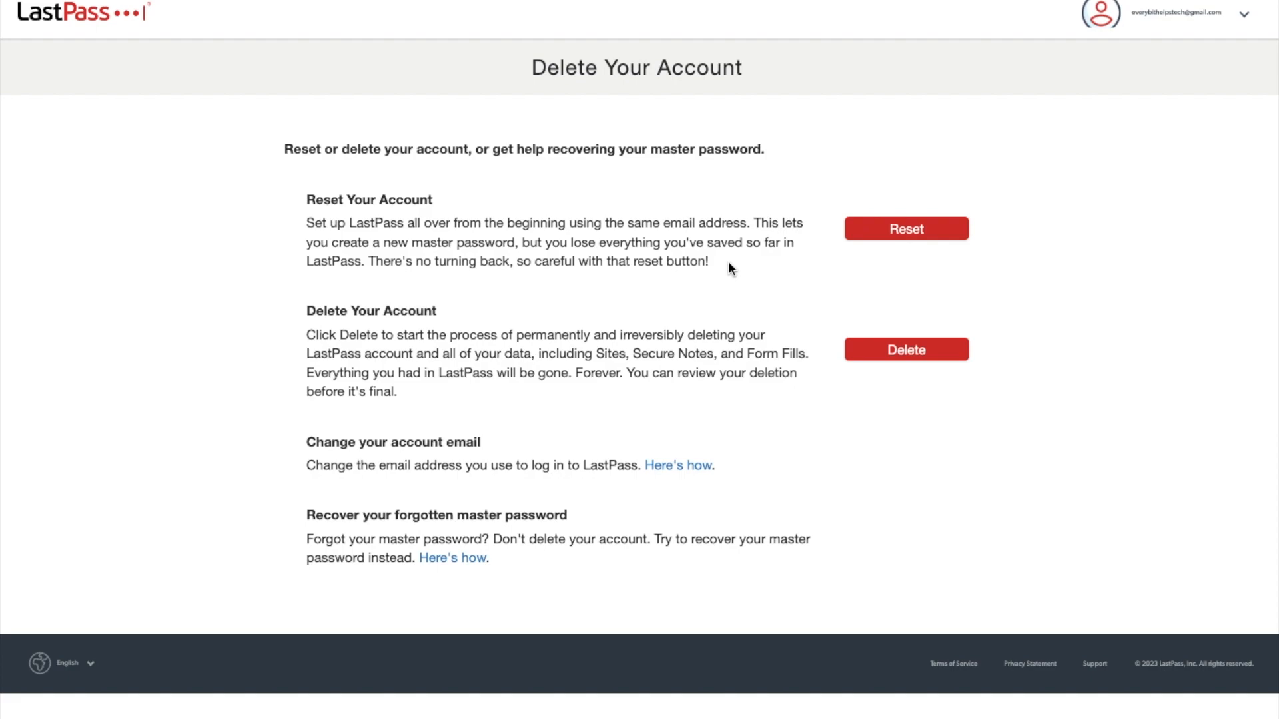
{"action": "mouse_move", "coordinate": [491, 396]}
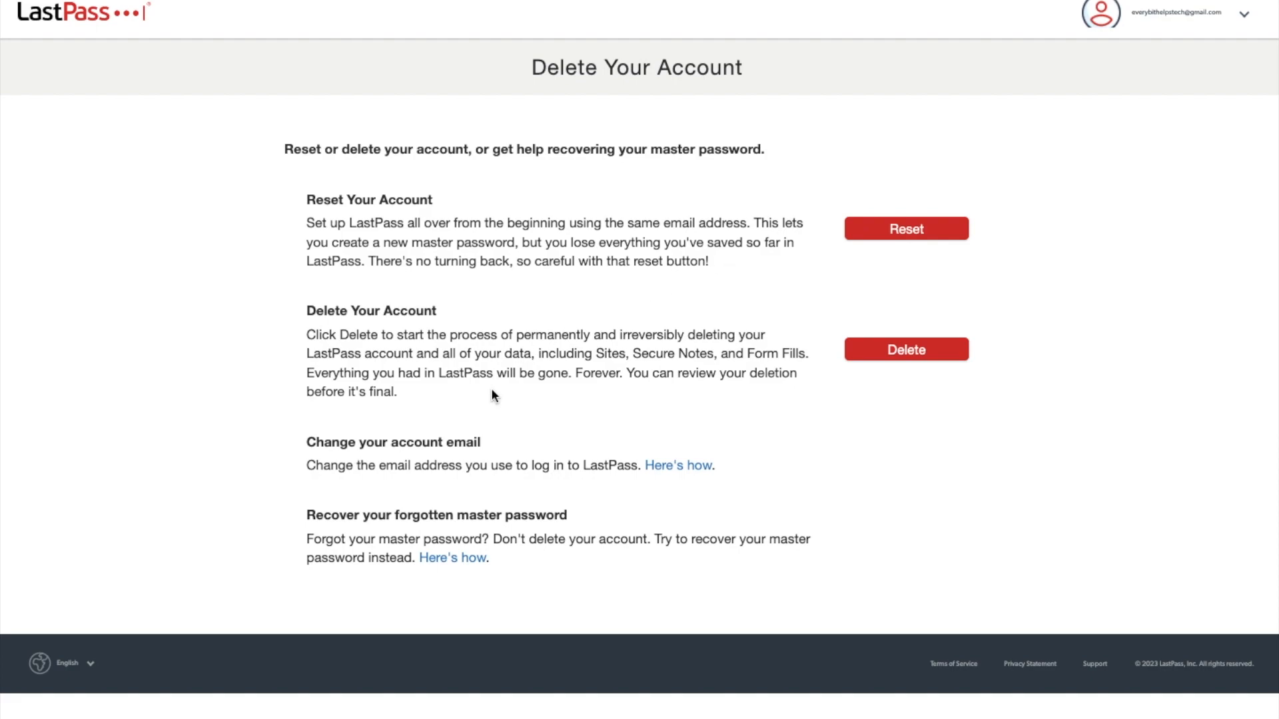
{"action": "mouse_move", "coordinate": [482, 403]}
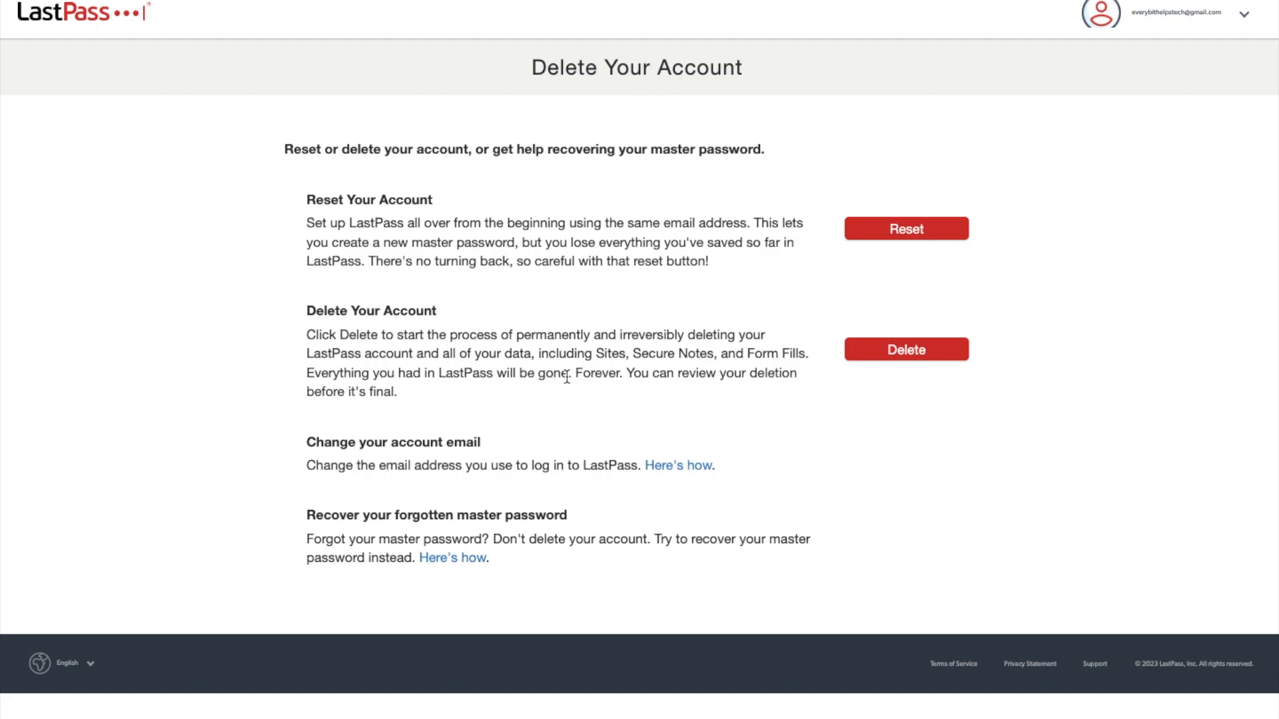
{"action": "mouse_move", "coordinate": [768, 345]}
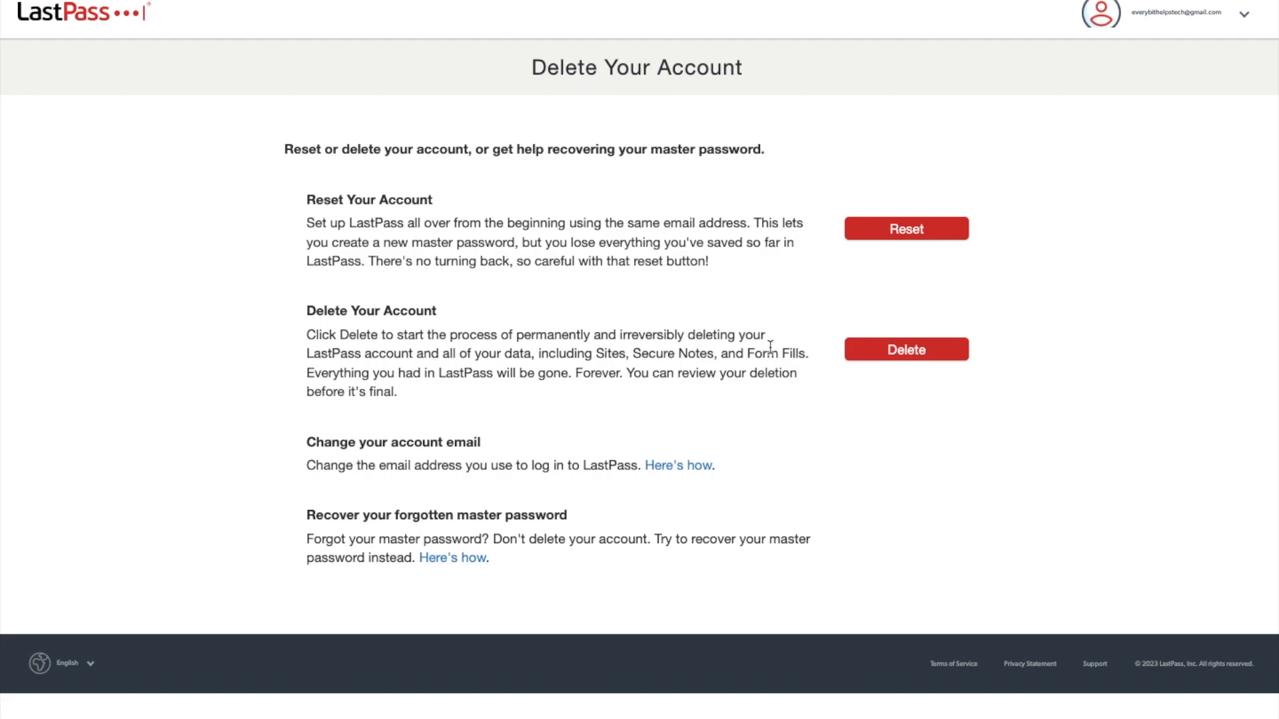
{"action": "left_click", "coordinate": [905, 349]}
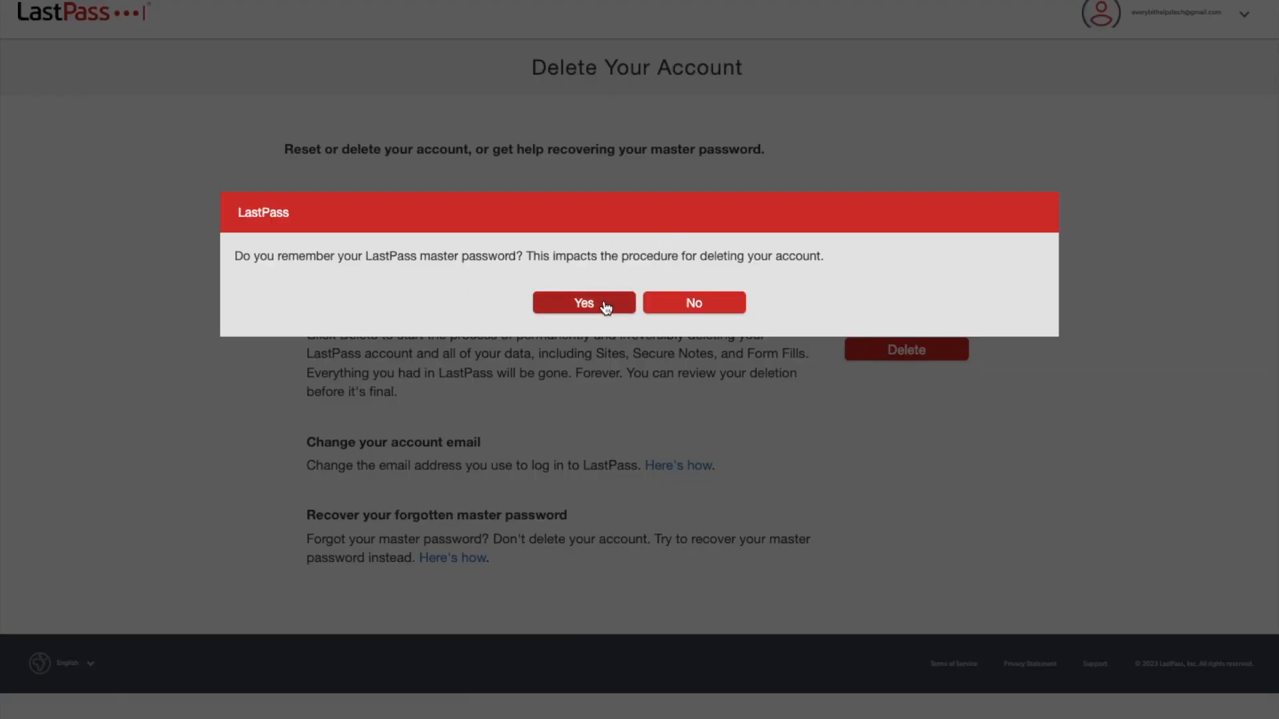
Confirm the master password is remembered, enter it, and choose 'I have security concerns'.
{"action": "left_click", "coordinate": [582, 302]}
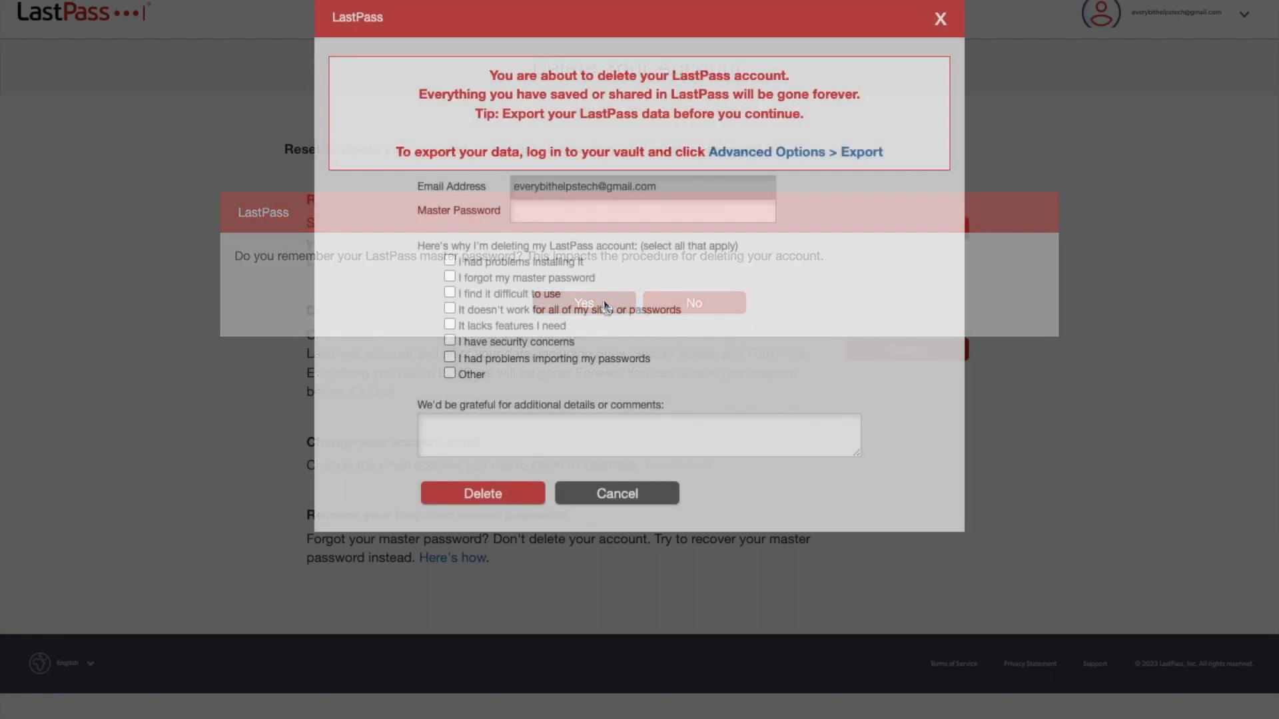
{"action": "left_click", "coordinate": [582, 303]}
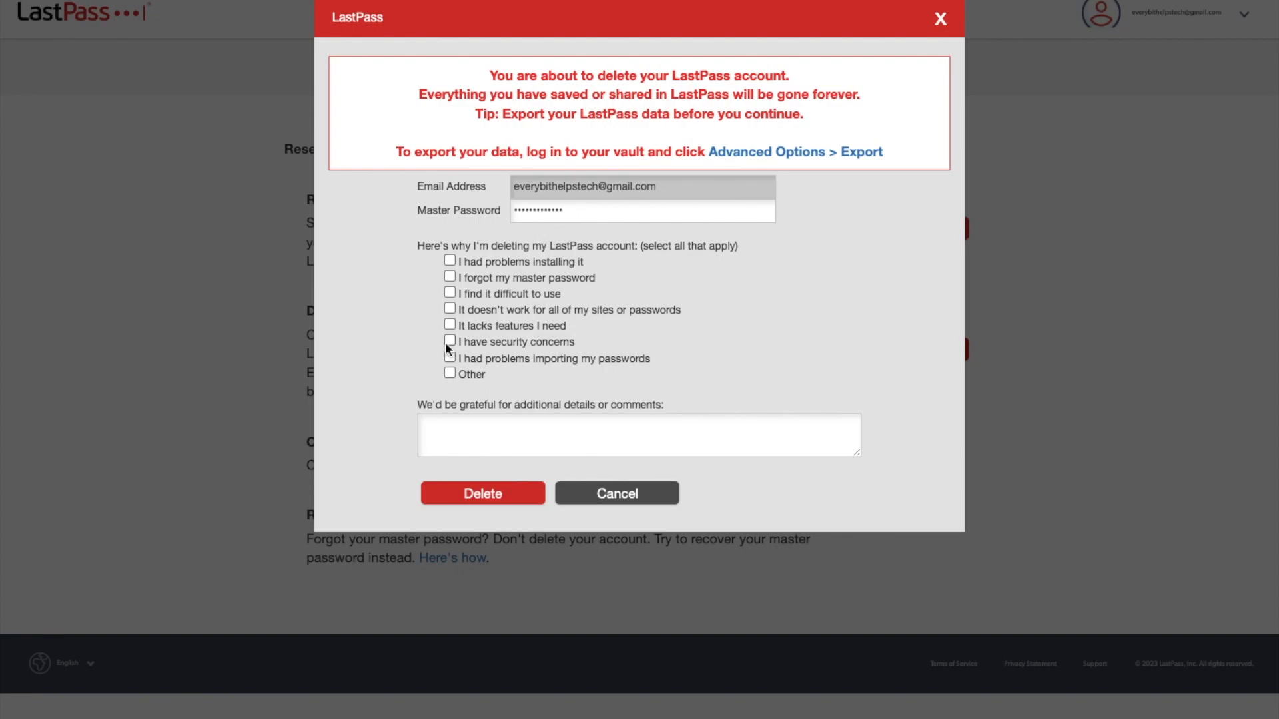
{"action": "left_click", "coordinate": [449, 341]}
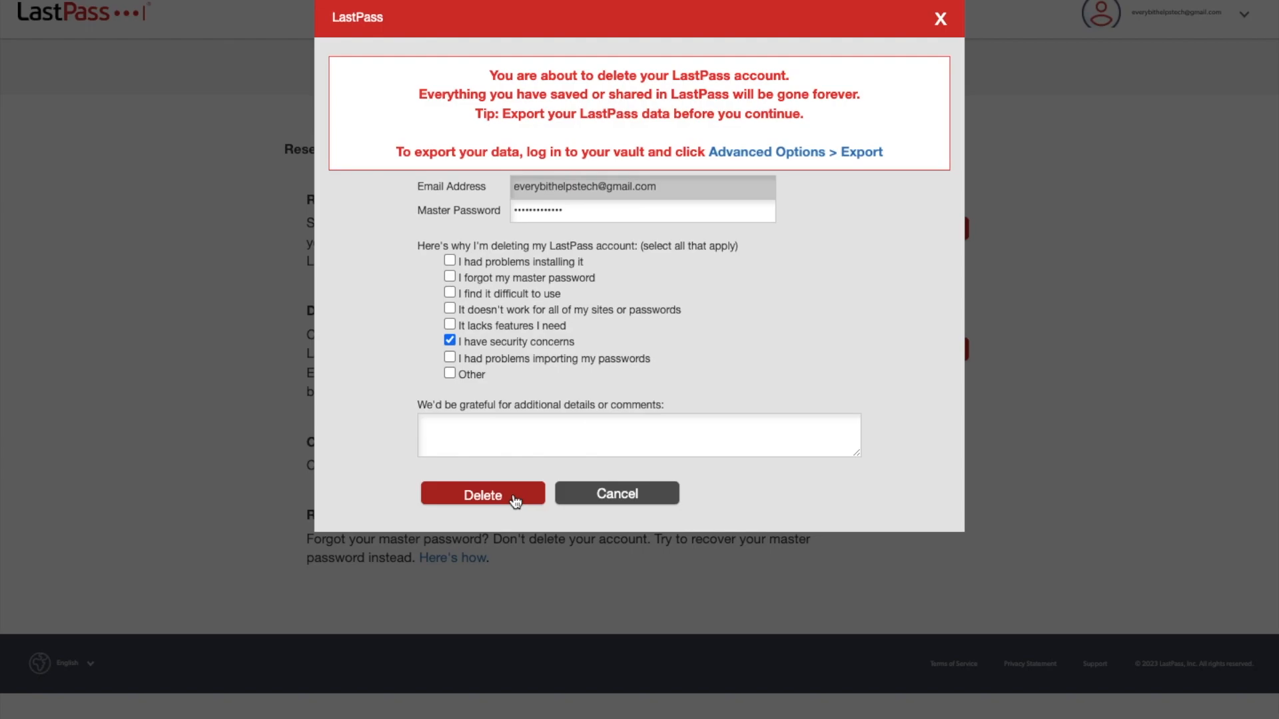
Submit the deletion and accept both confirmation prompts to permanently delete the account.
{"action": "left_click", "coordinate": [482, 495]}
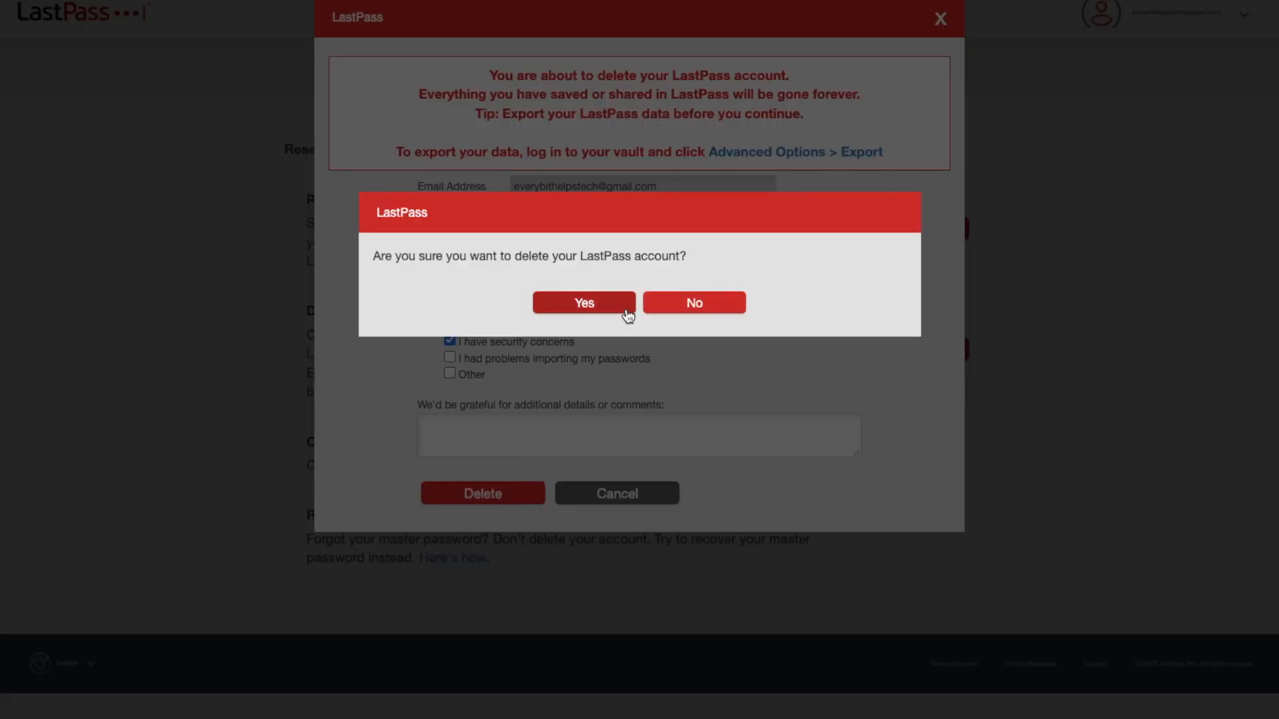
{"action": "left_click", "coordinate": [584, 302]}
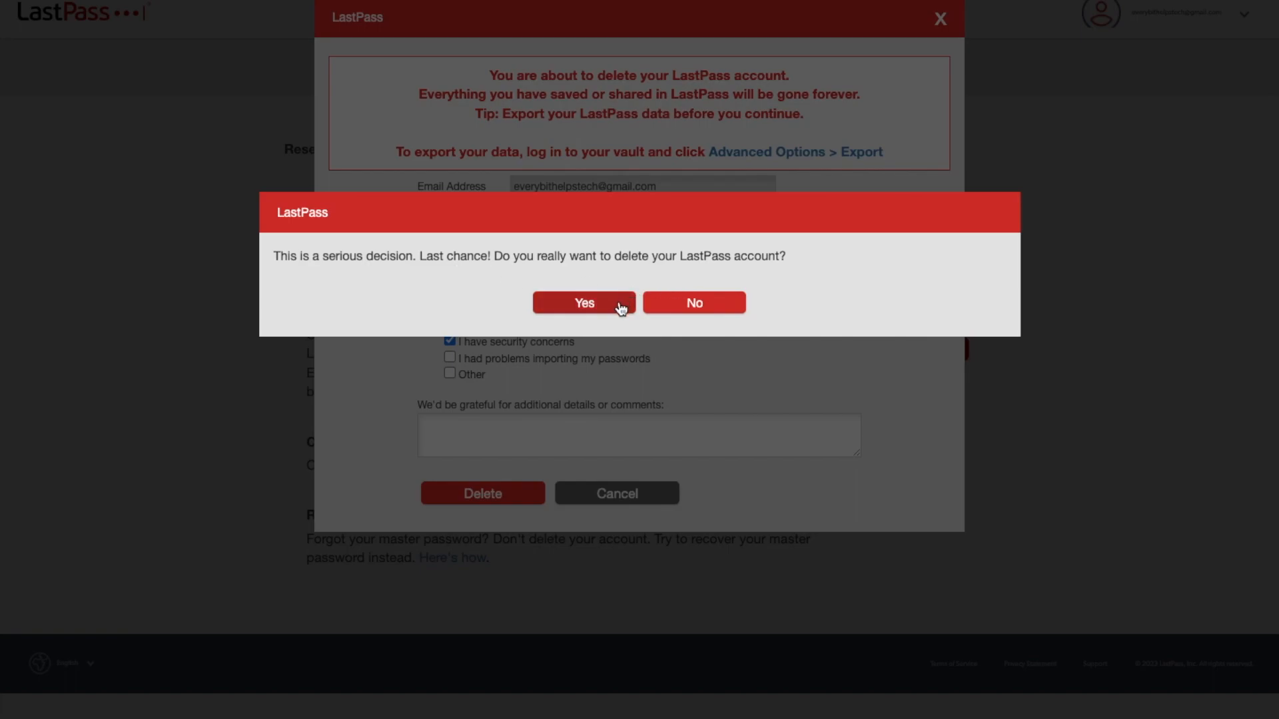
{"action": "left_click", "coordinate": [583, 302]}
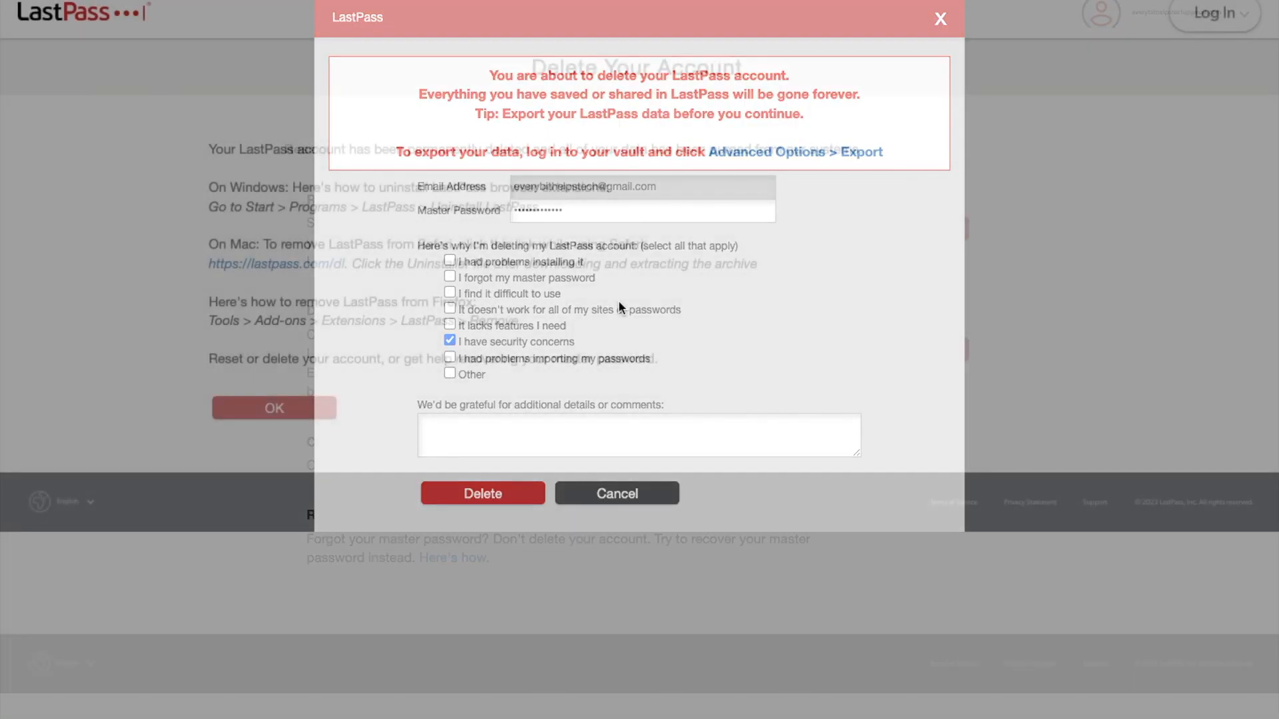
{"action": "left_click", "coordinate": [482, 493]}
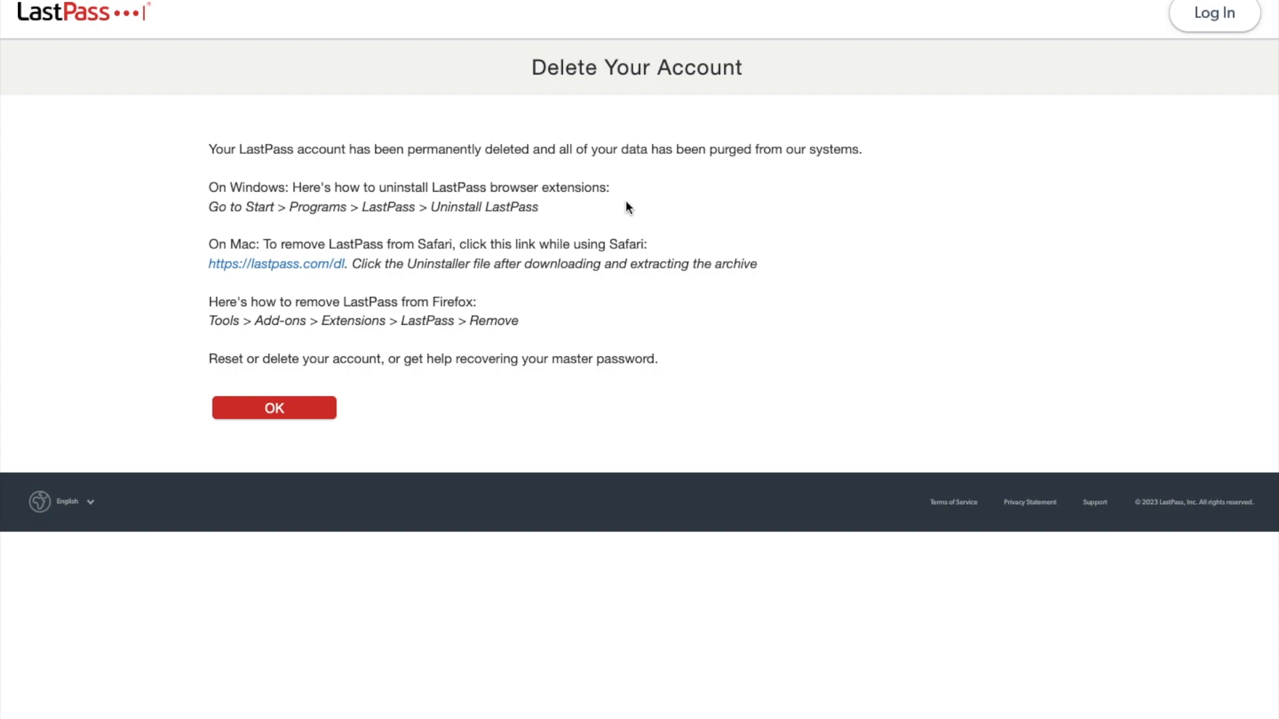
{"action": "mouse_move", "coordinate": [706, 297]}
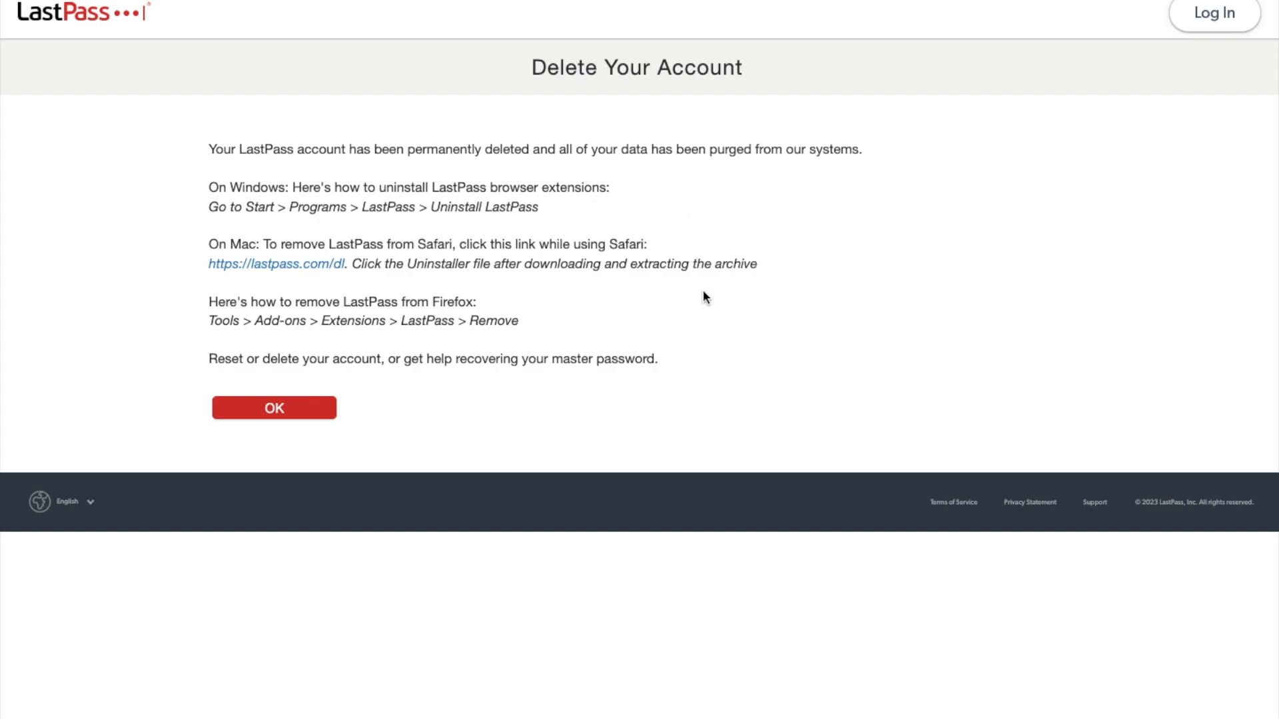
{"action": "mouse_move", "coordinate": [687, 399]}
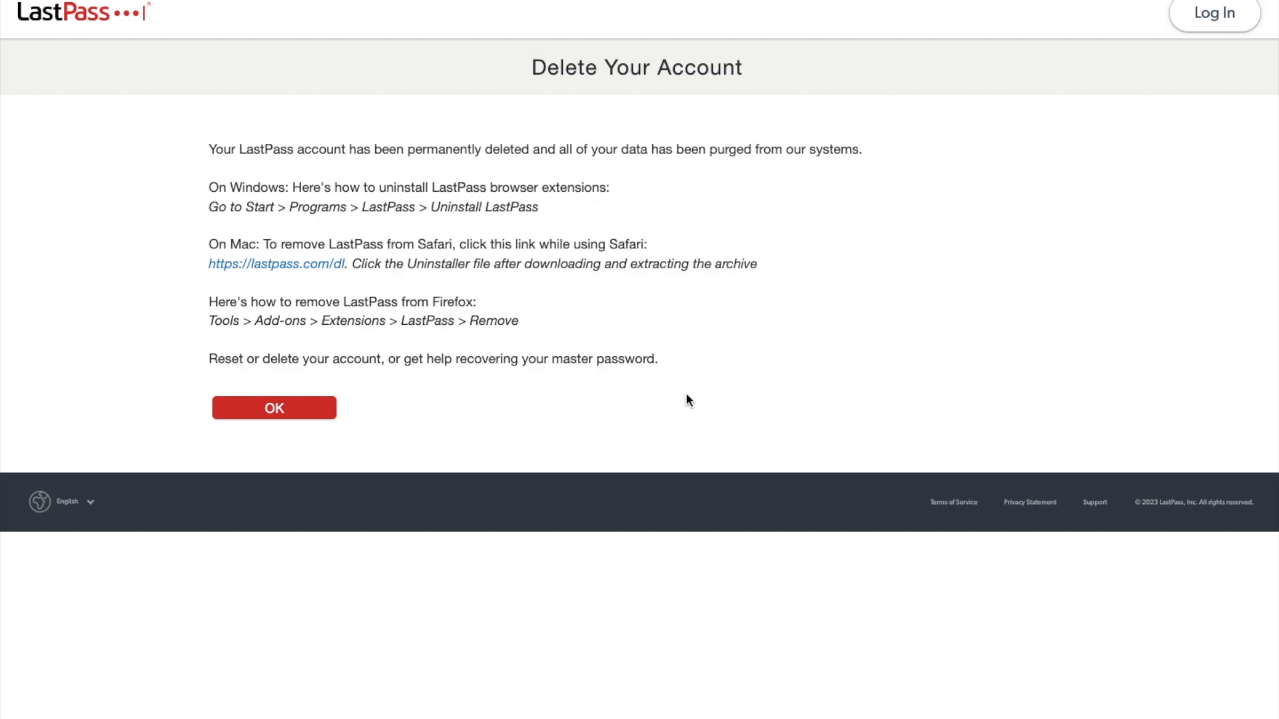